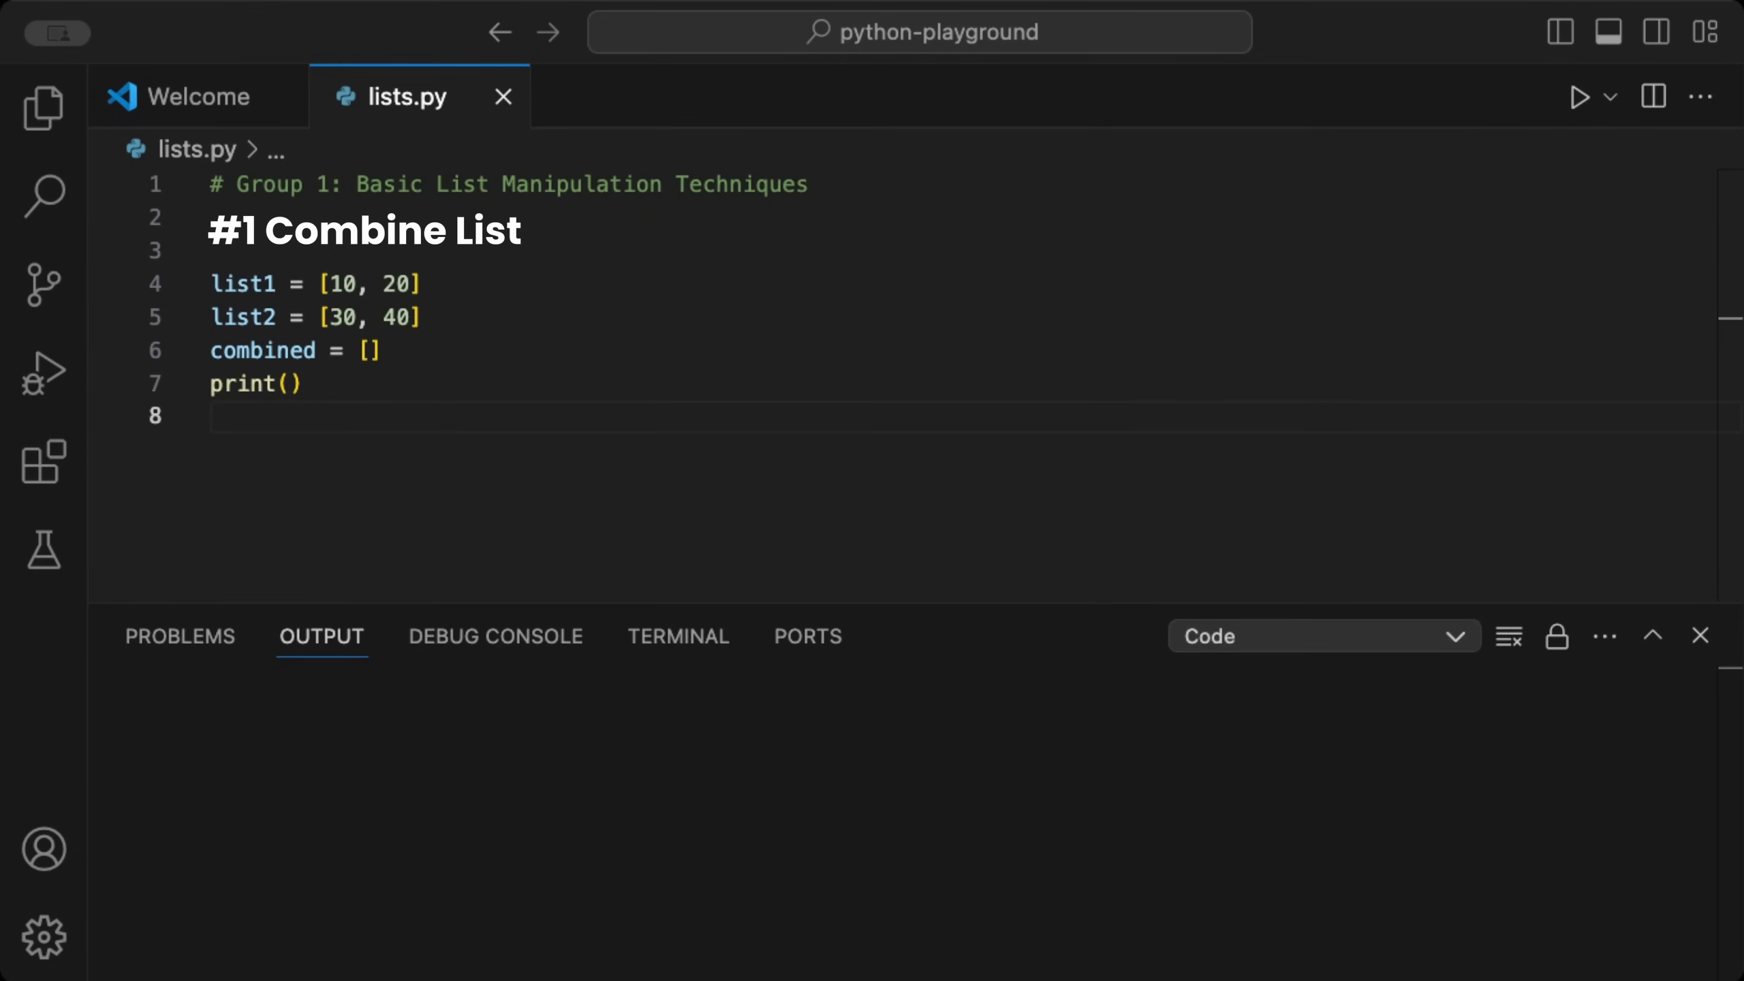
# Build combined = [*list1, *list2, 50] and pass combined to print()
pyautogui.write('s Using the * Operator')
pyautogui.click(960, 350)
pyautogui.write('*list1')
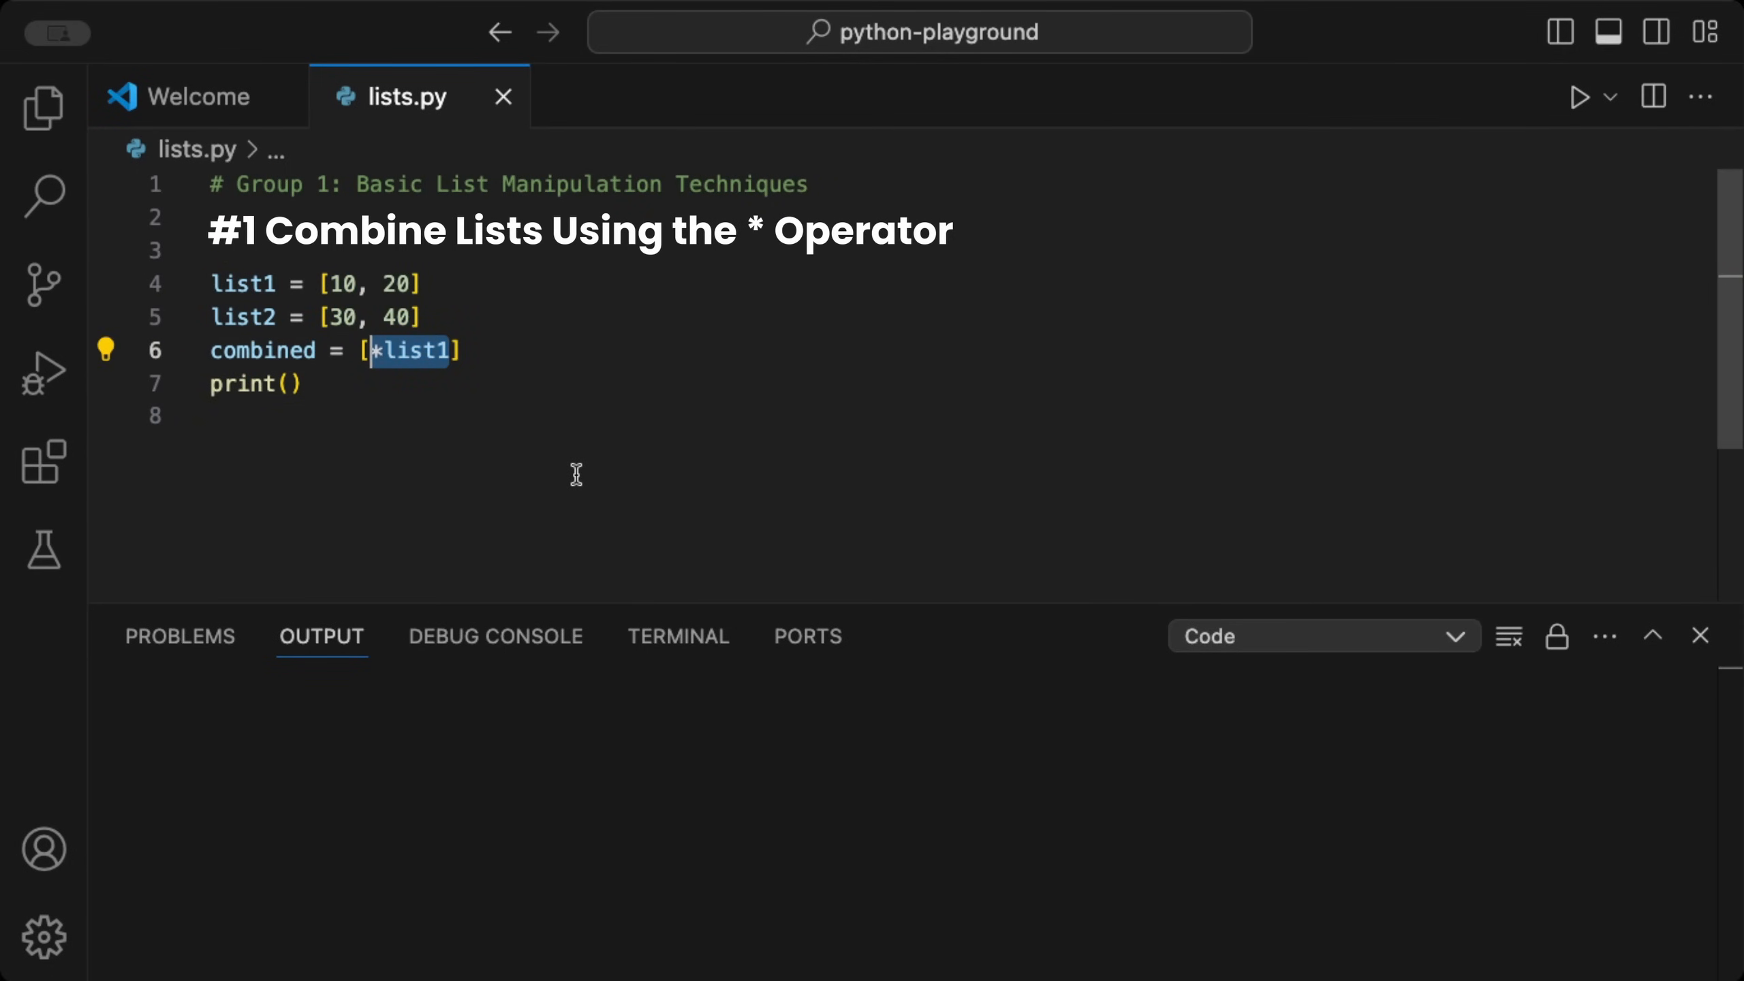
pyautogui.write(', *list2')
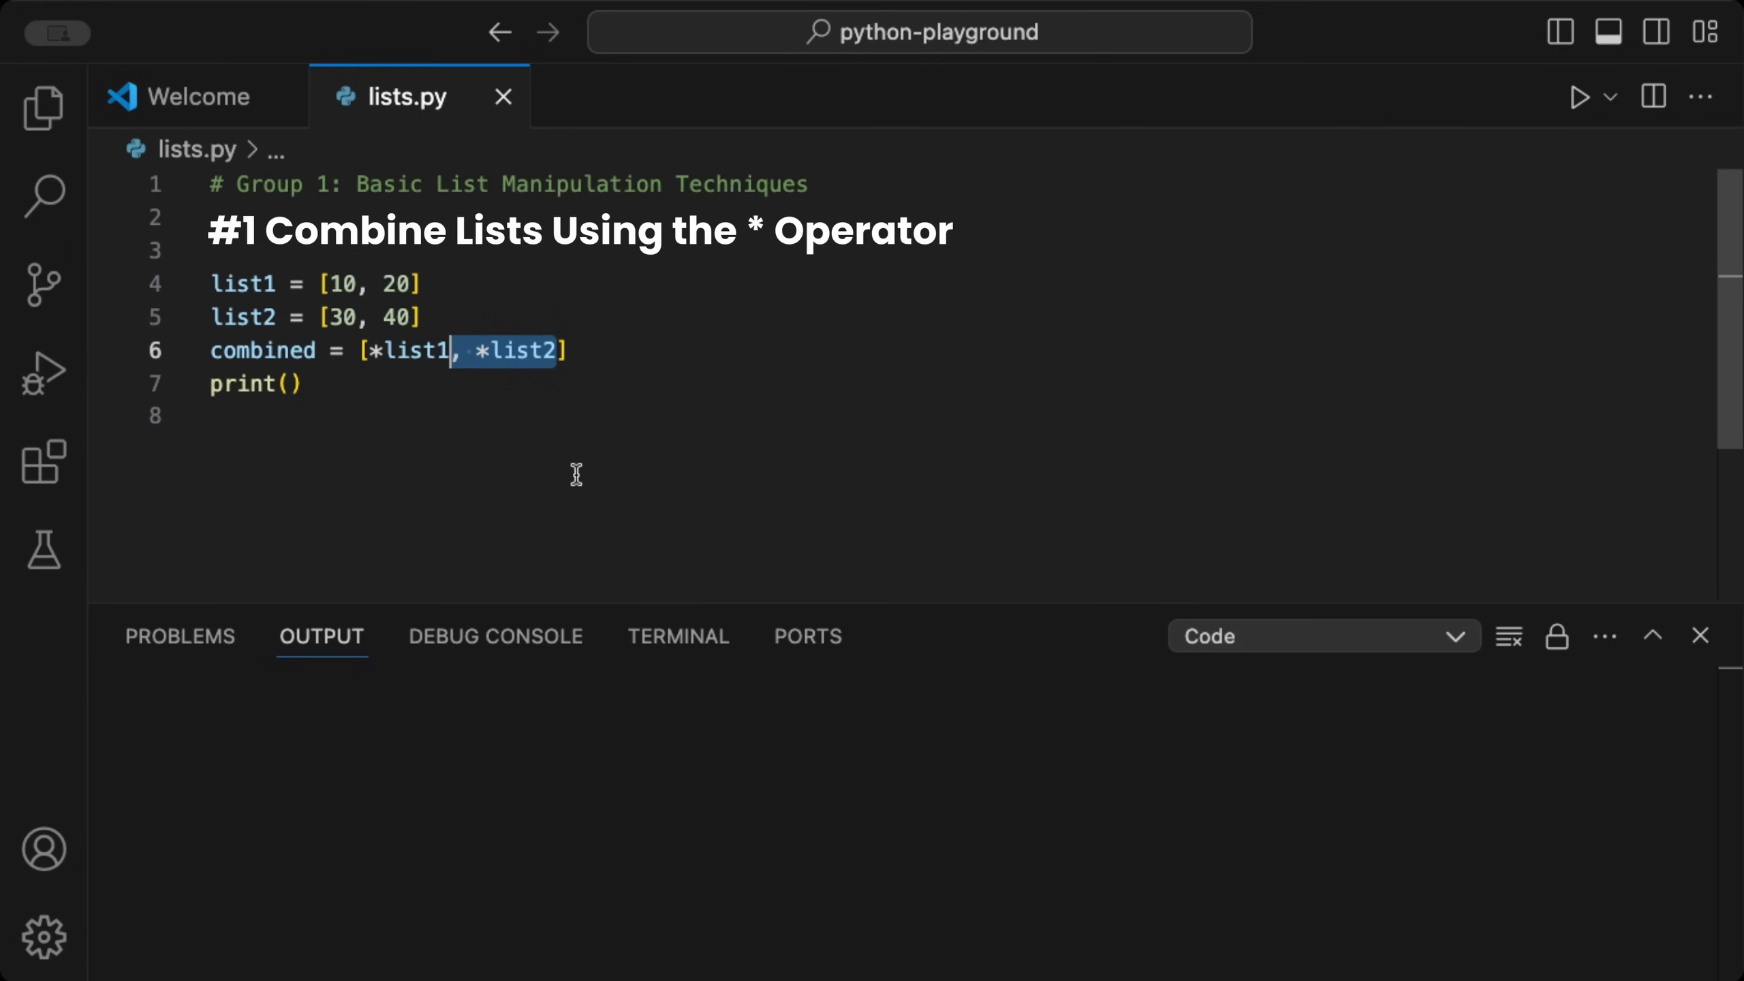
pyautogui.write(', 50')
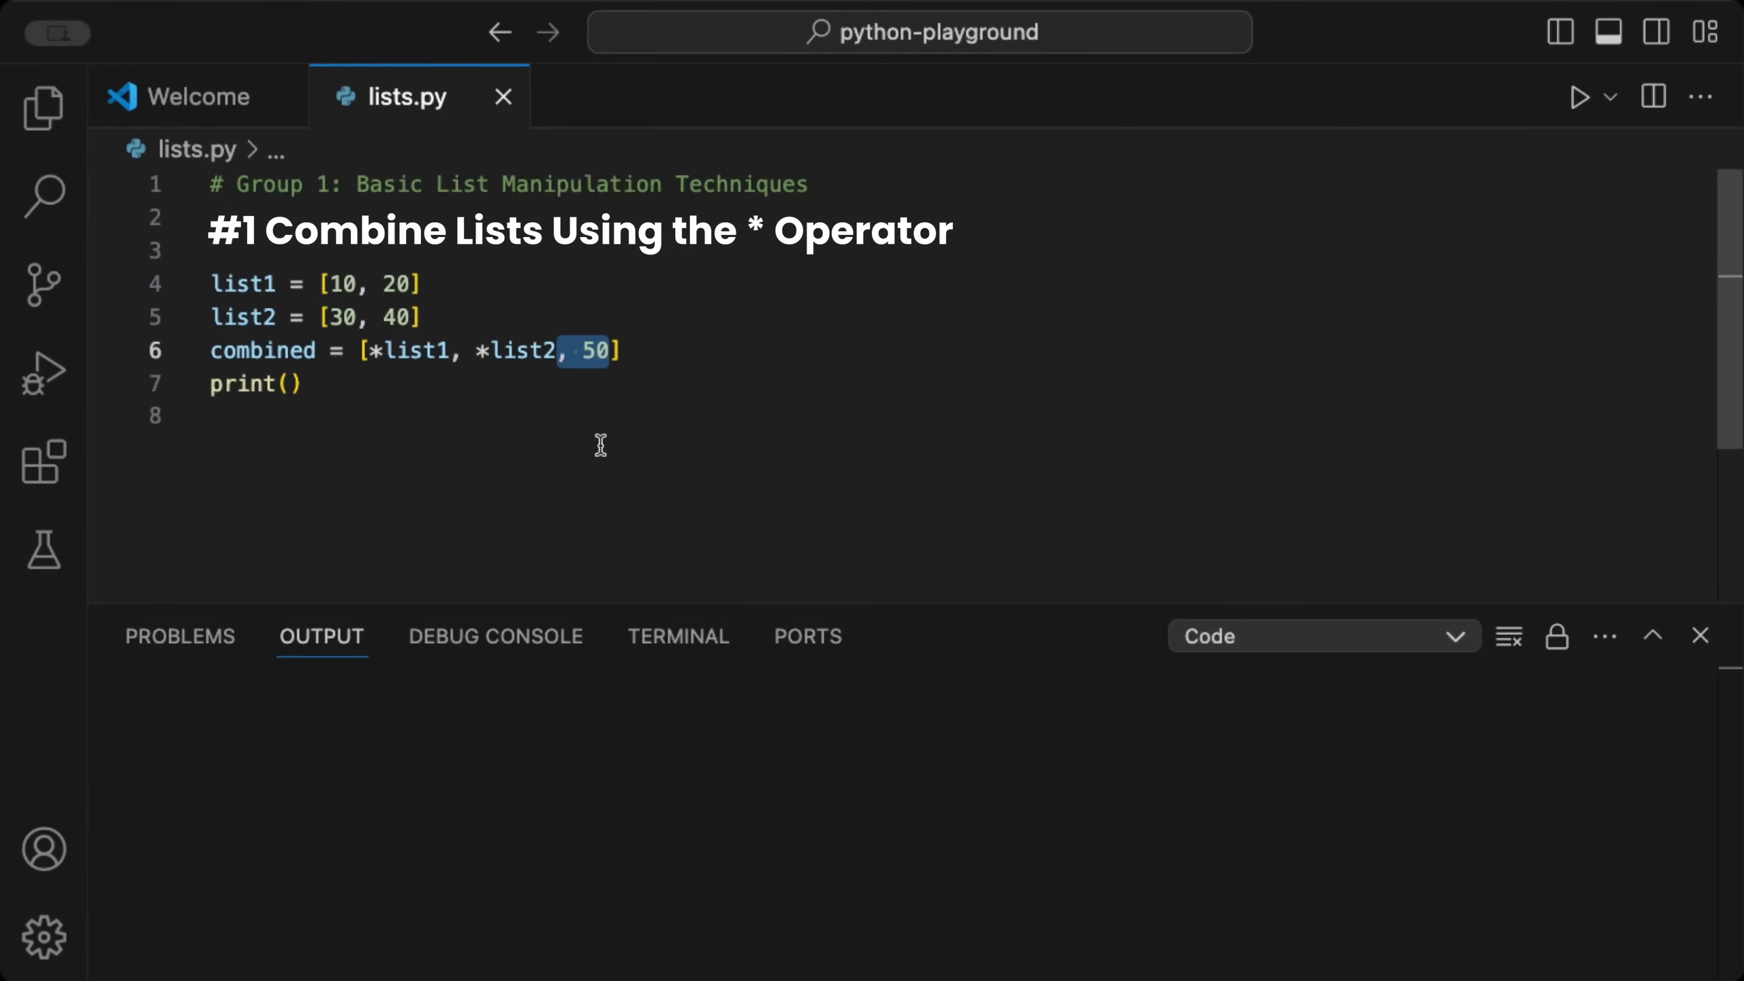
pyautogui.write('combined')
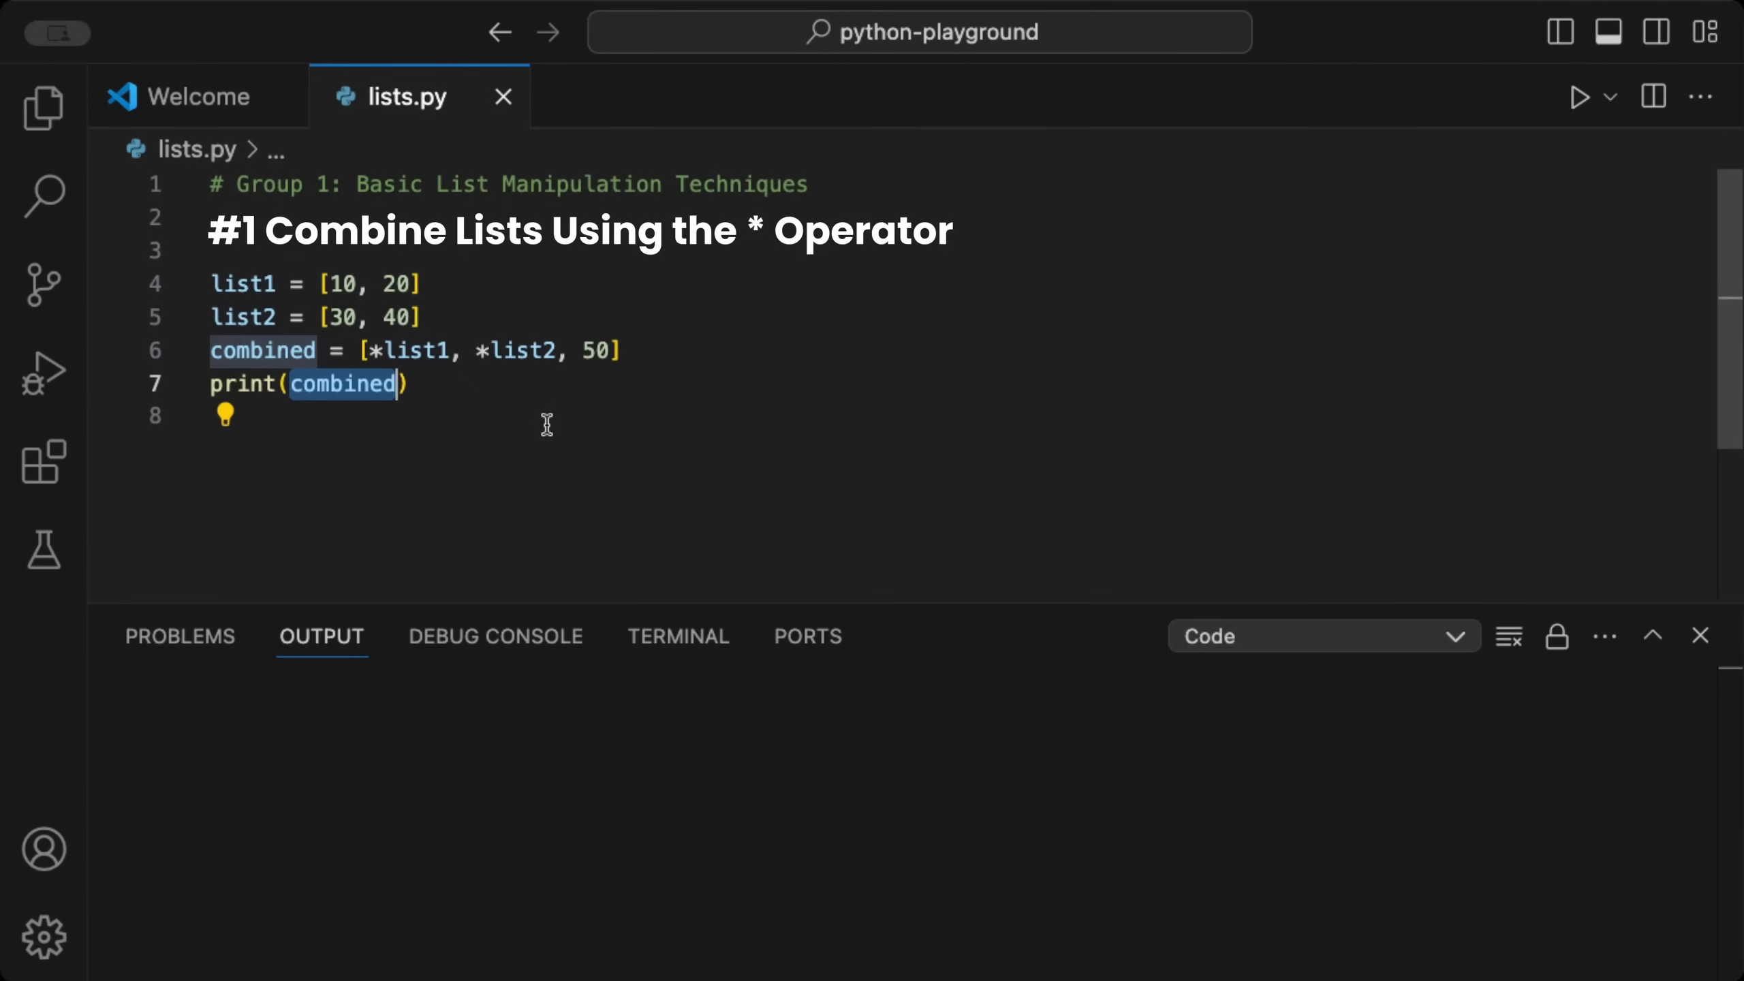
# Add the unpacking explanation comment and run, showing [10, 20, 30, 40, 50] with the added 50
pyautogui.write('# Explanation: Combines multiple lists by unpacking elements with *.')
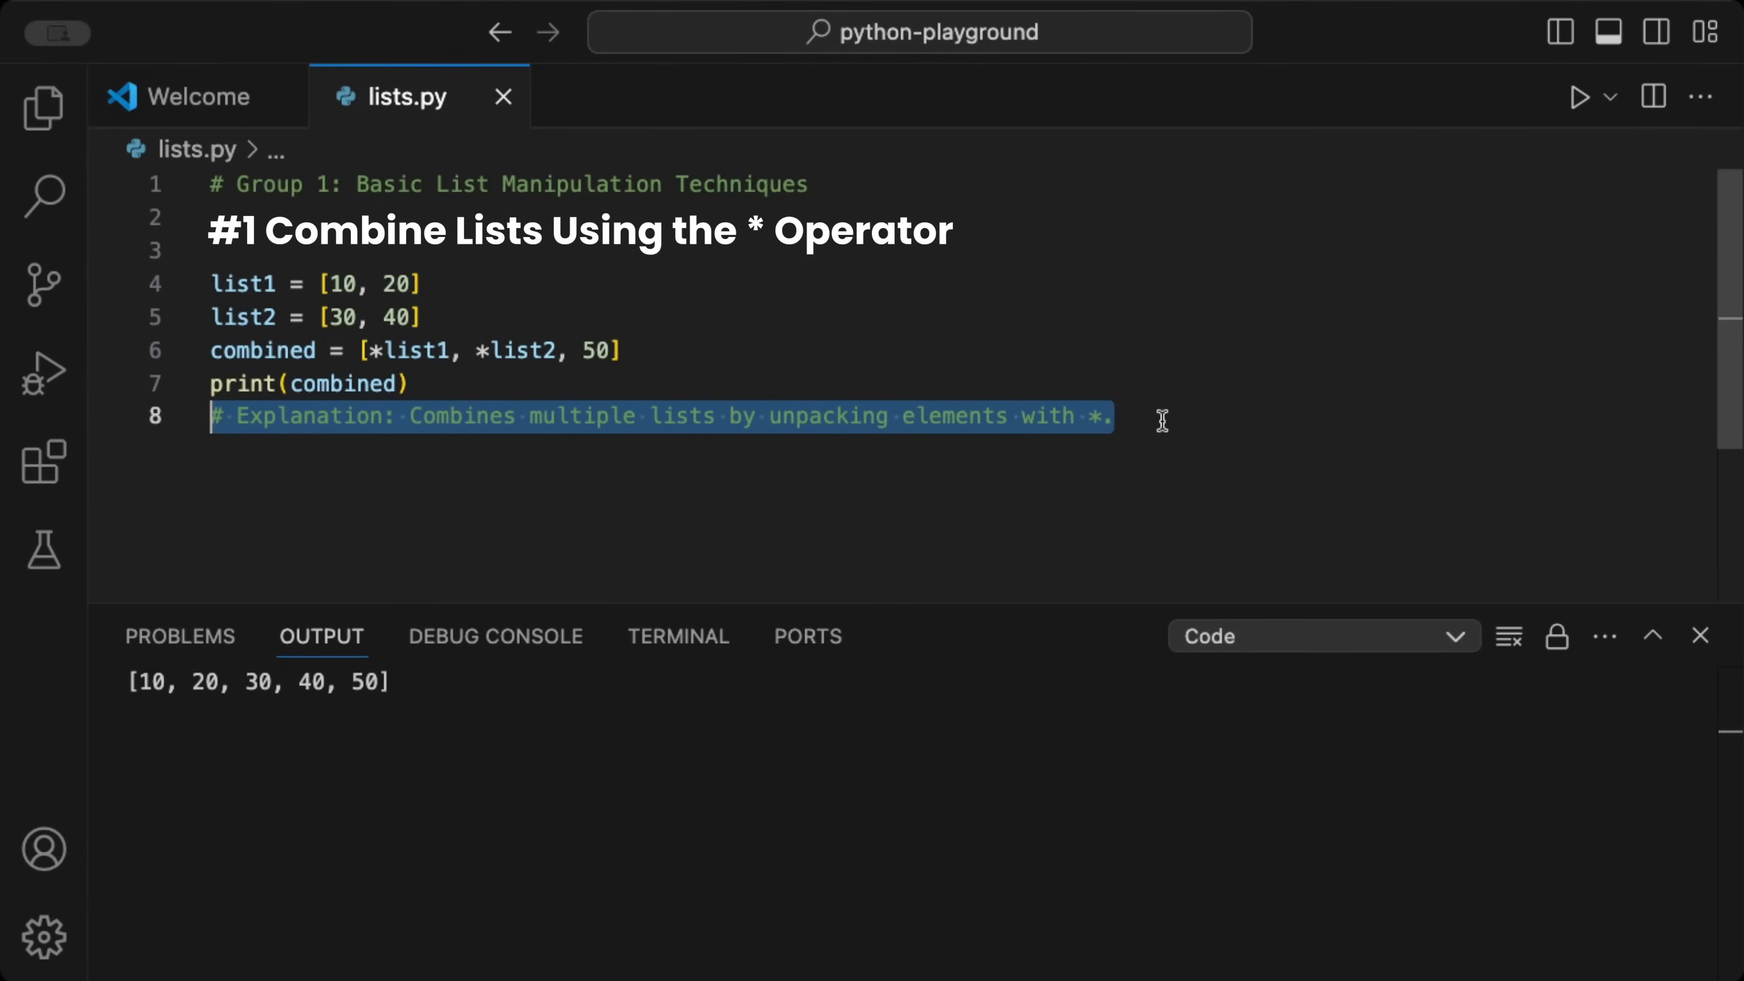
pyautogui.click(147, 682)
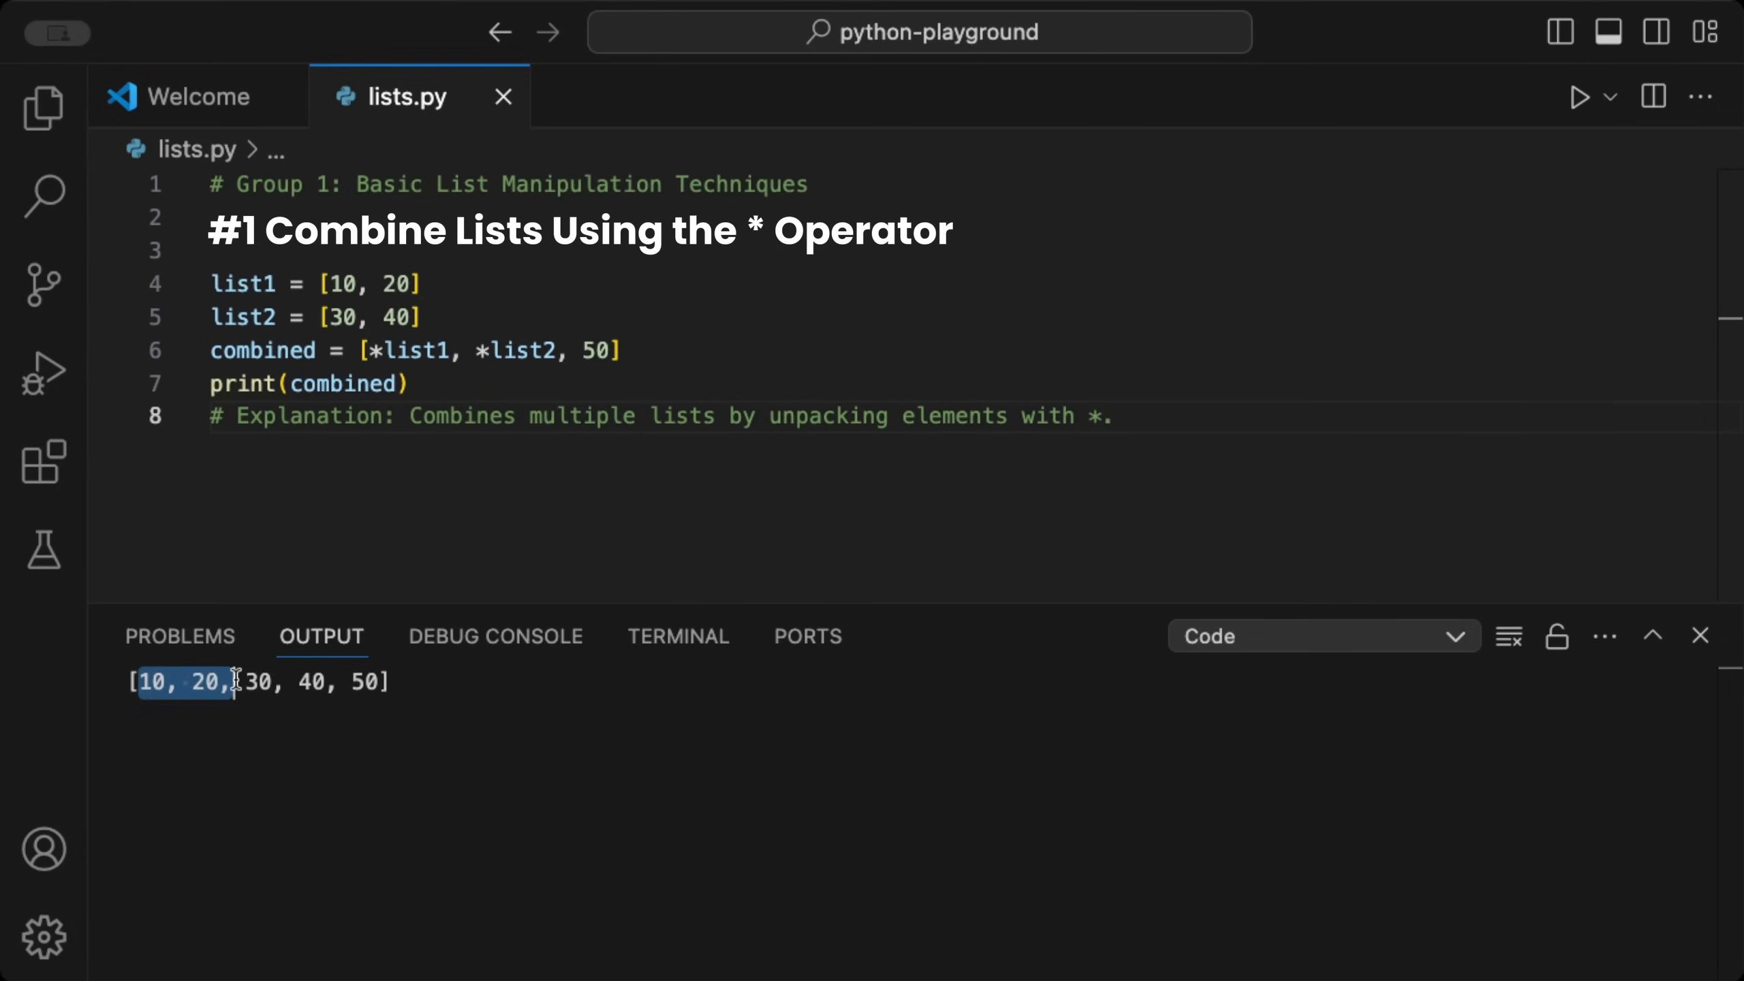
pyautogui.doubleClick(360, 681)
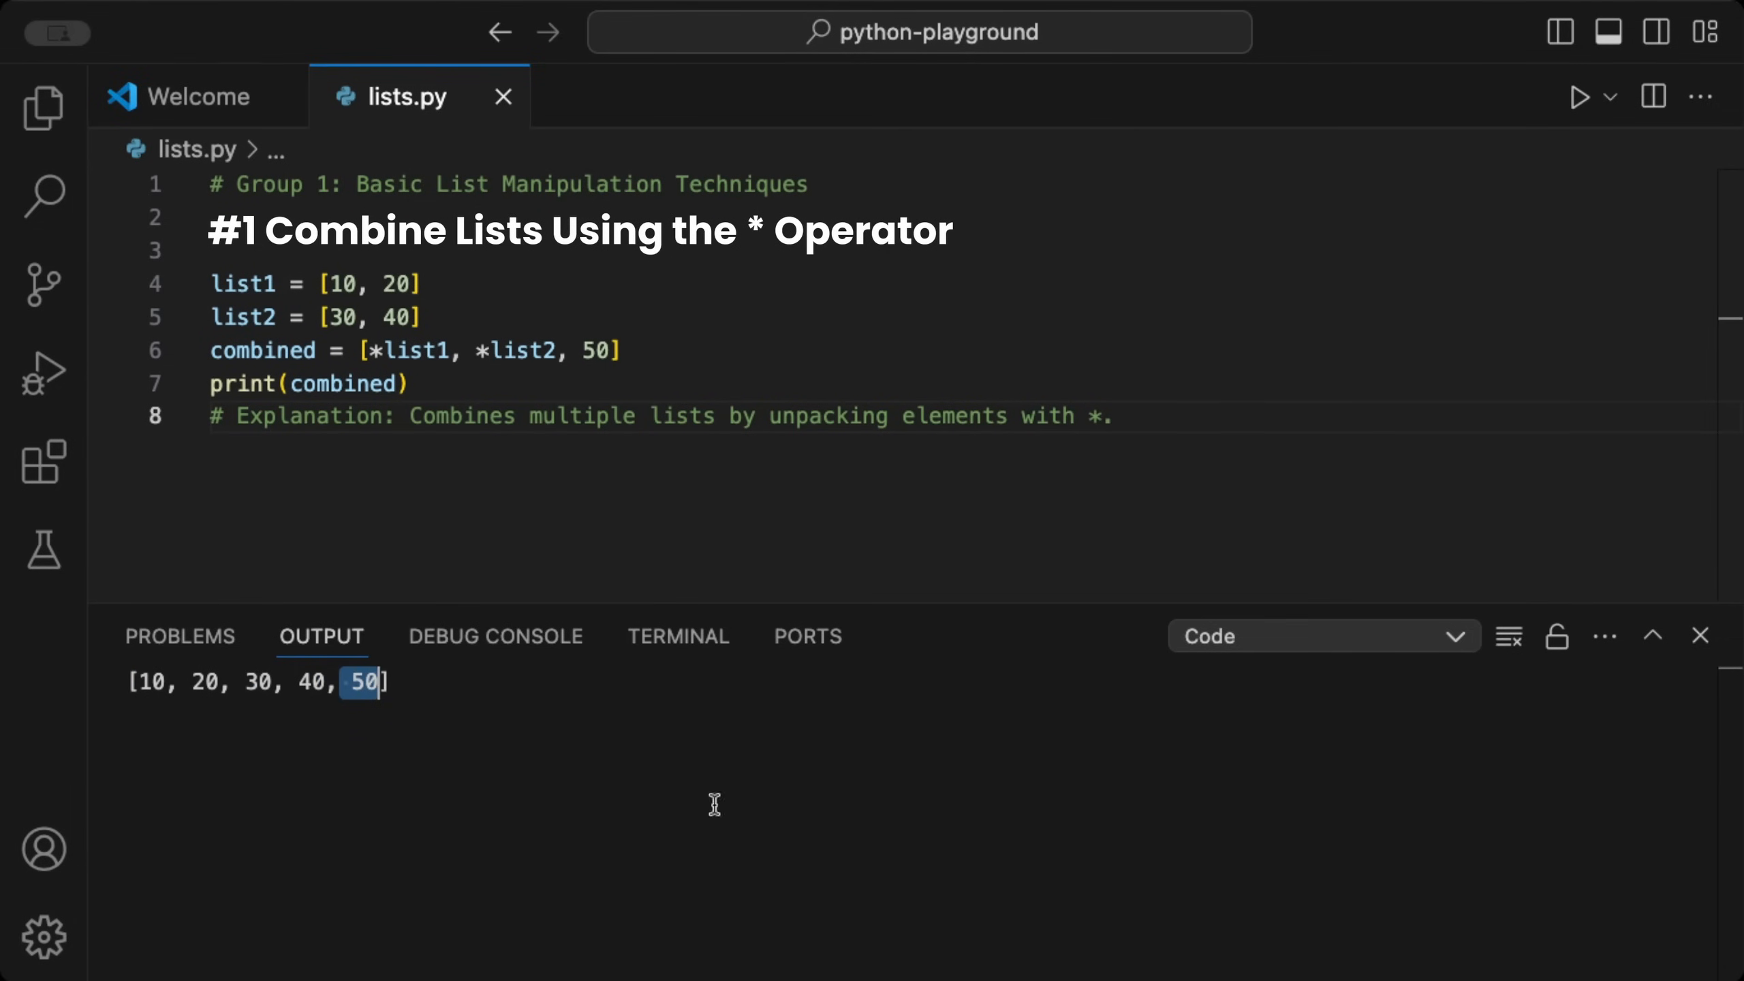
pyautogui.moveTo(823, 807)
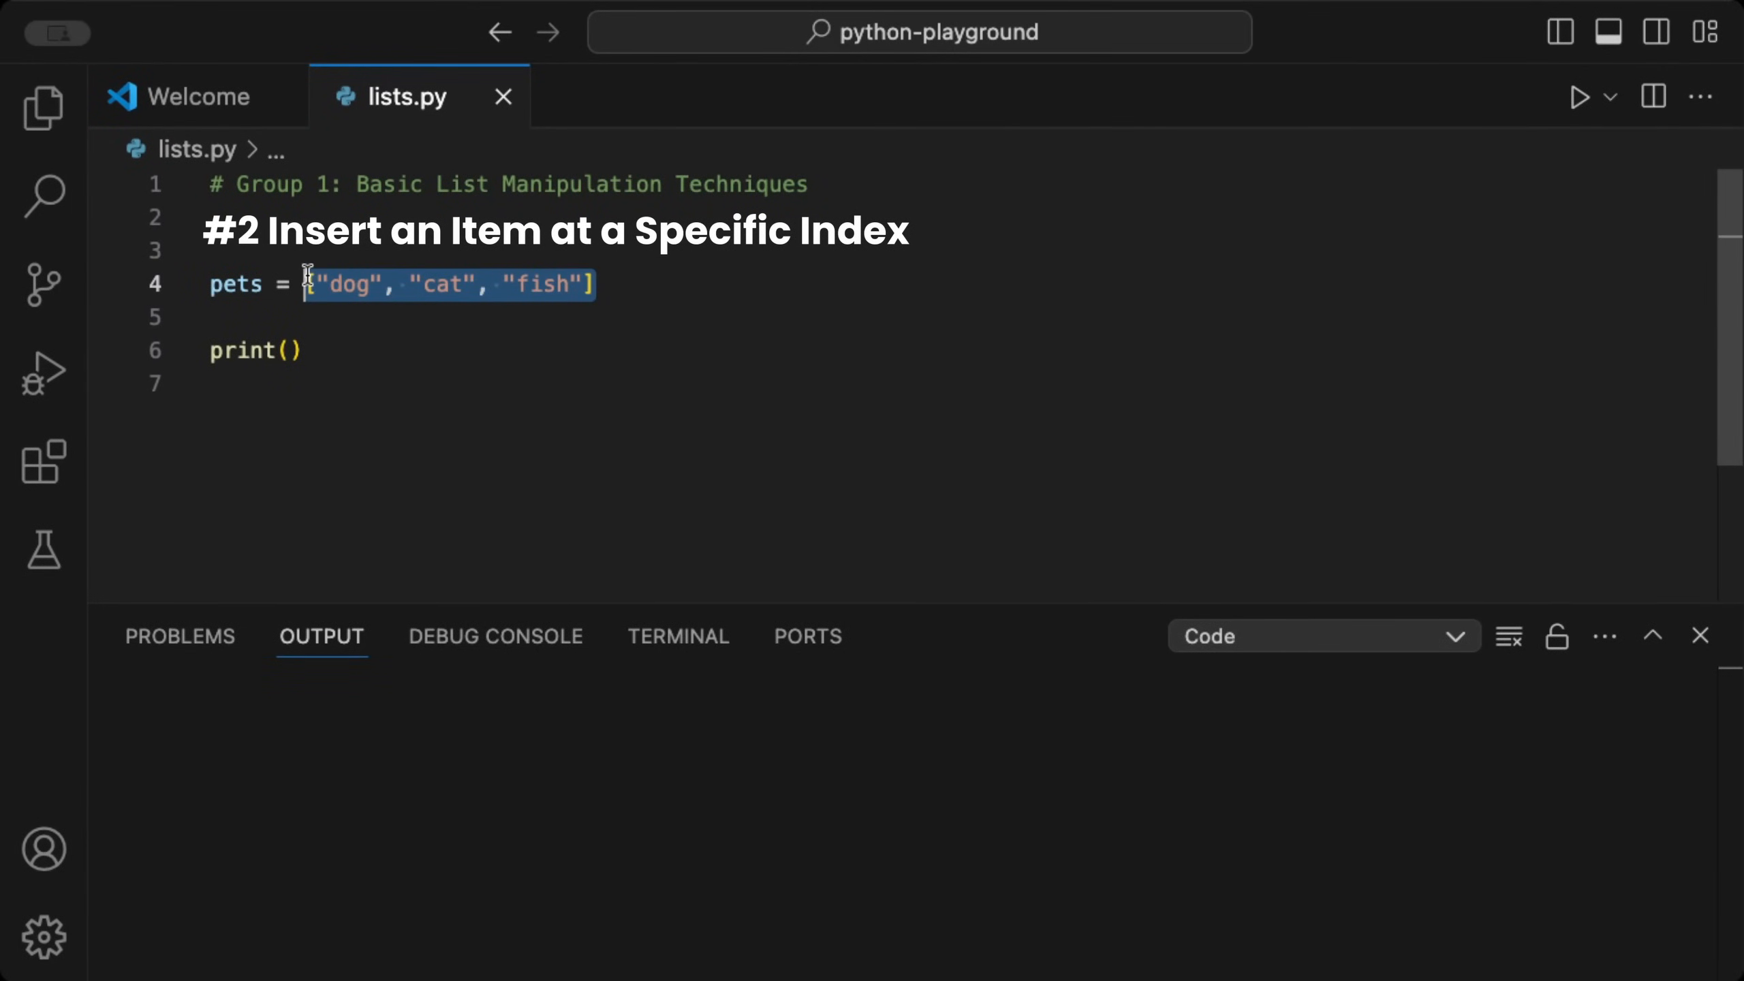
# Write pets.insert(1, "parrot") and print pets
pyautogui.write('pets.insert()')
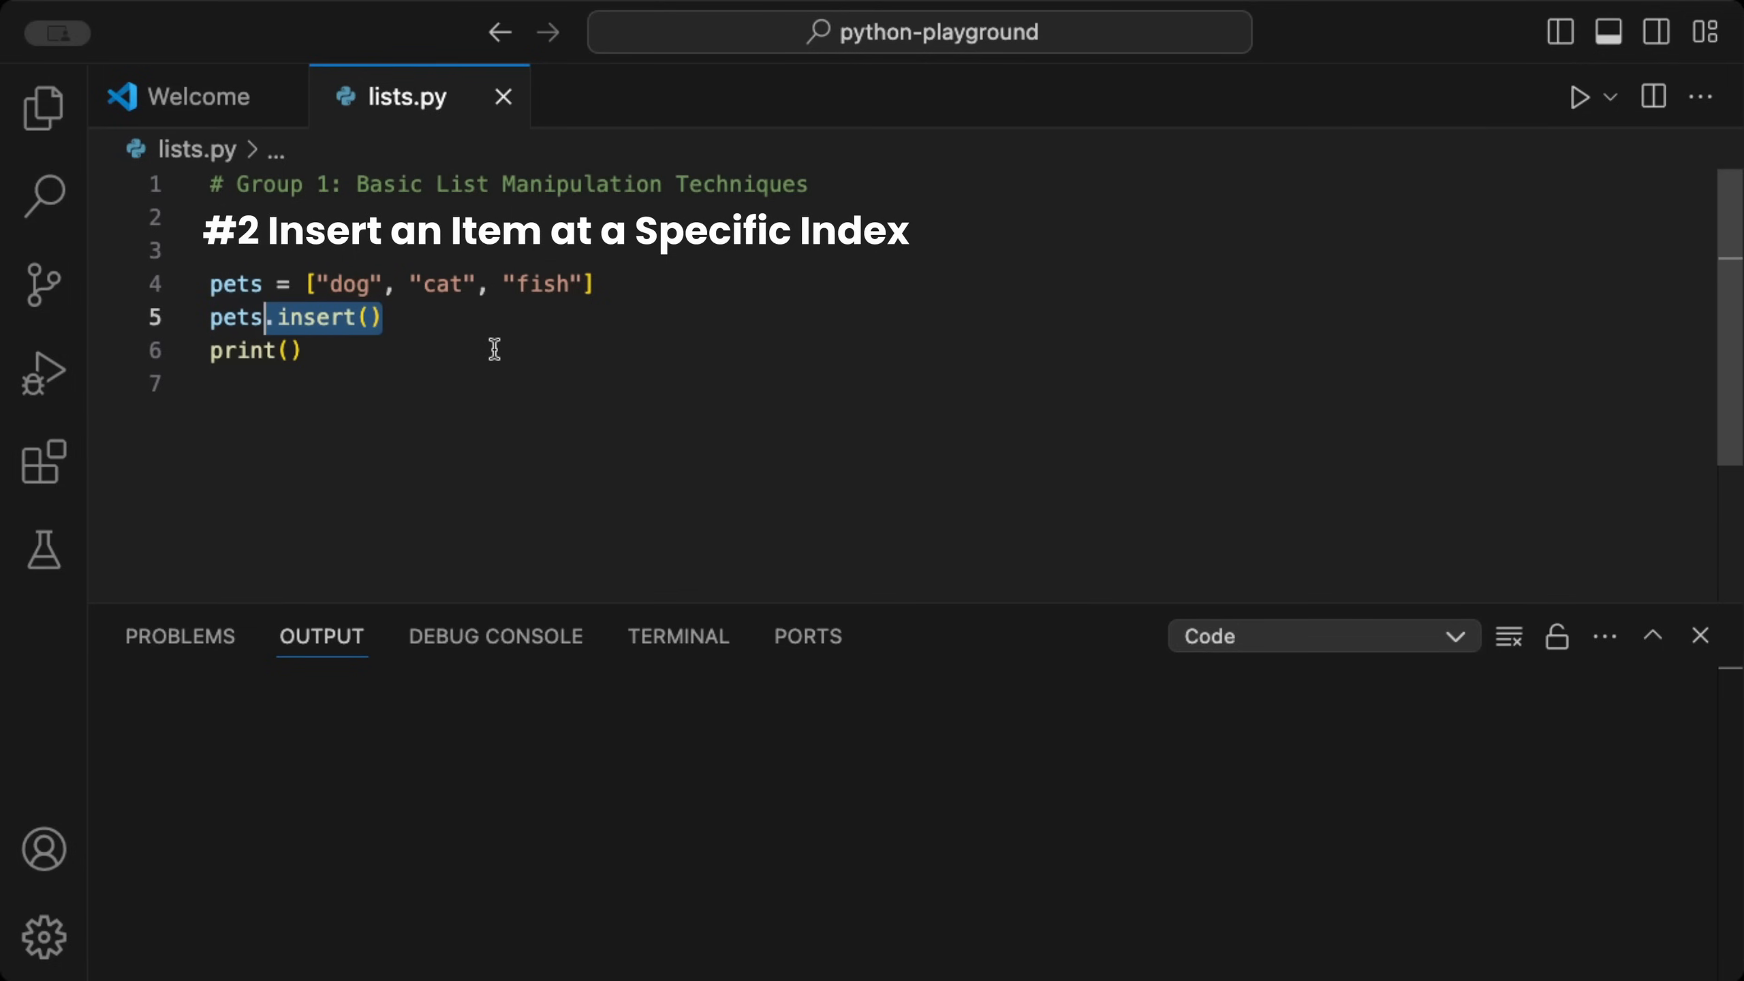
pyautogui.write('1')
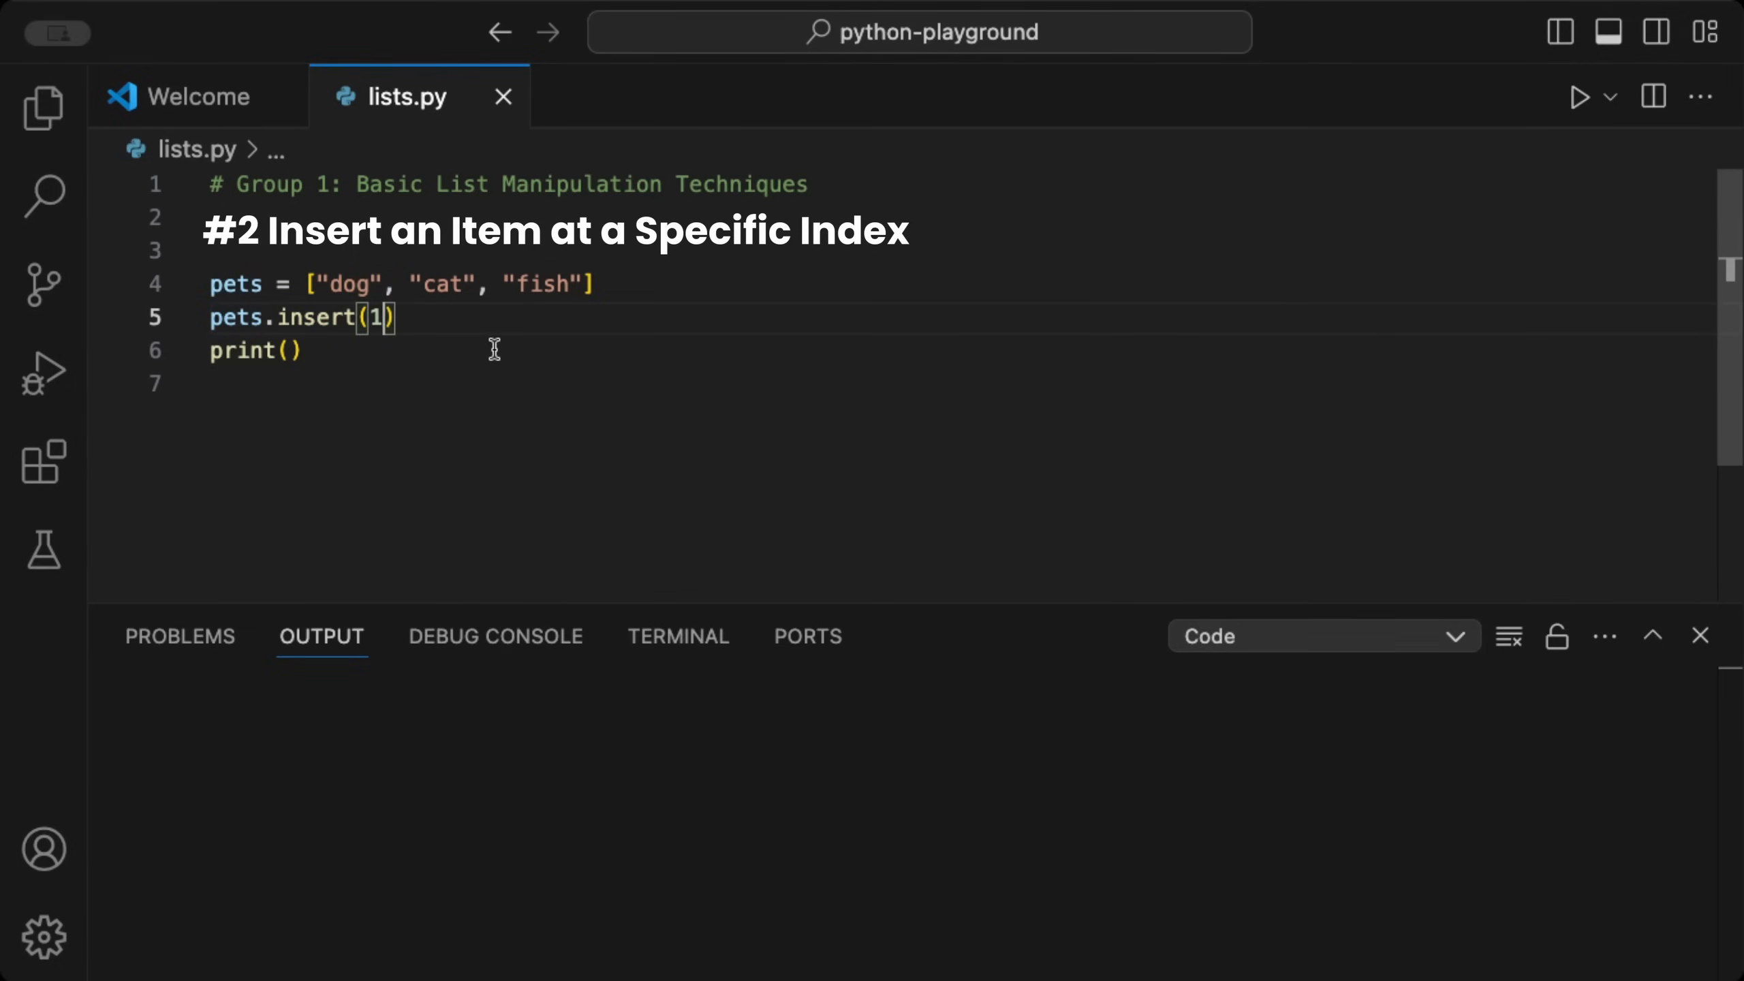
pyautogui.write(', "parrot"')
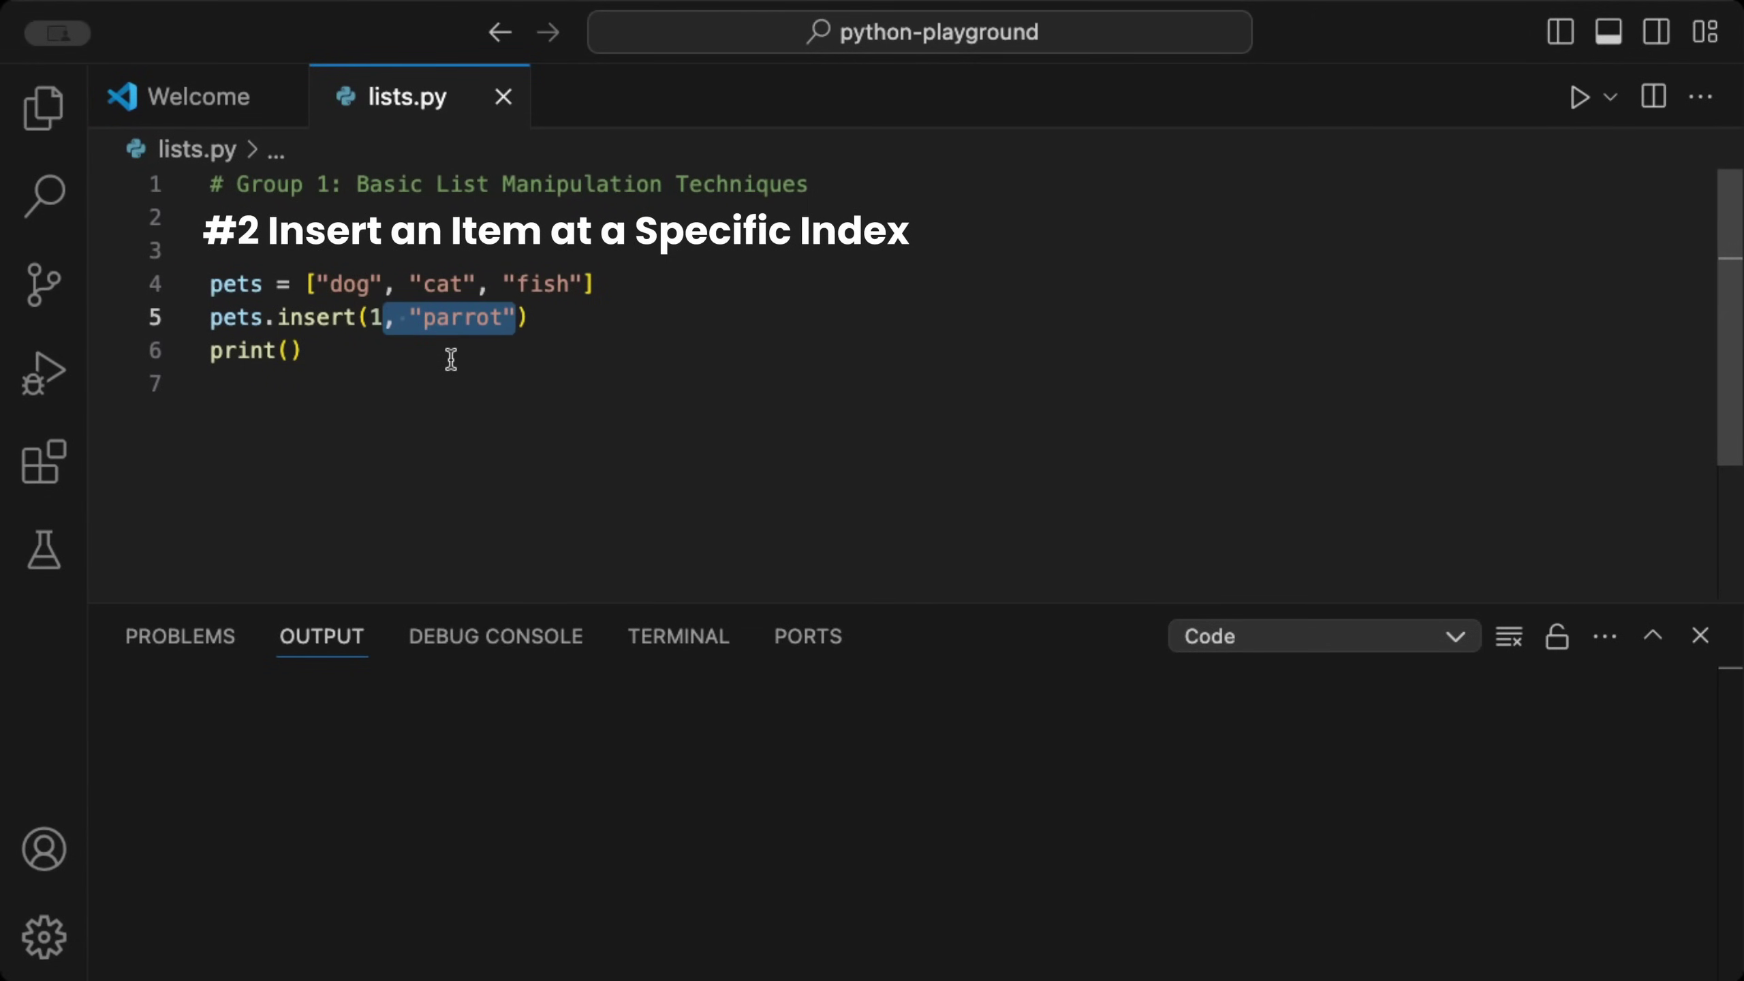
pyautogui.write('pets')
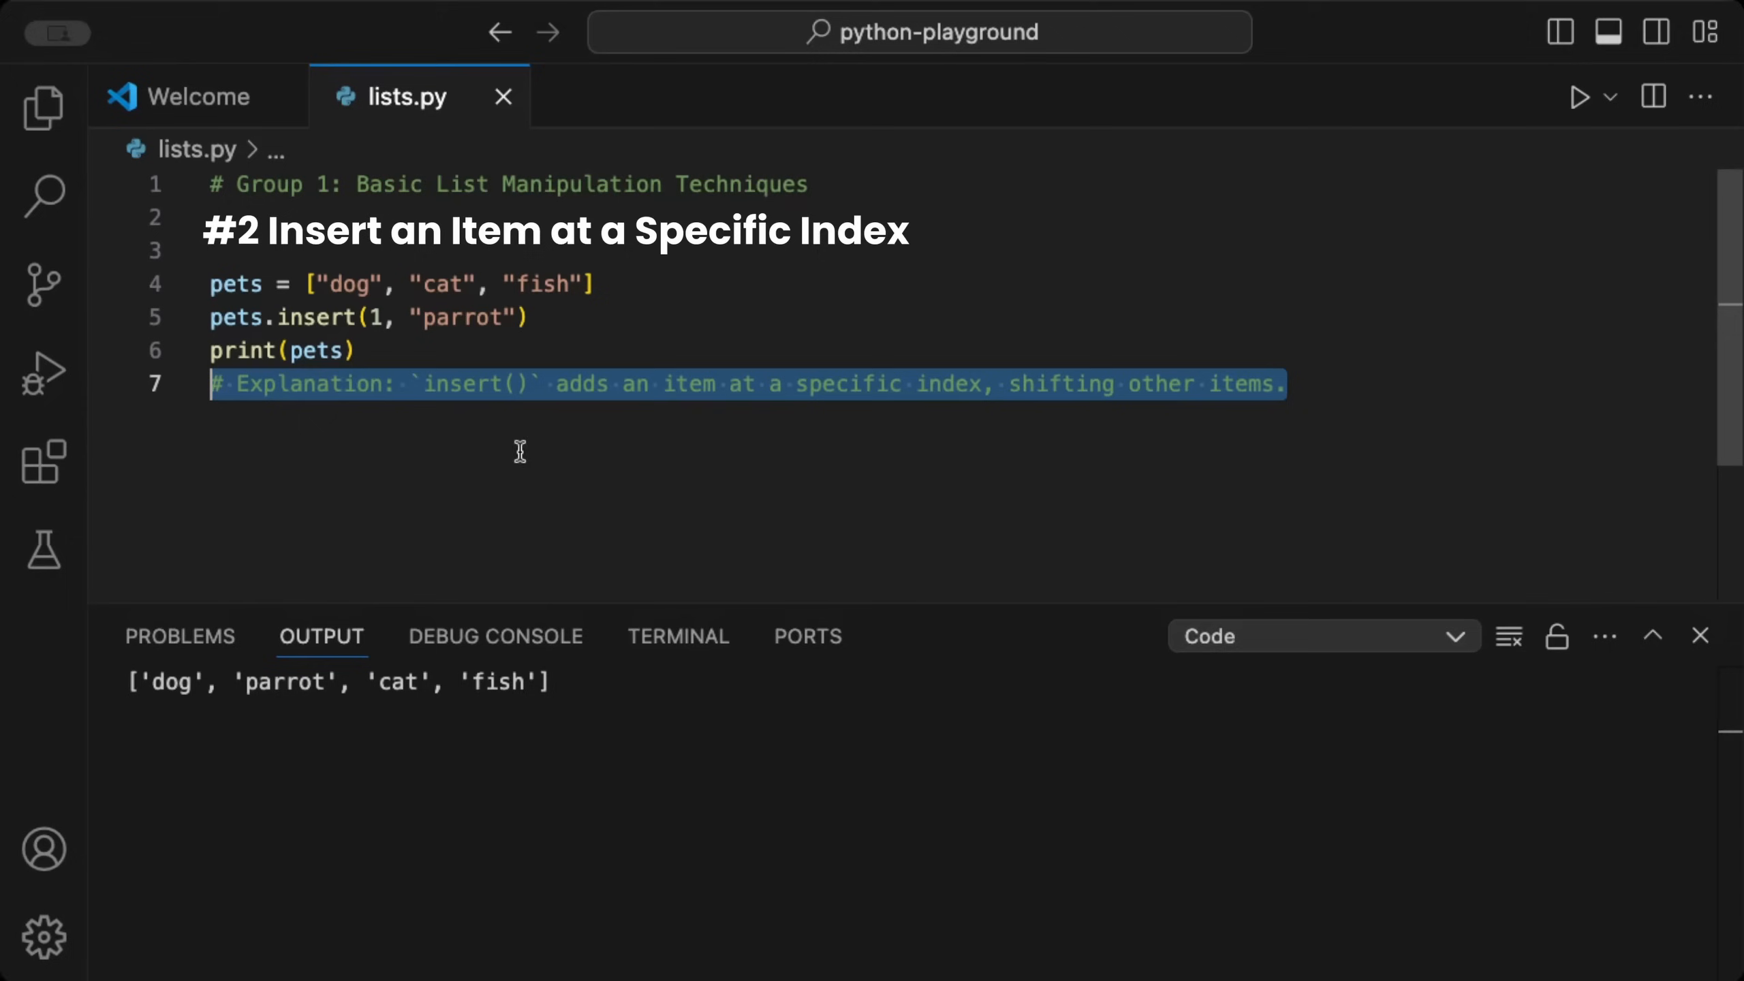
# Run the script and highlight the inserted parrot in ['dog', 'parrot', 'cat', 'fish']
pyautogui.click(1286, 384)
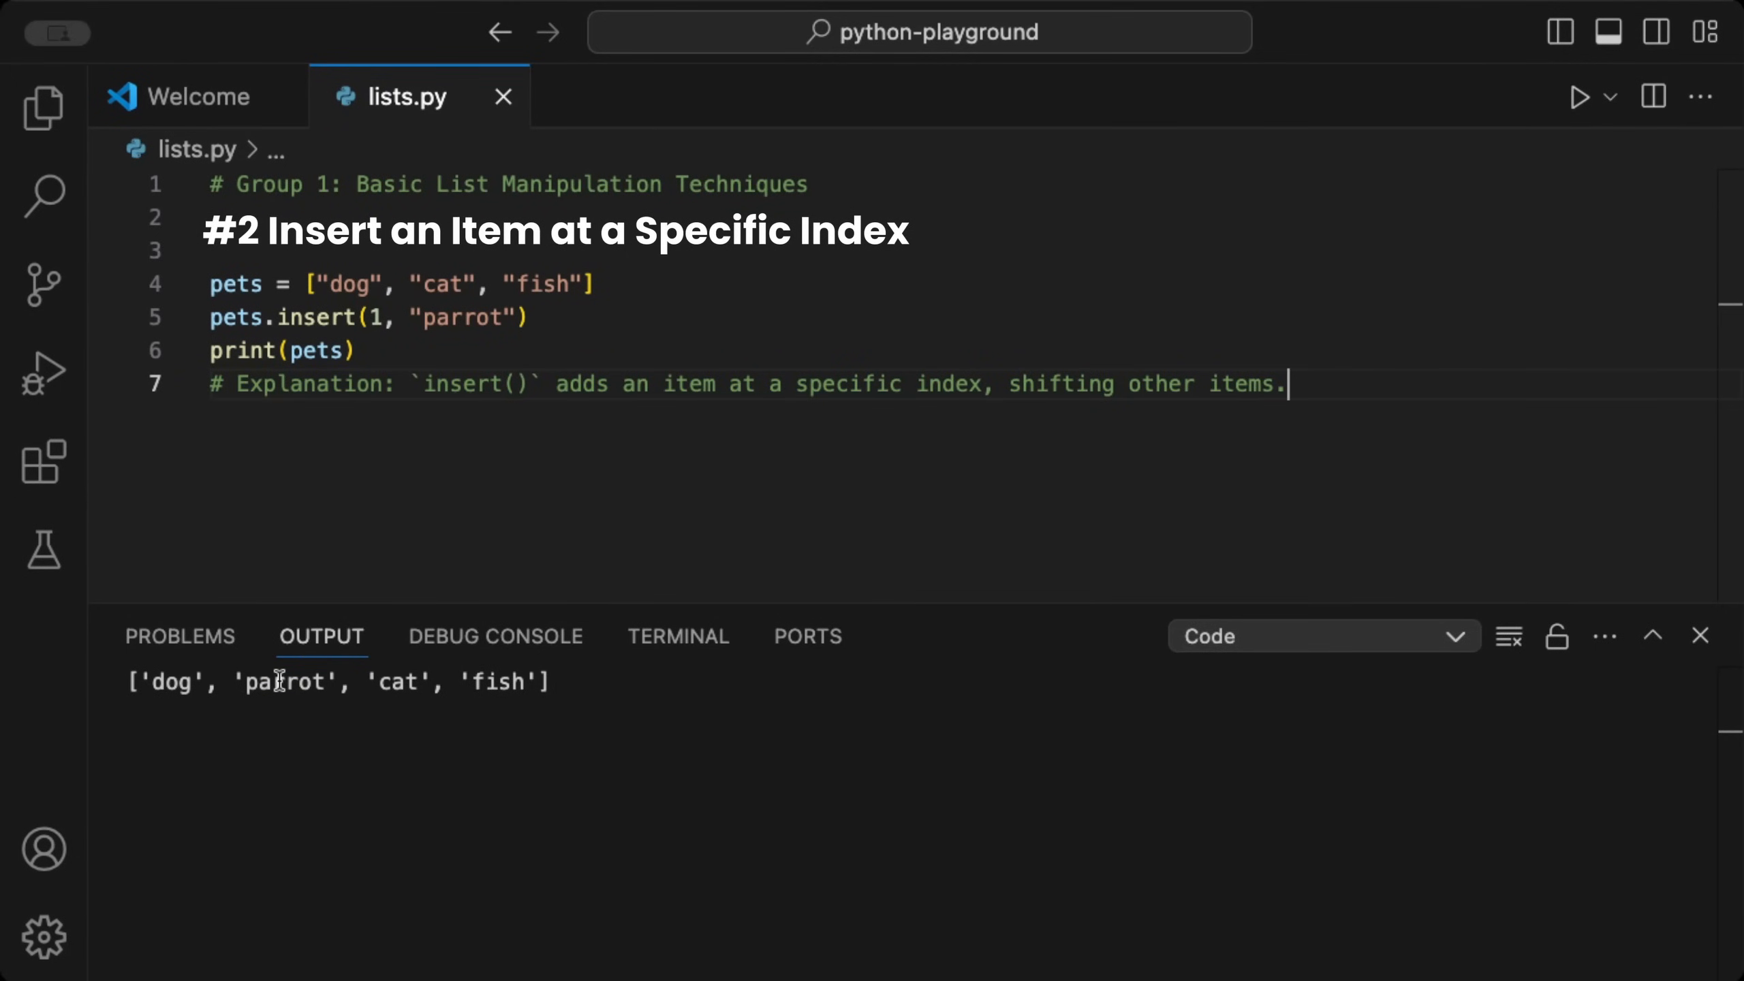
pyautogui.doubleClick(283, 681)
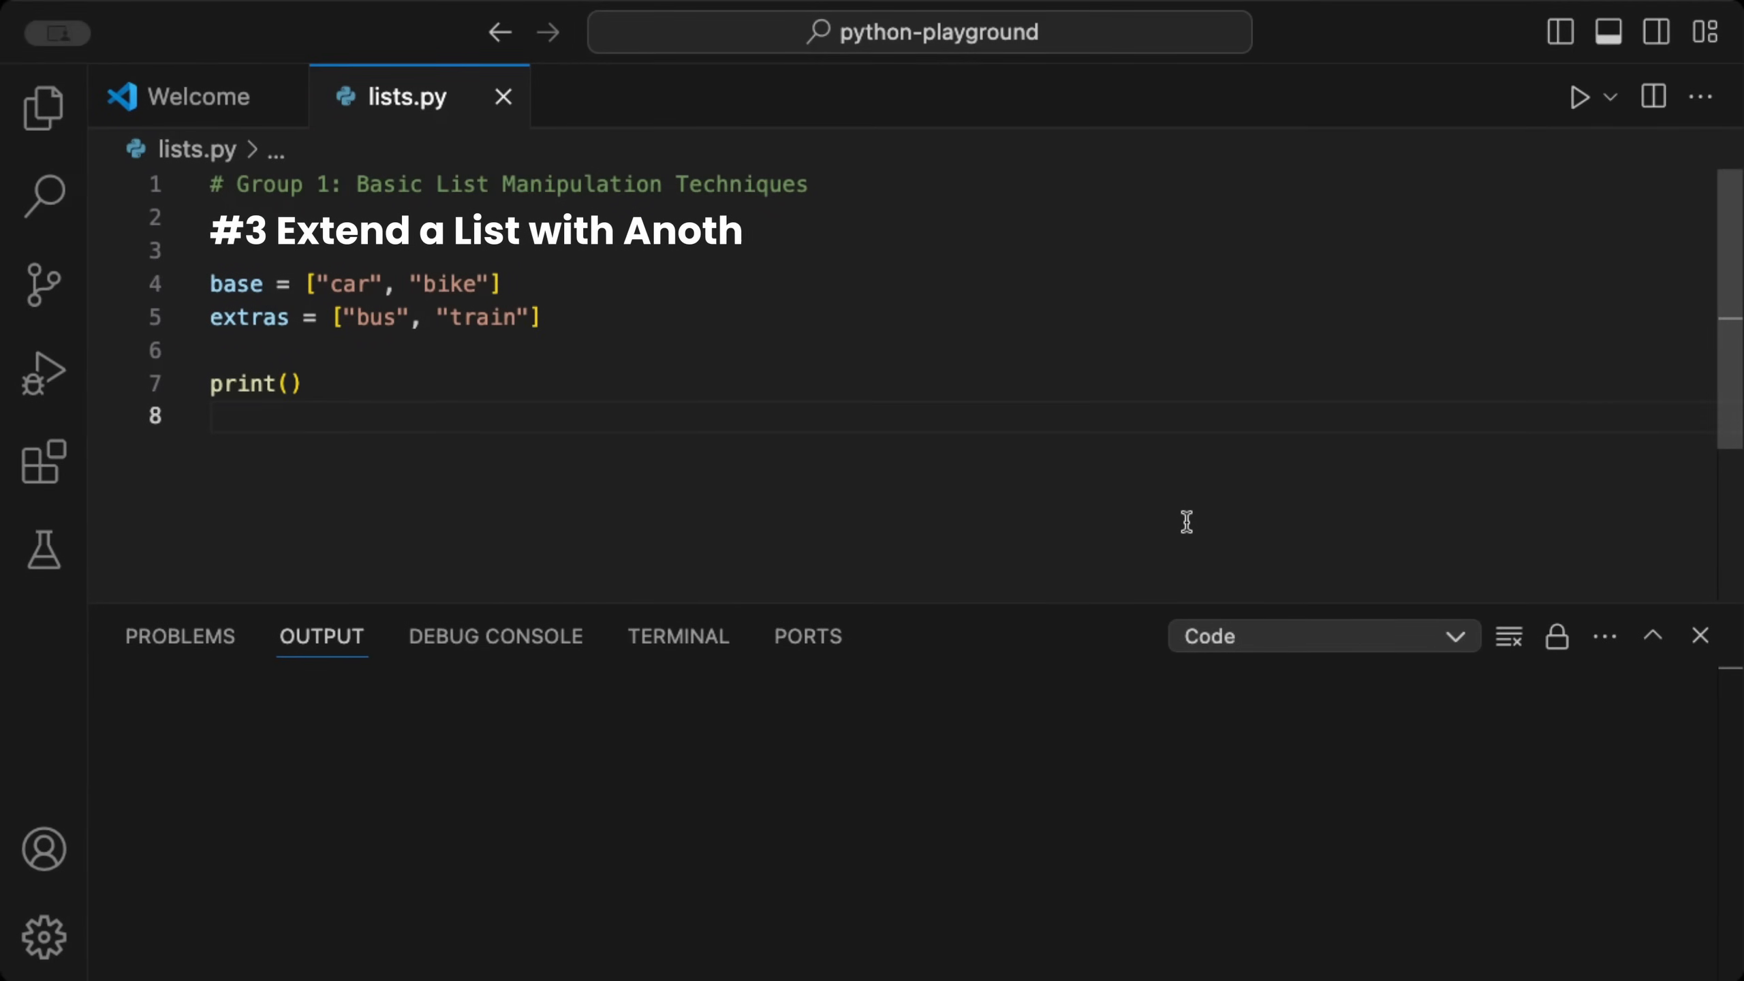
# Finish the heading, write base.extend(extras), and pass base to print()
pyautogui.write('er List')
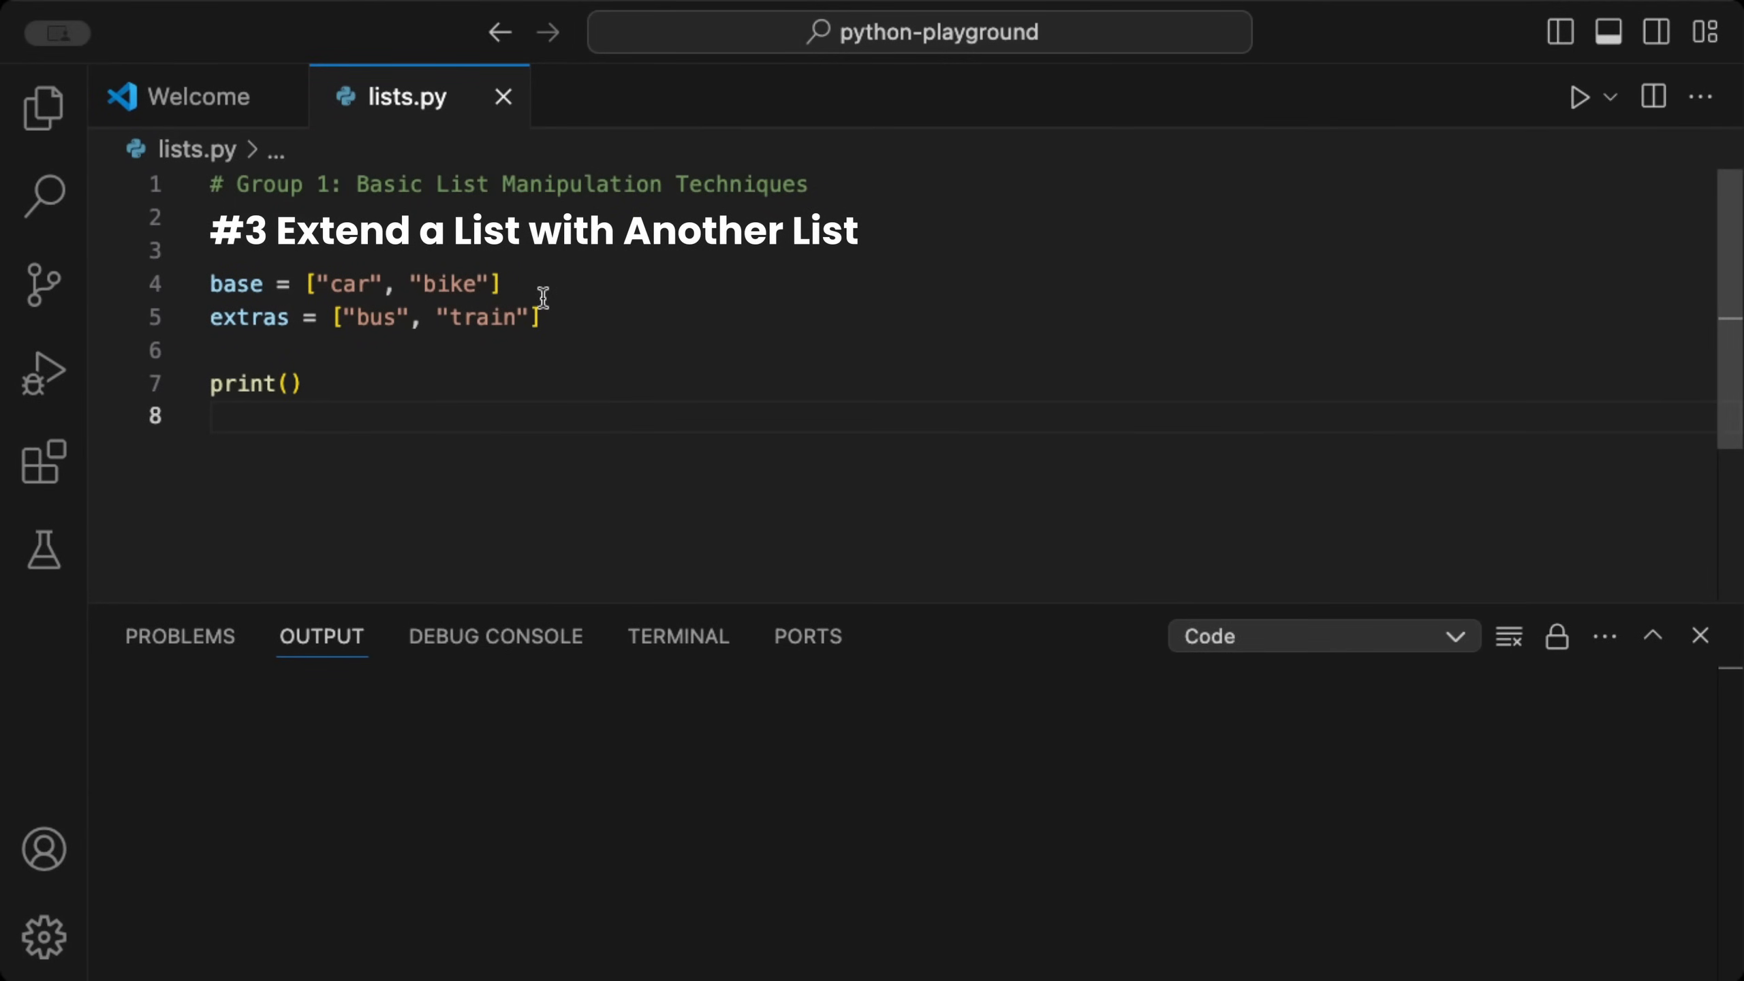
pyautogui.write('base')
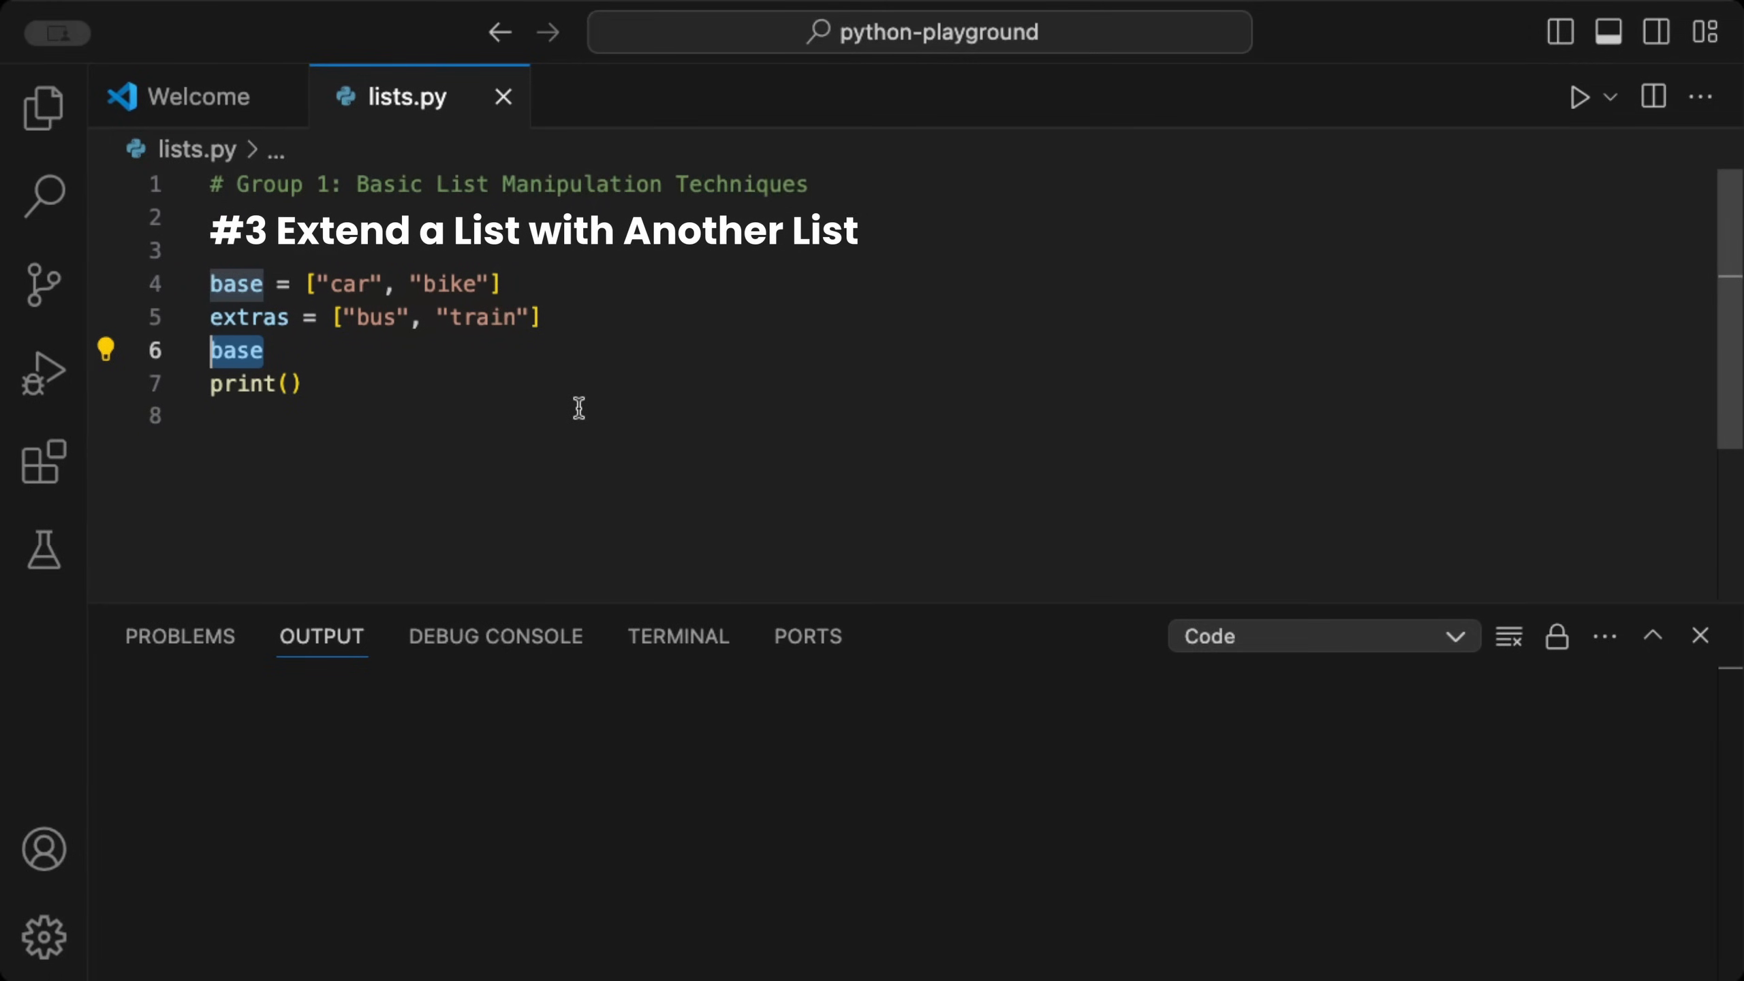
pyautogui.write('.extend()')
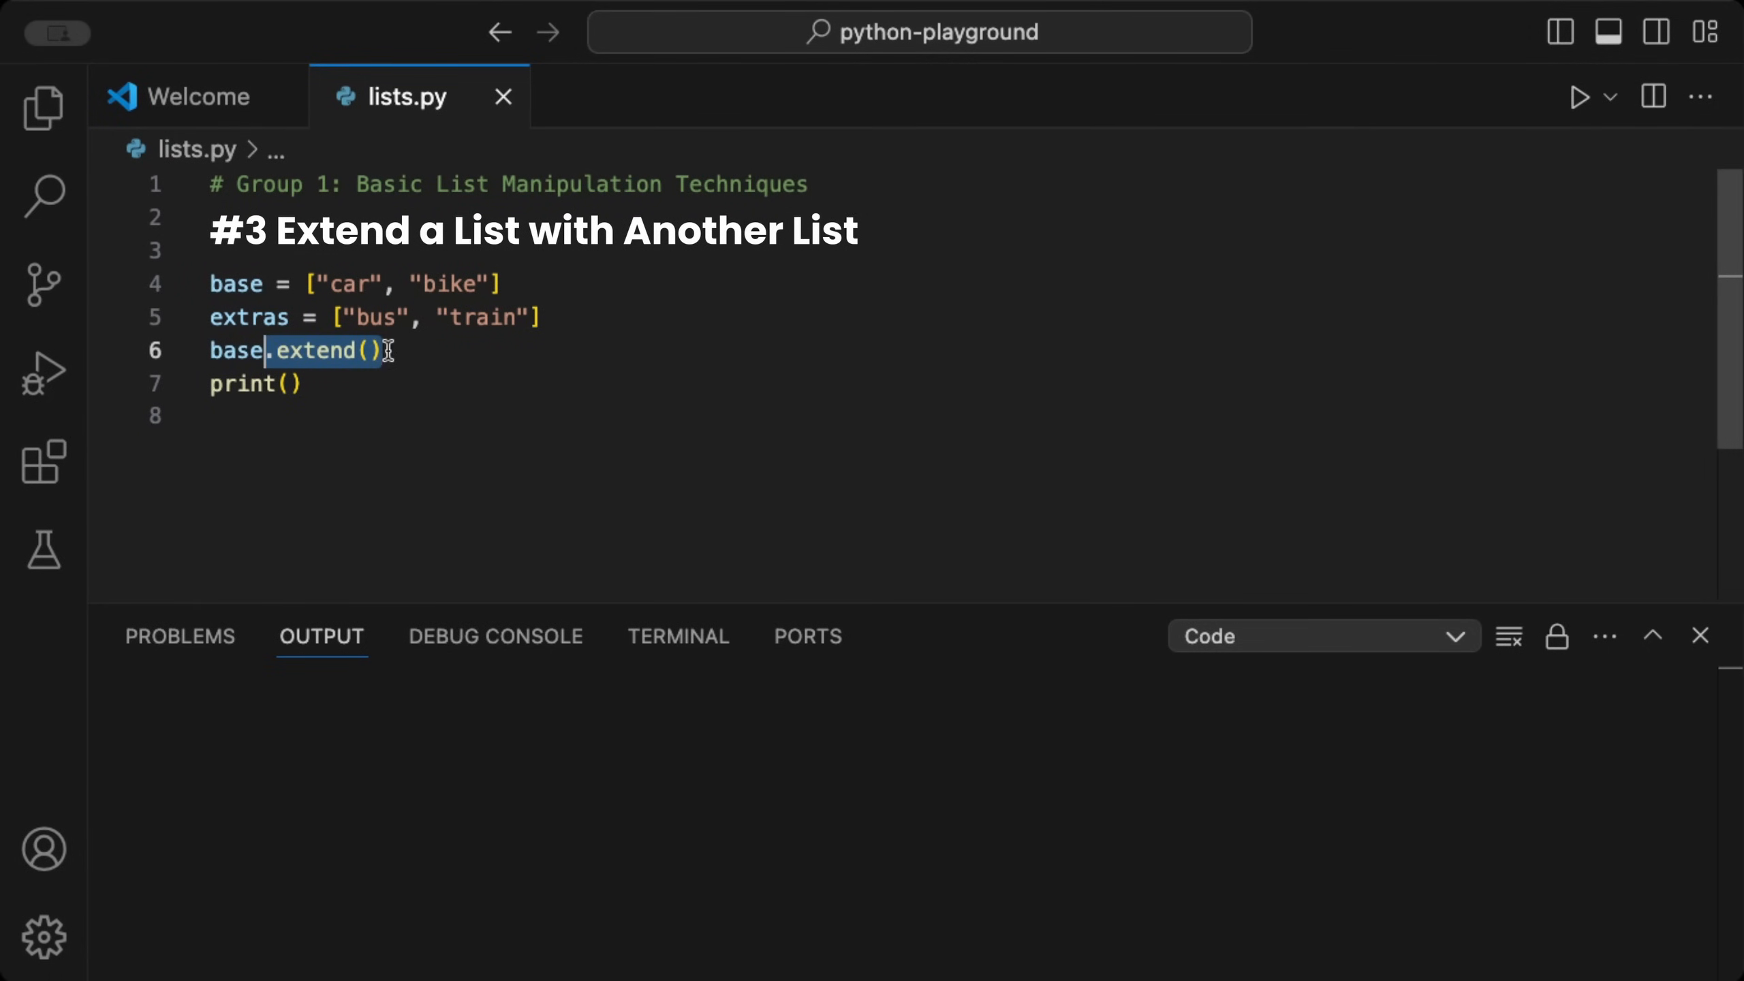
pyautogui.write('extras')
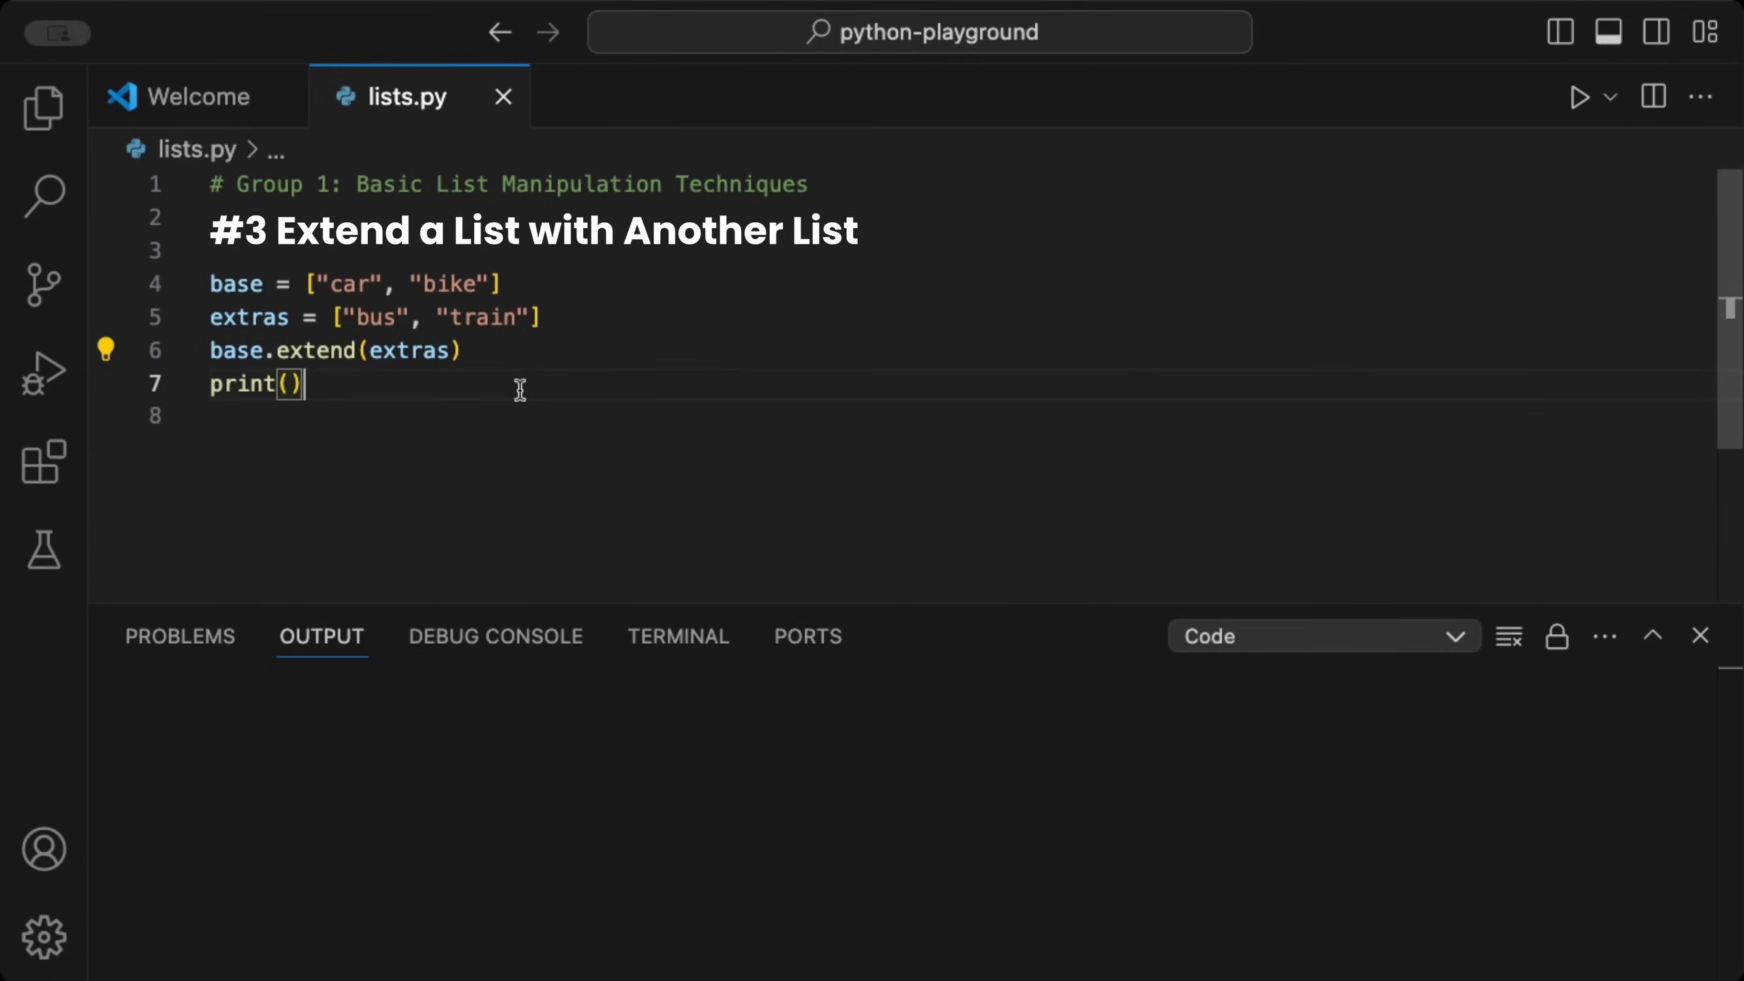
pyautogui.write('base')
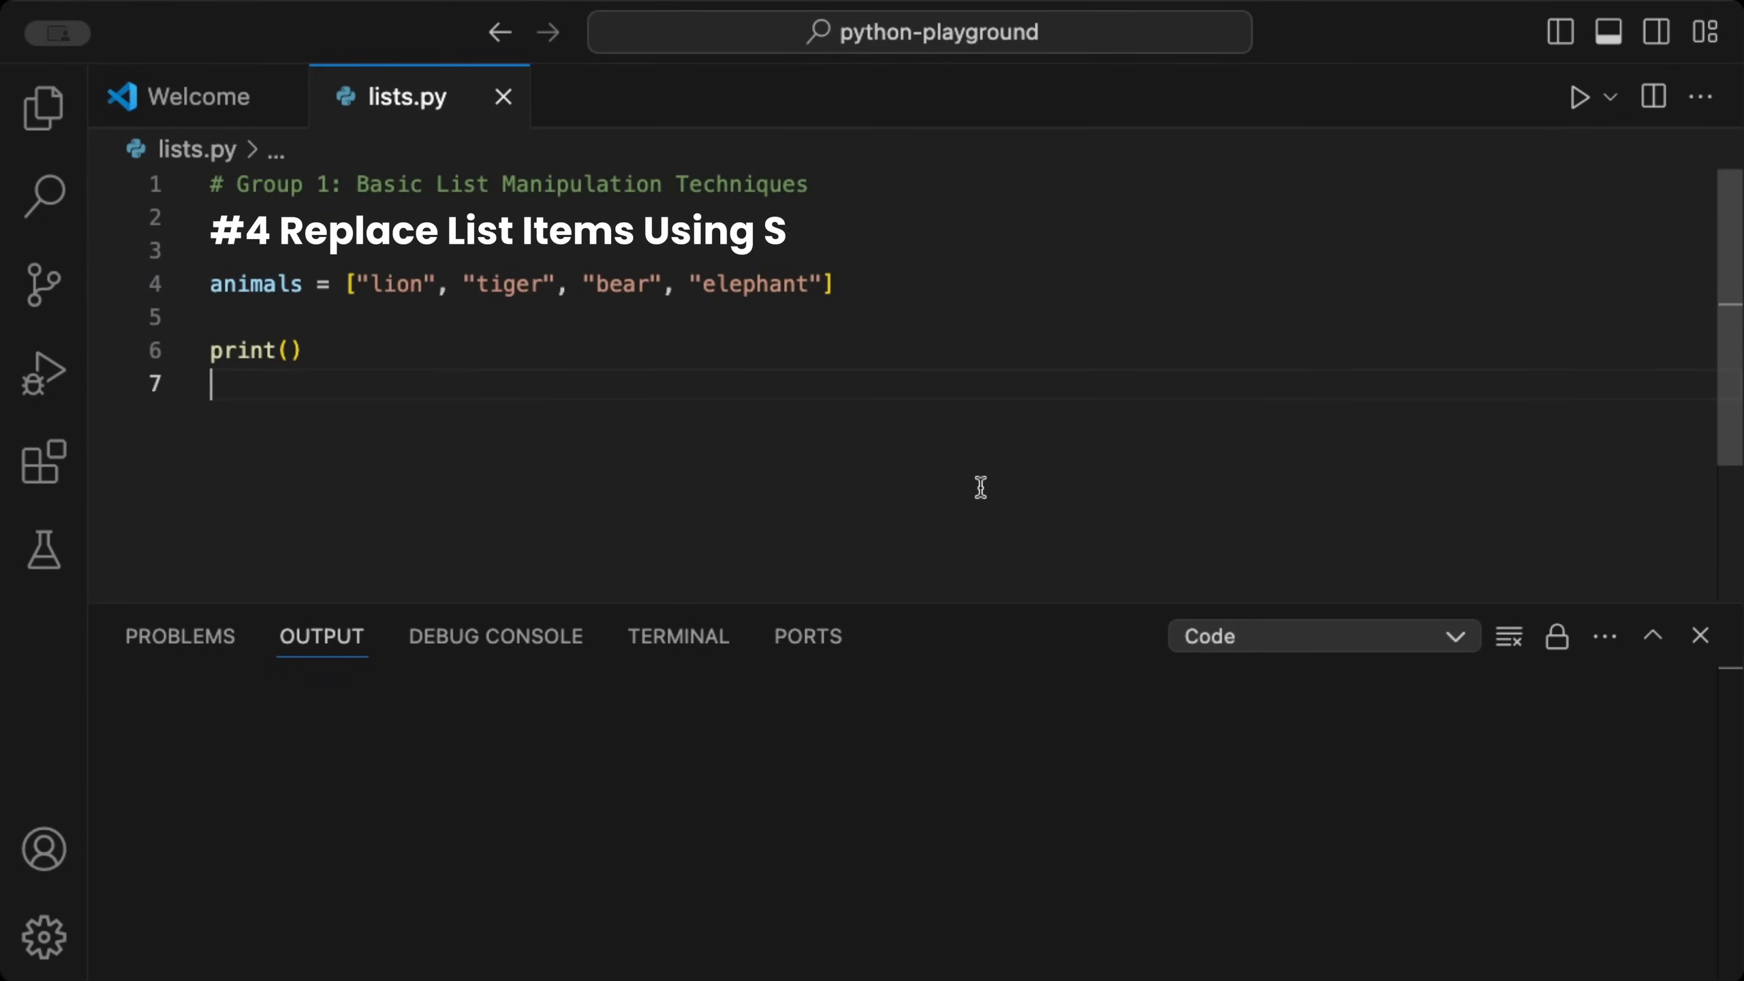
# Assign animals[1:3] = ["zebra", "giraffe"] and run to show ['lion', 'zebra', 'giraffe', 'elephant']
pyautogui.write('licing')
pyautogui.click(961, 317)
pyautogui.write('animals')
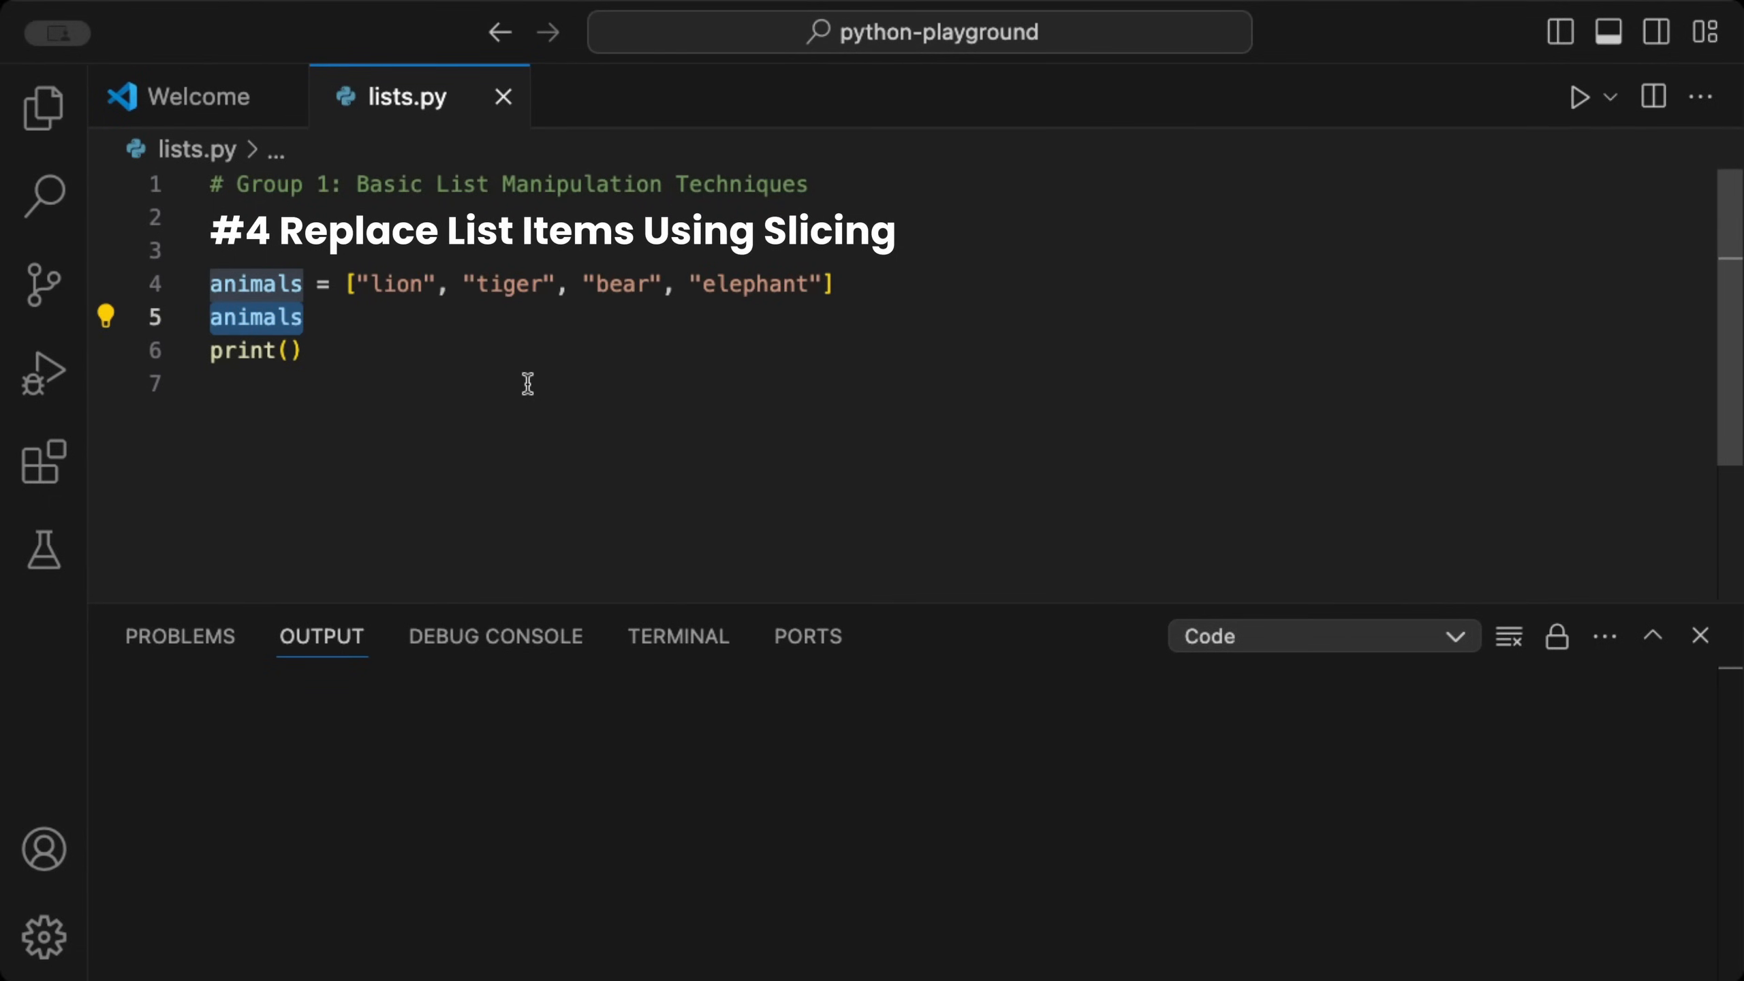
pyautogui.write('[1:3]')
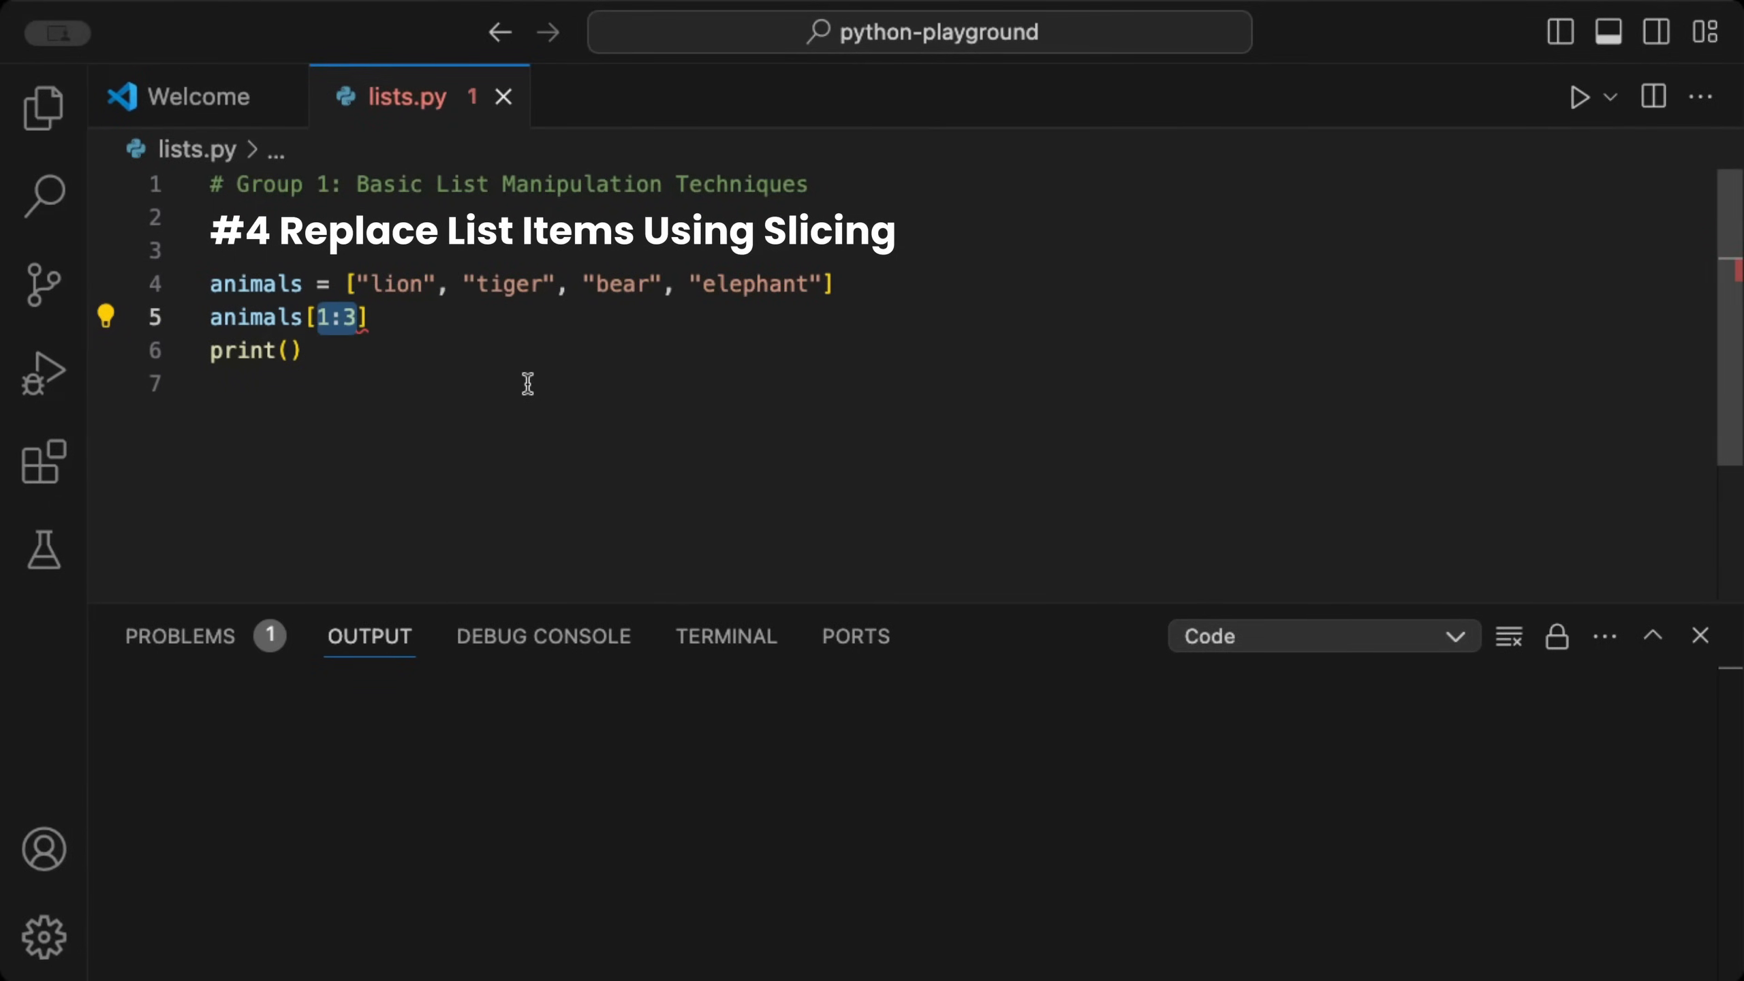
pyautogui.write('= []')
pyautogui.click(306, 350)
pyautogui.write('animals')
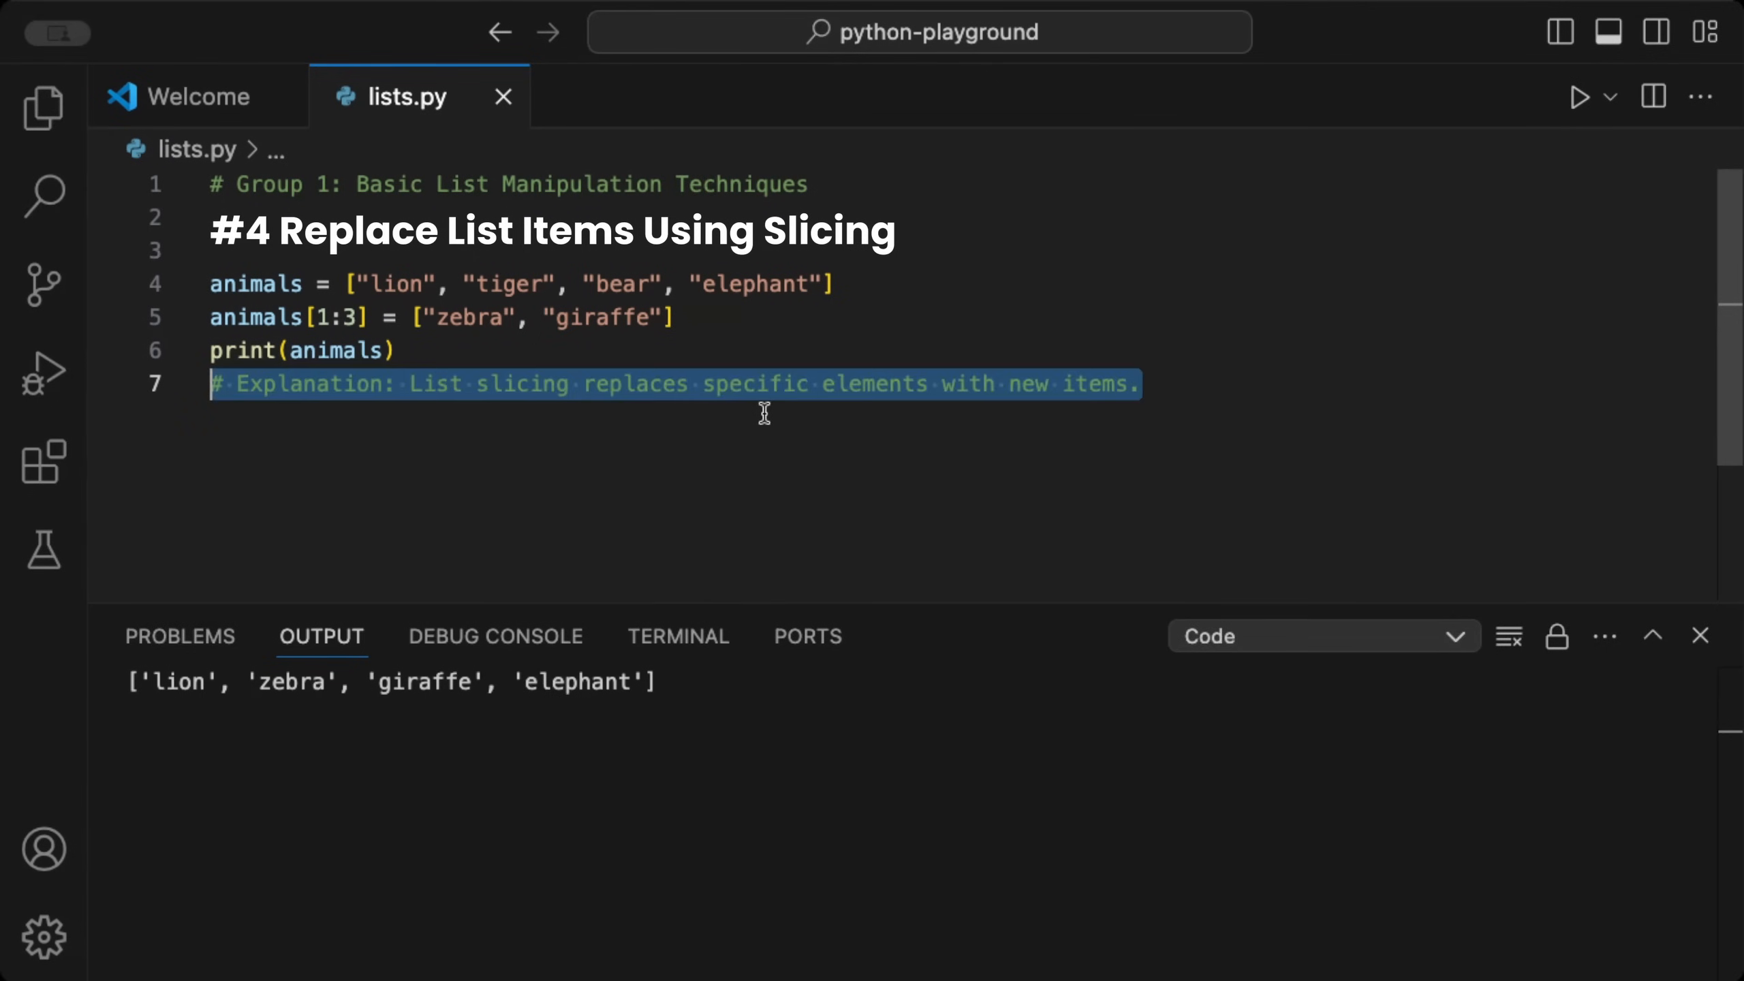
pyautogui.click(1141, 385)
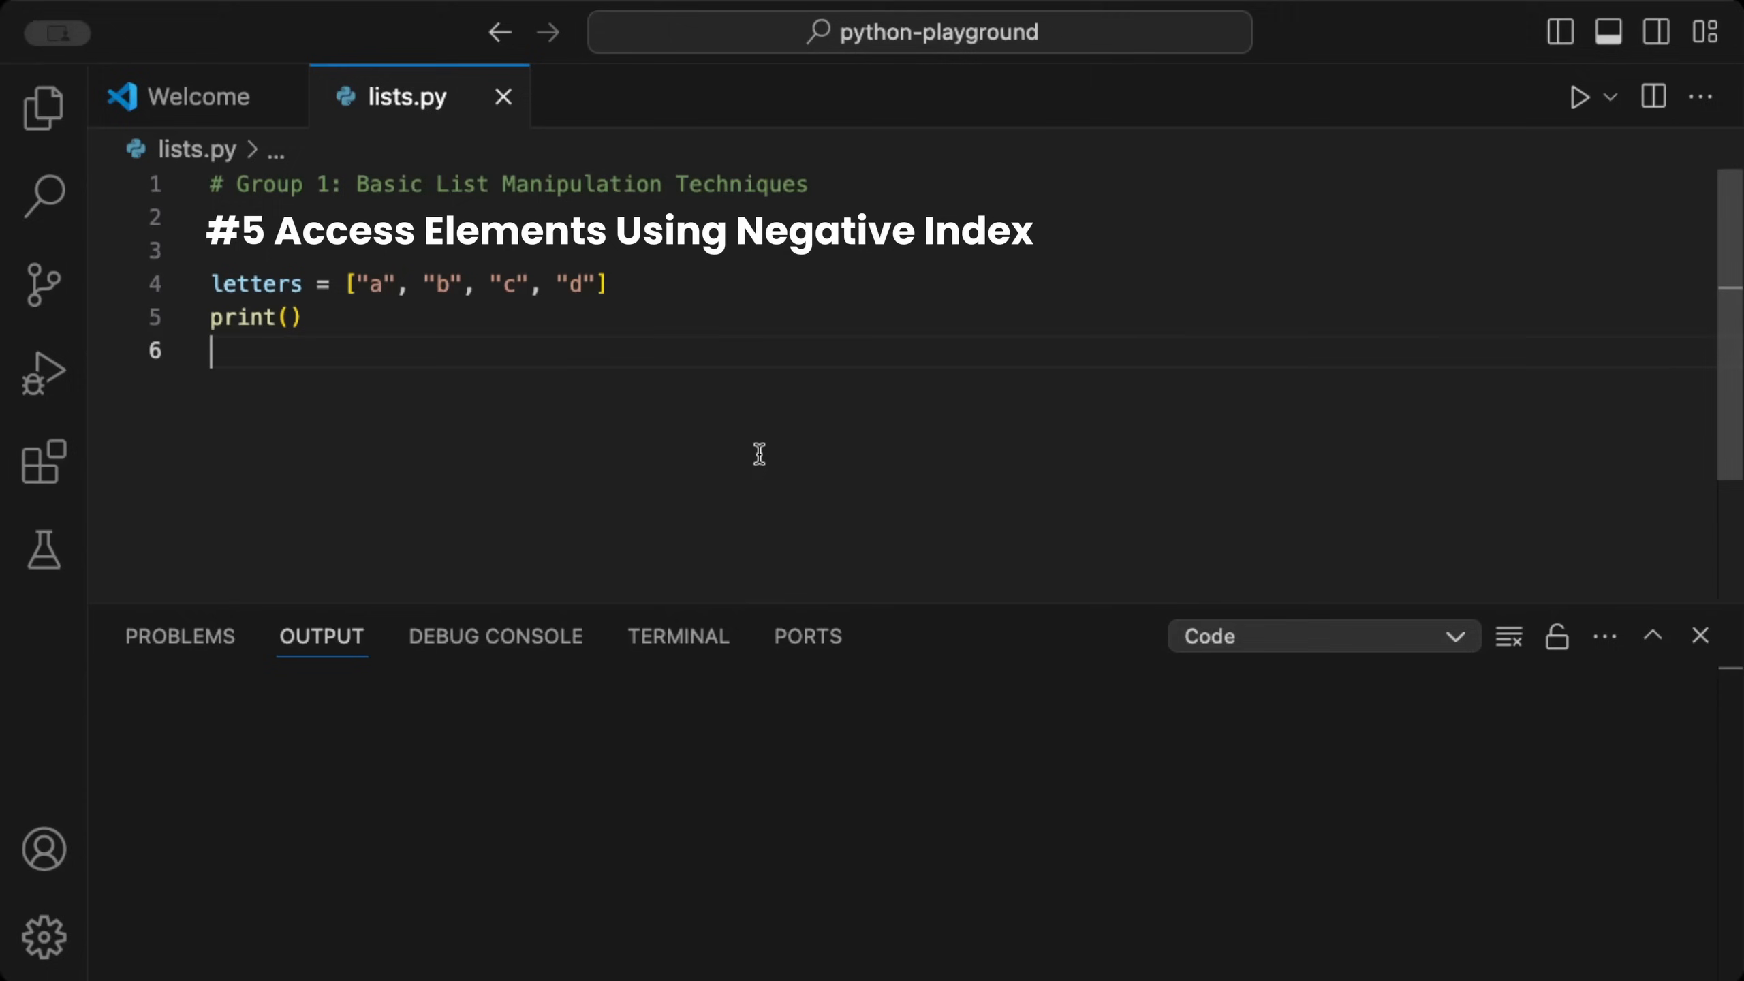
# Print an f-string showing letters[-1] and letters[-2] on two lines and run it
pyautogui.write('ing')
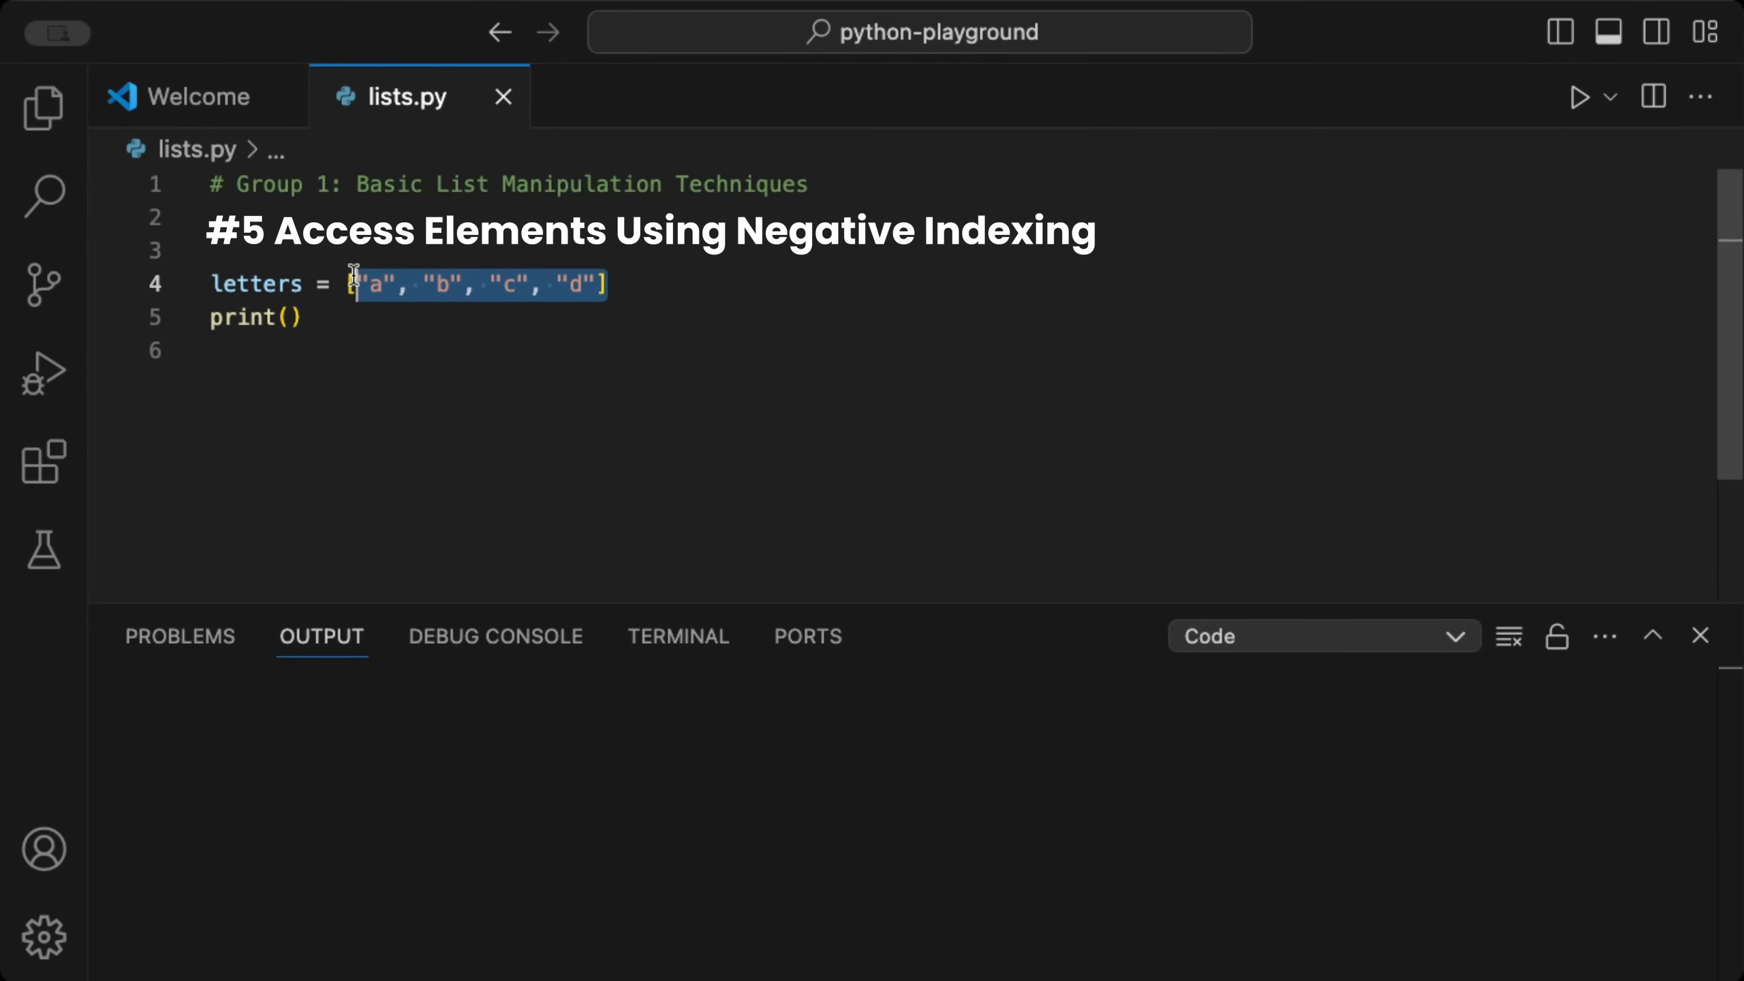
pyautogui.write('f"letters[-1]: {letters[-1]}"')
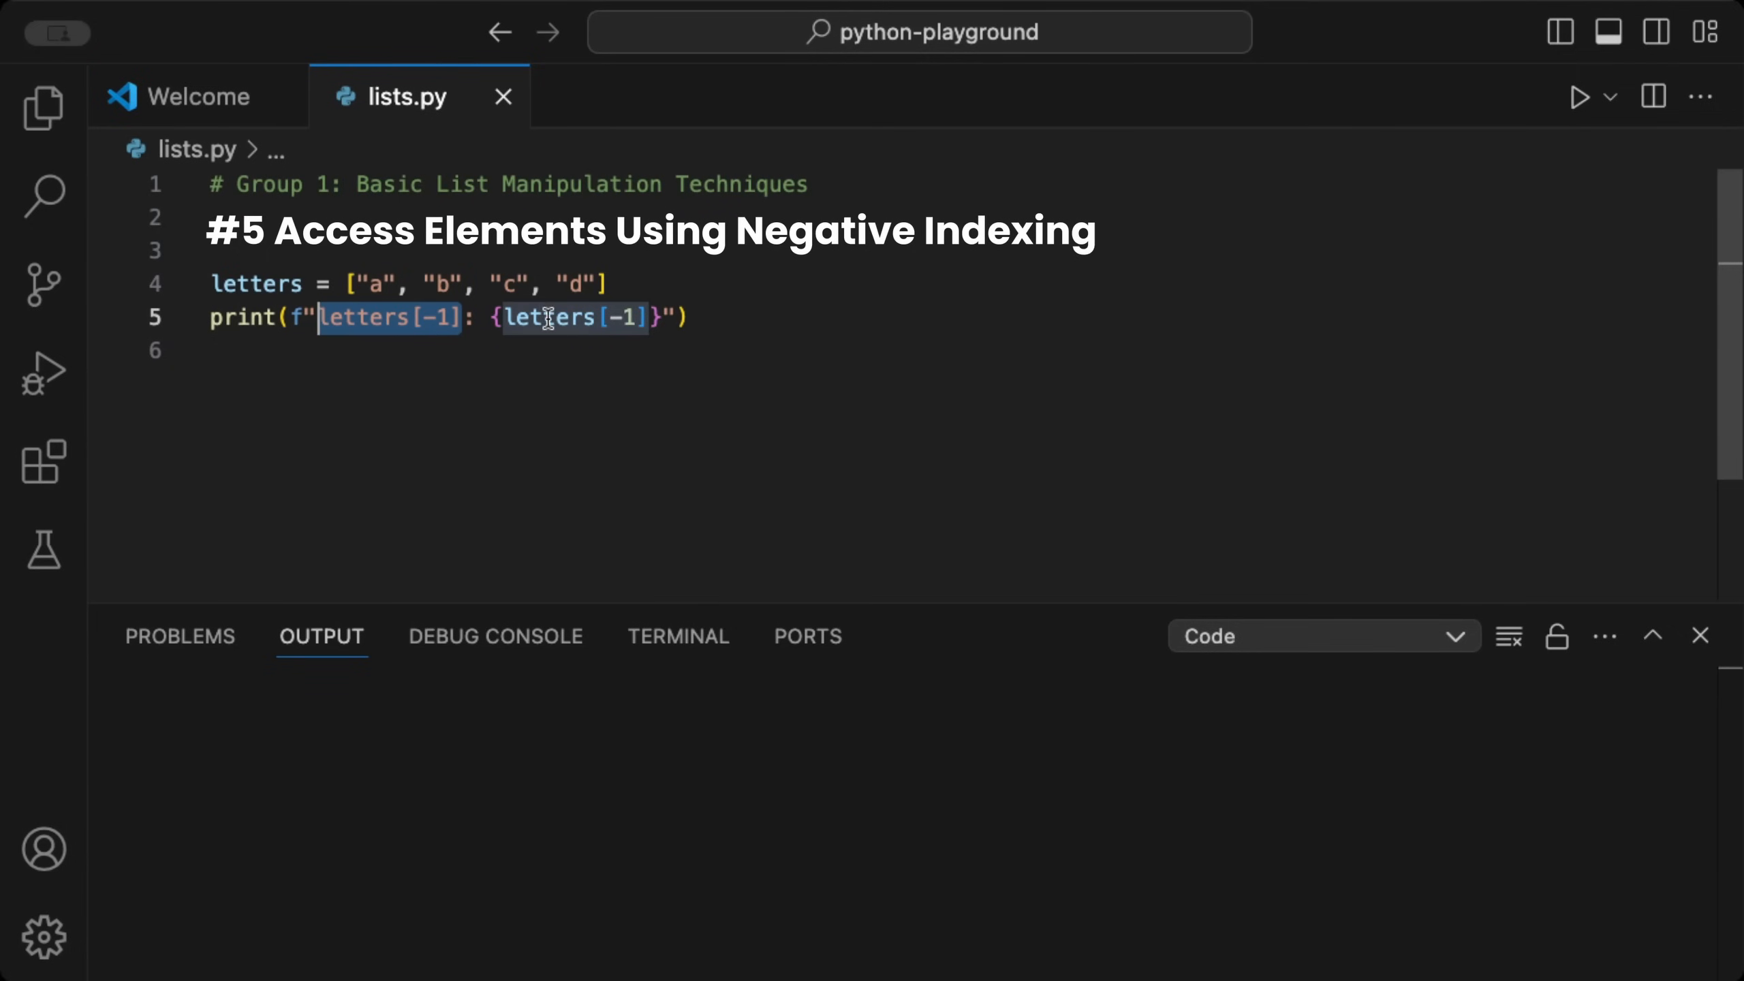
pyautogui.click(1012, 344)
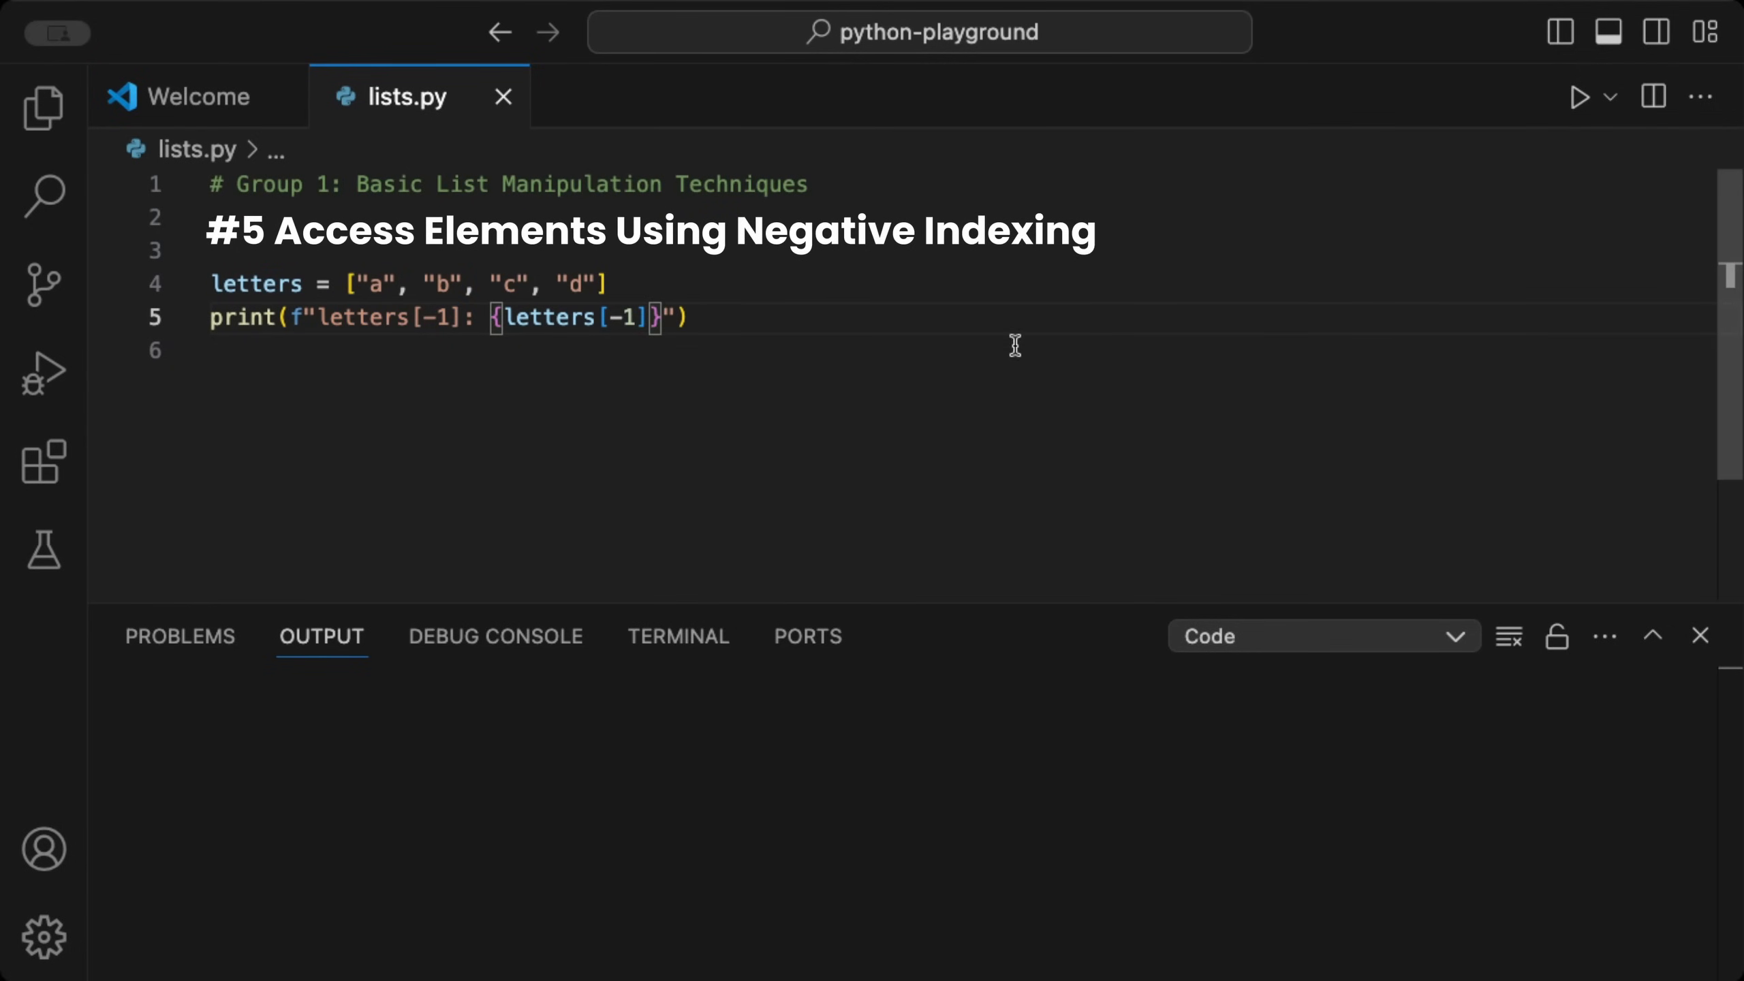
pyautogui.write('\\nletters[-2]: {letters[-2]}')
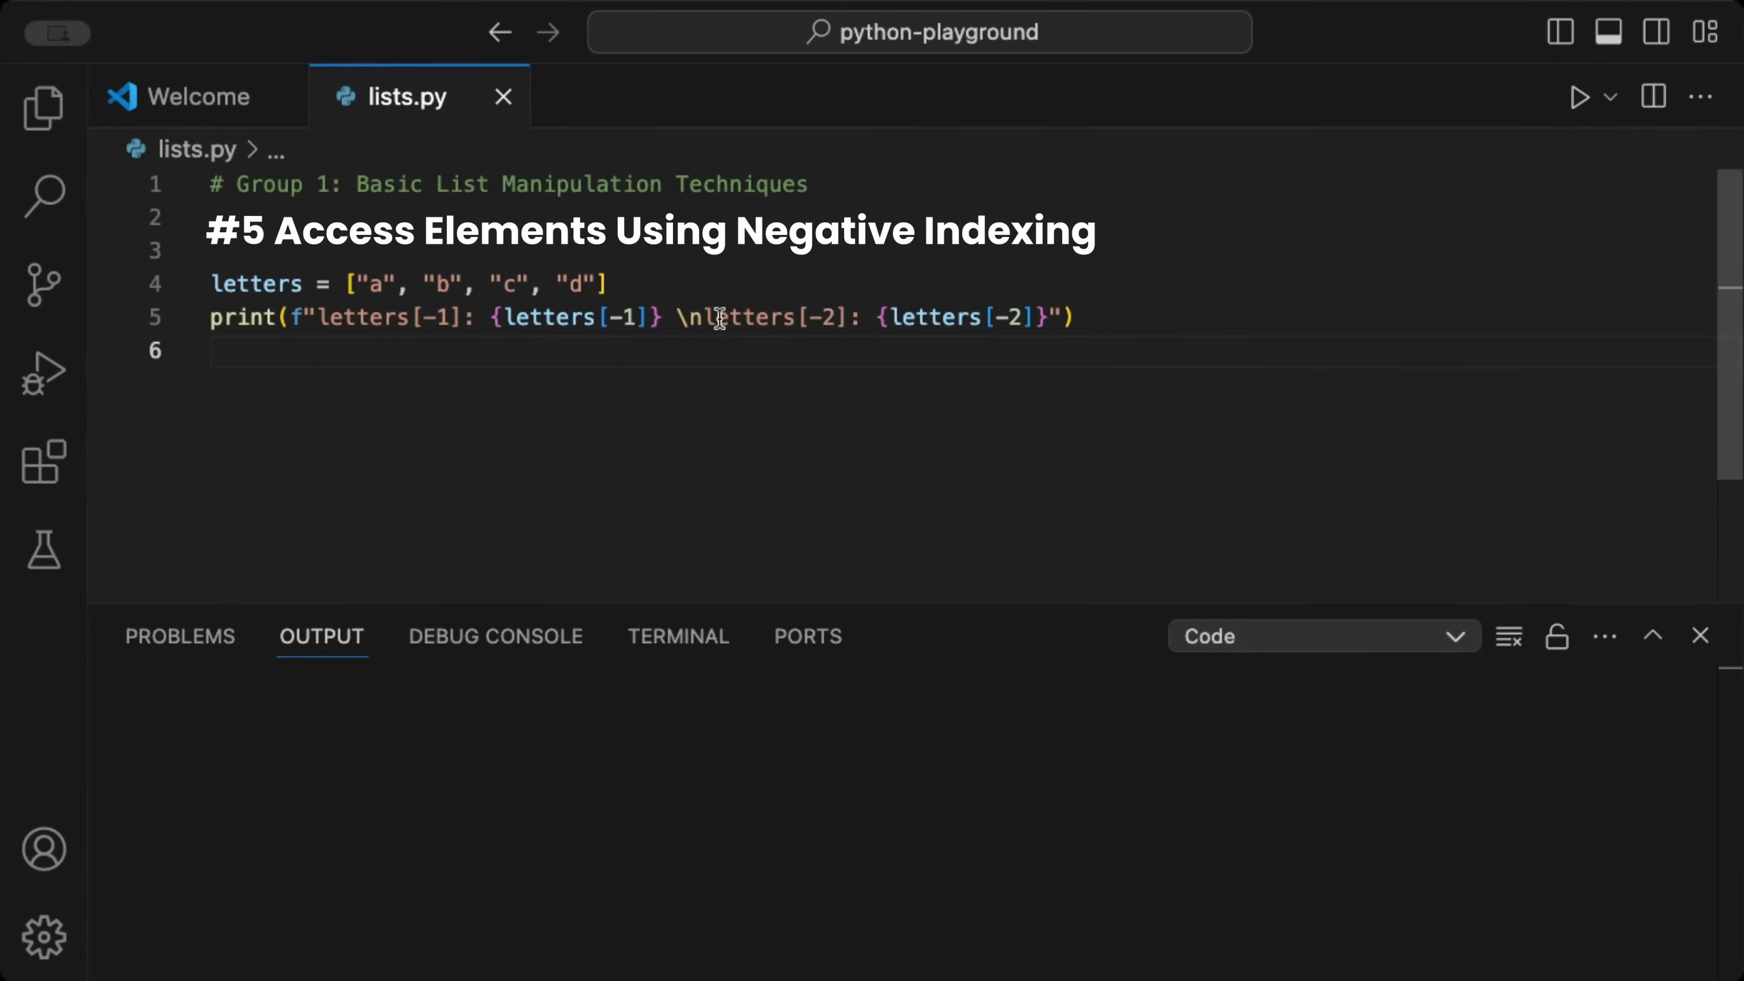
pyautogui.moveTo(1578, 97)
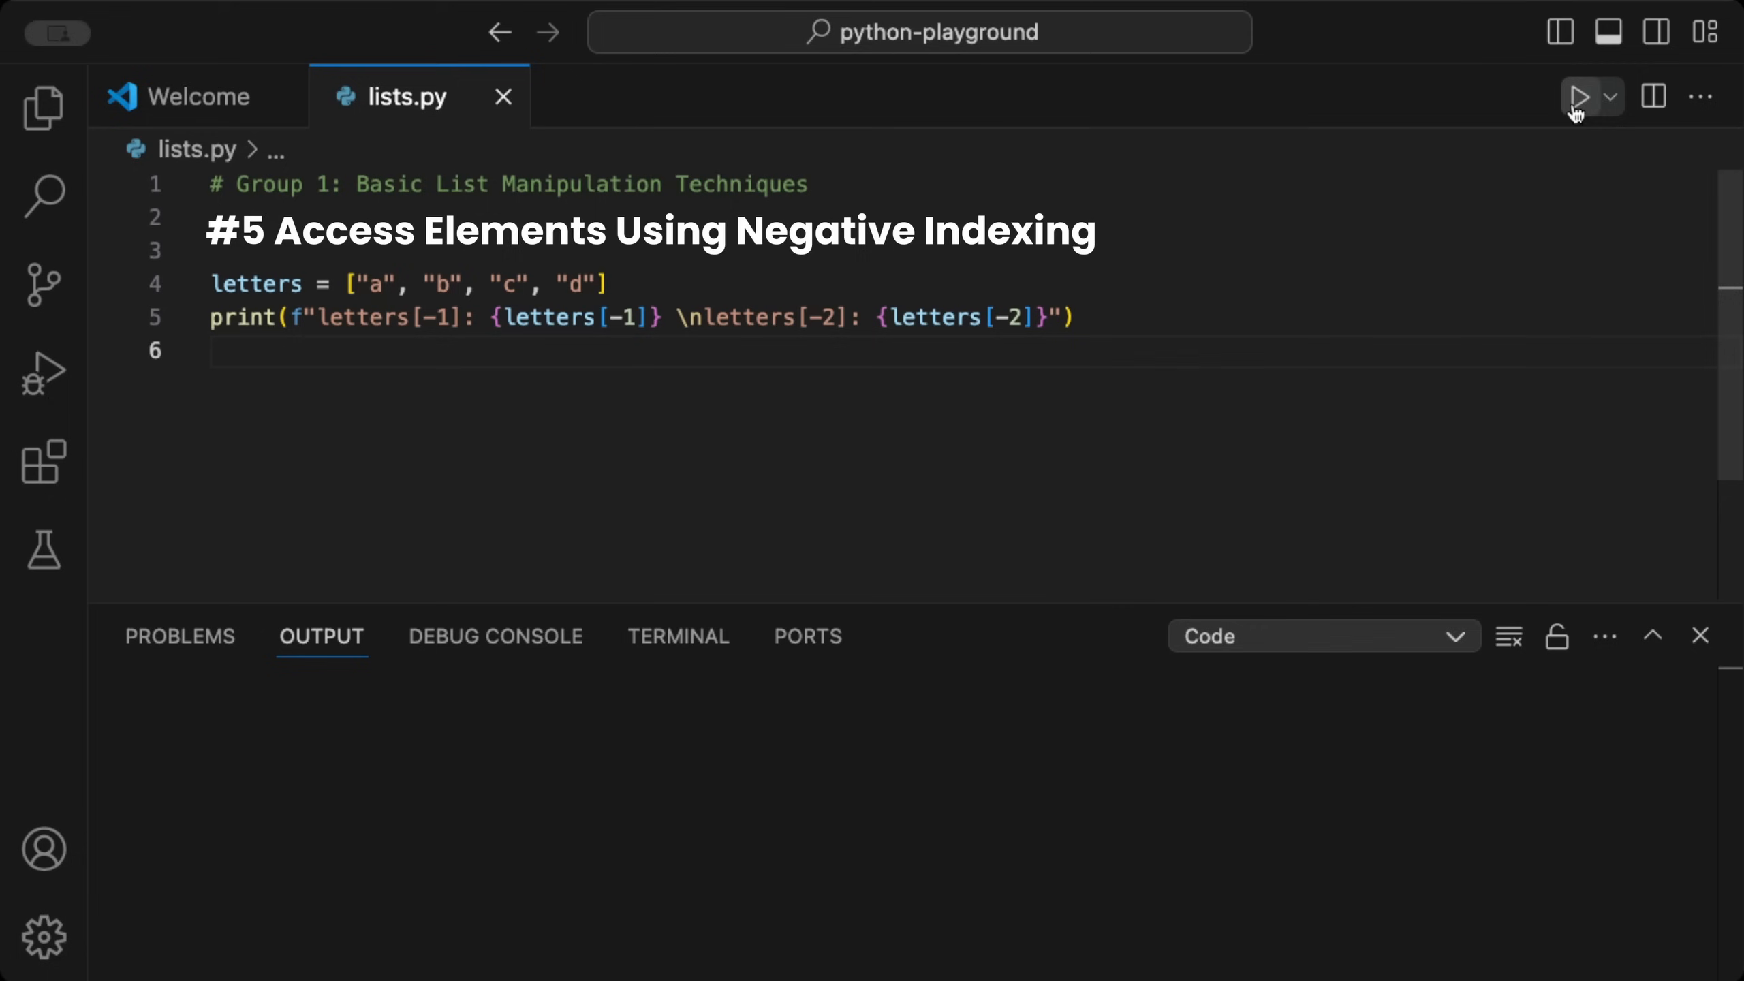
pyautogui.click(1577, 97)
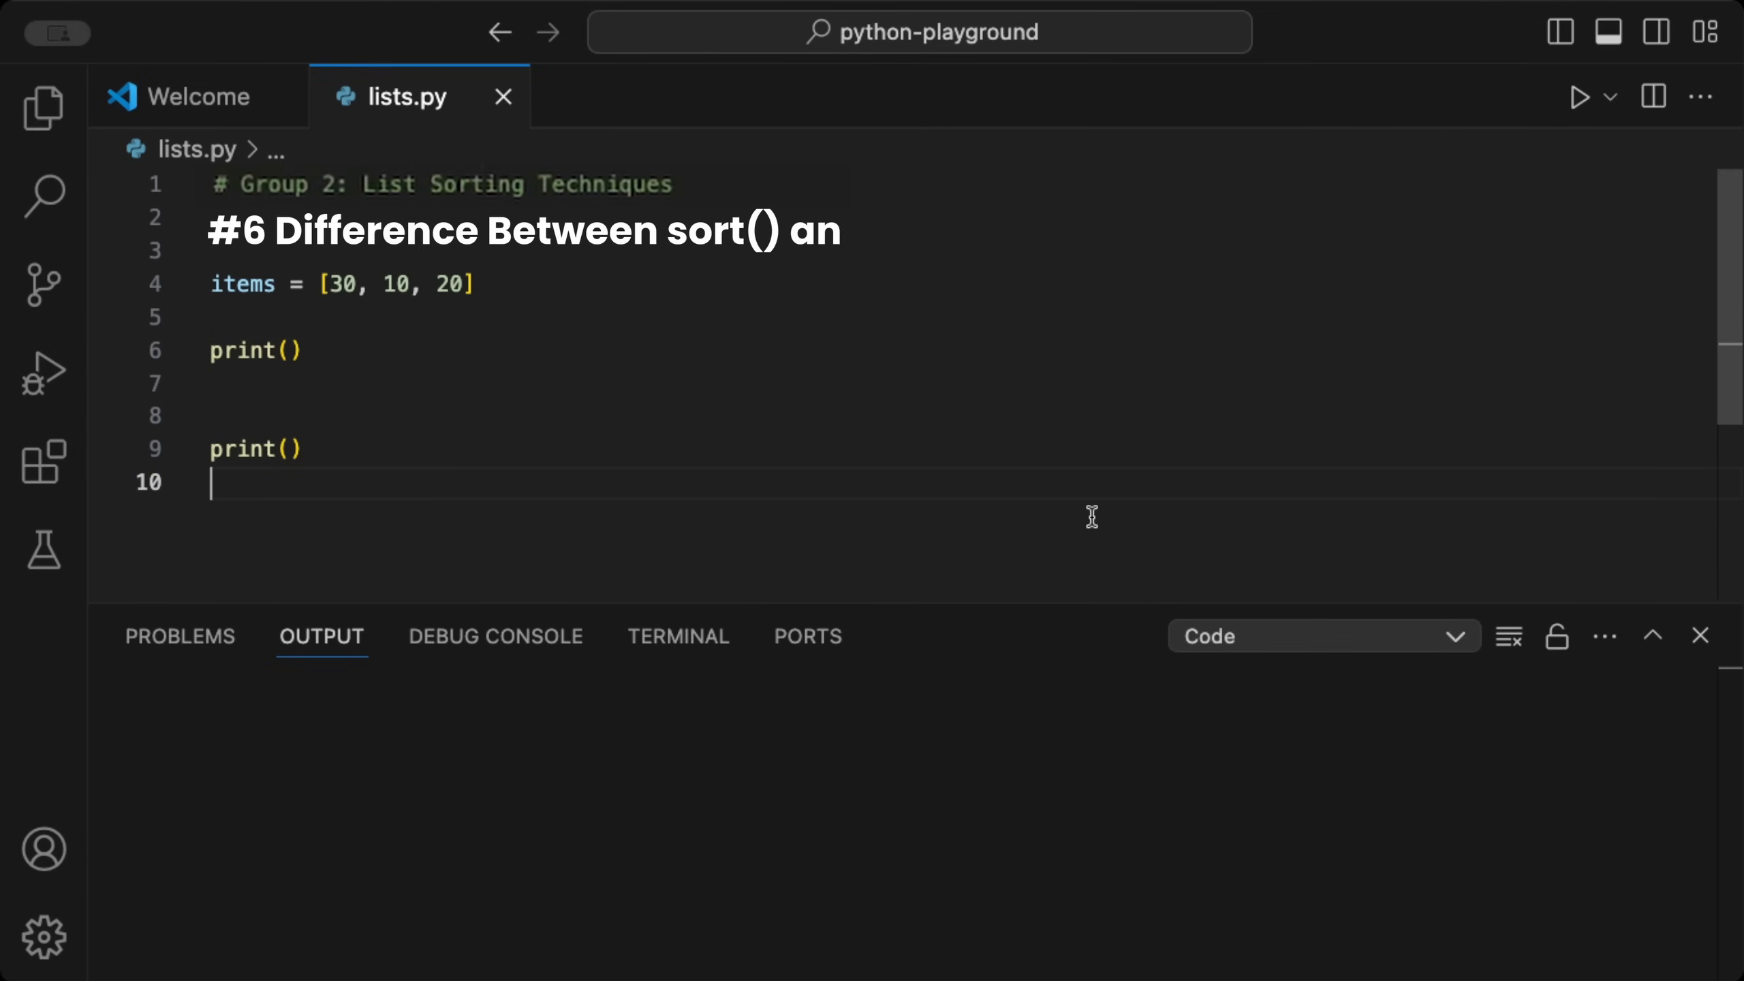
# Add sorted_items = sorted(items), print both lists and run, showing [30, 10, 20] [10, 20, 30]
pyautogui.write('d sorted()')
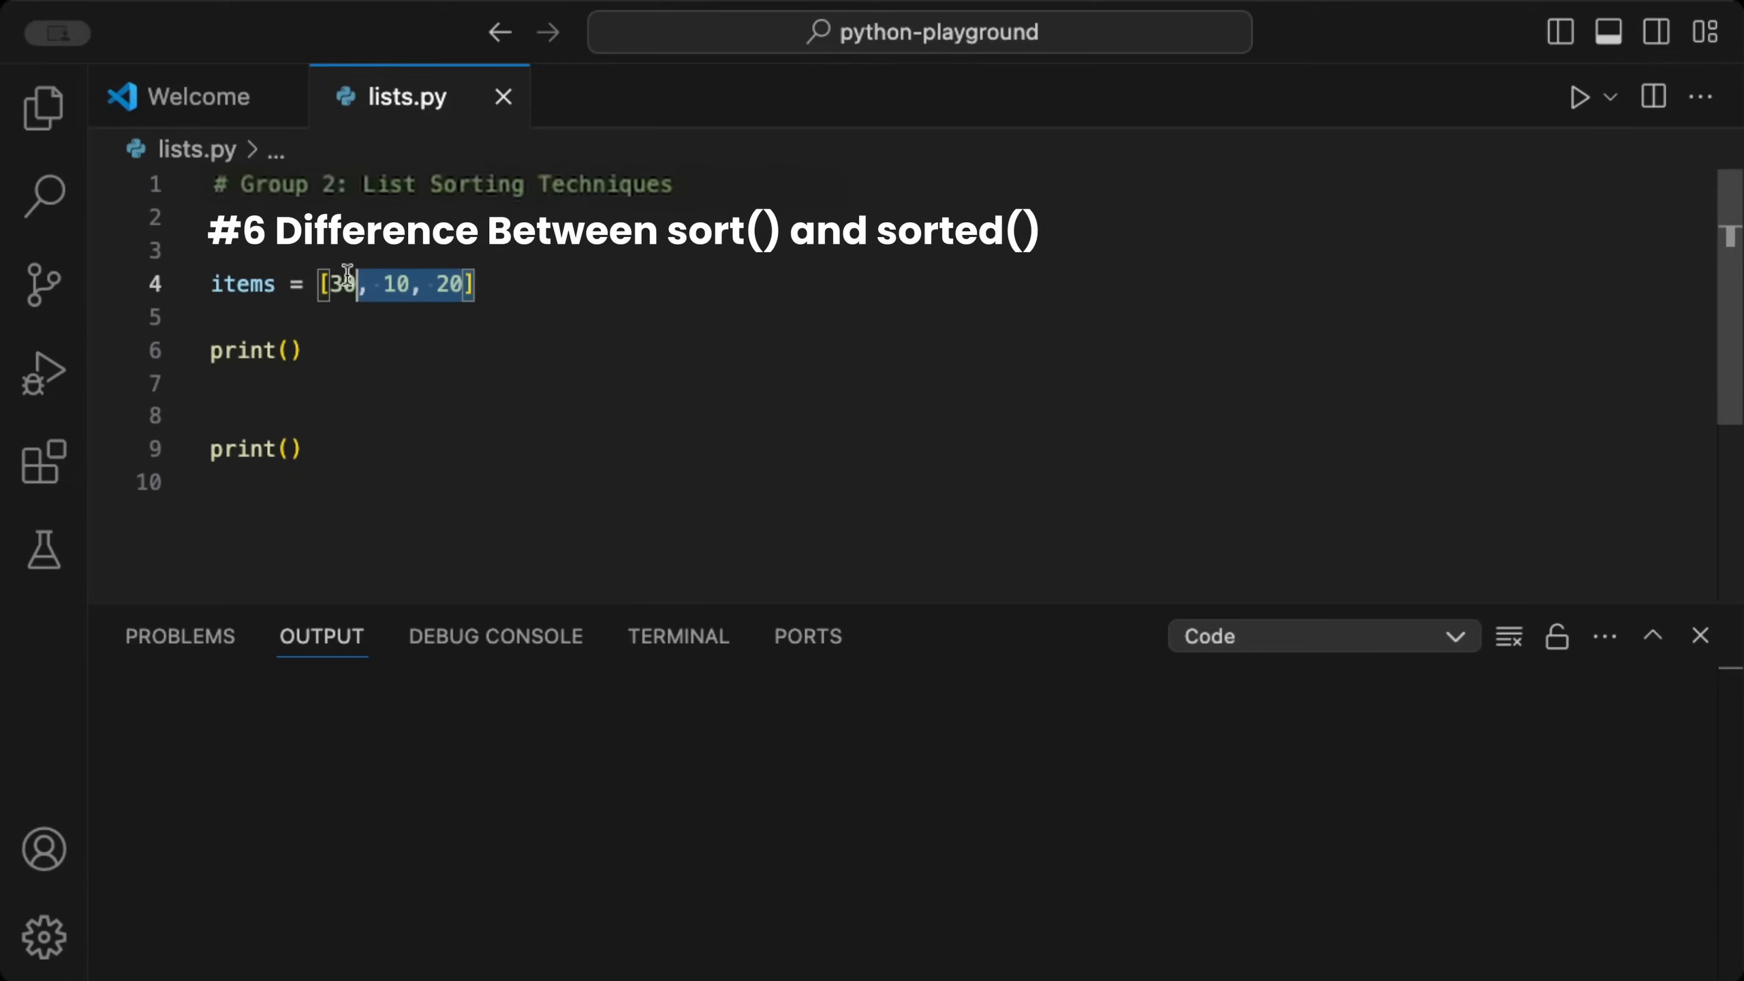
pyautogui.click(408, 320)
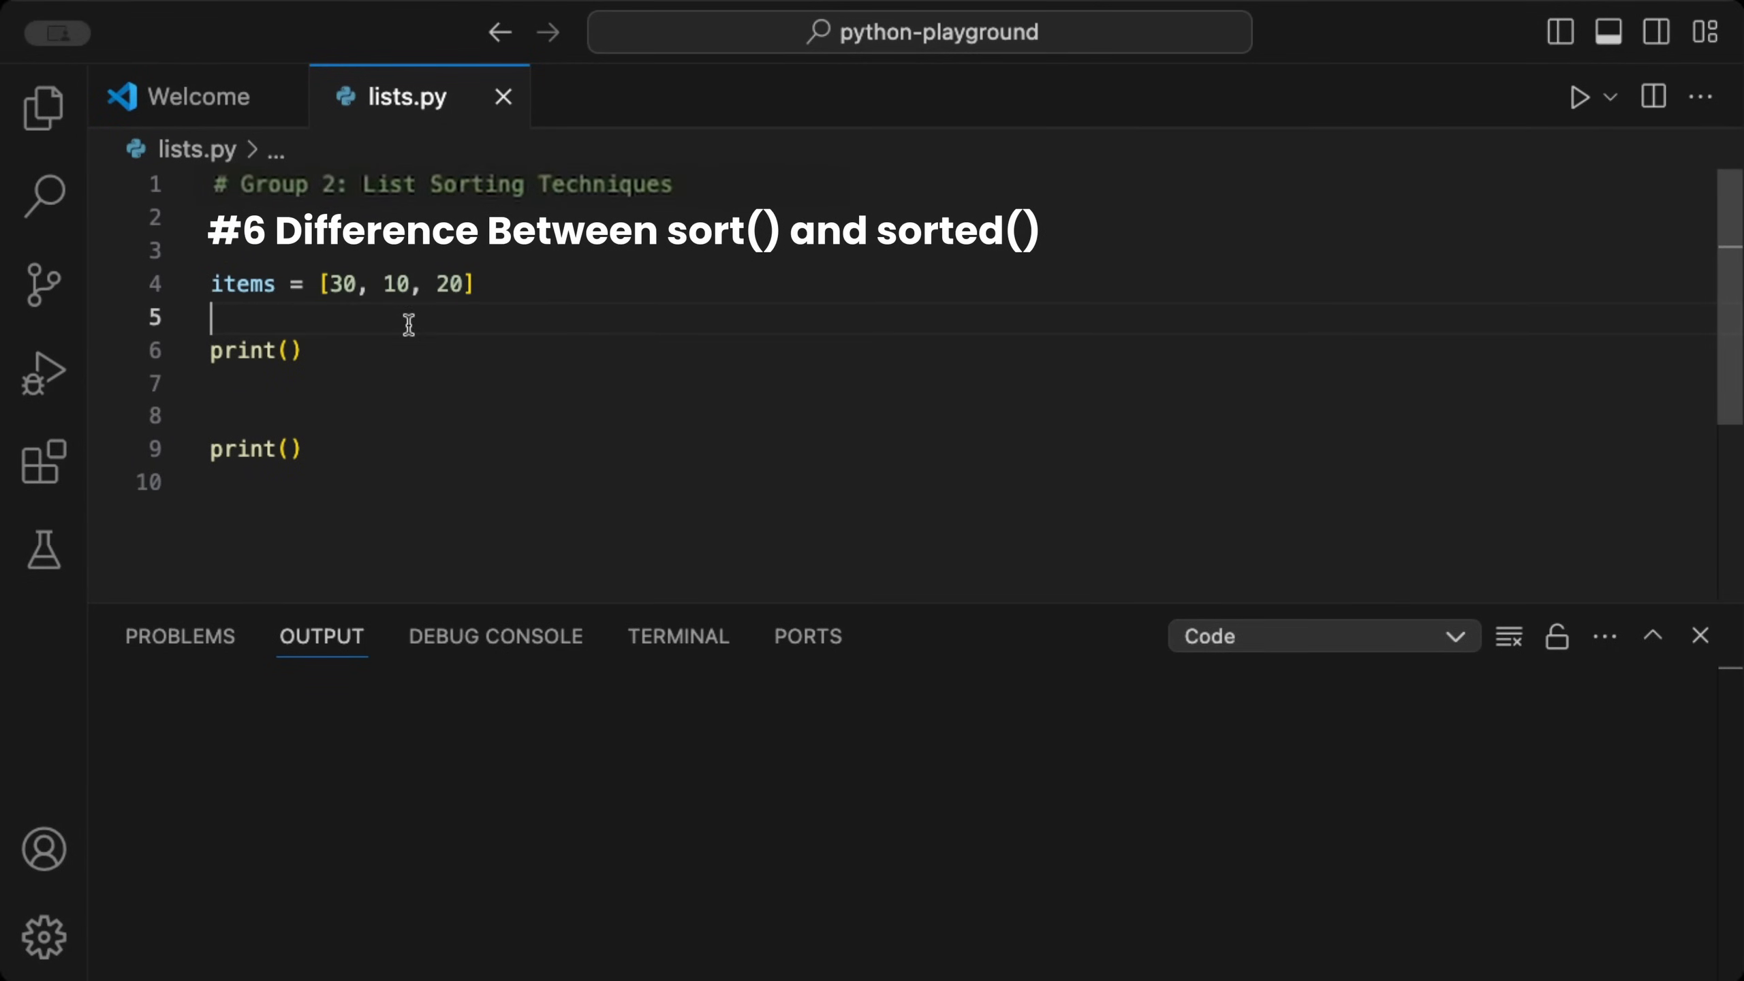
pyautogui.write('sorted_items = sorted()')
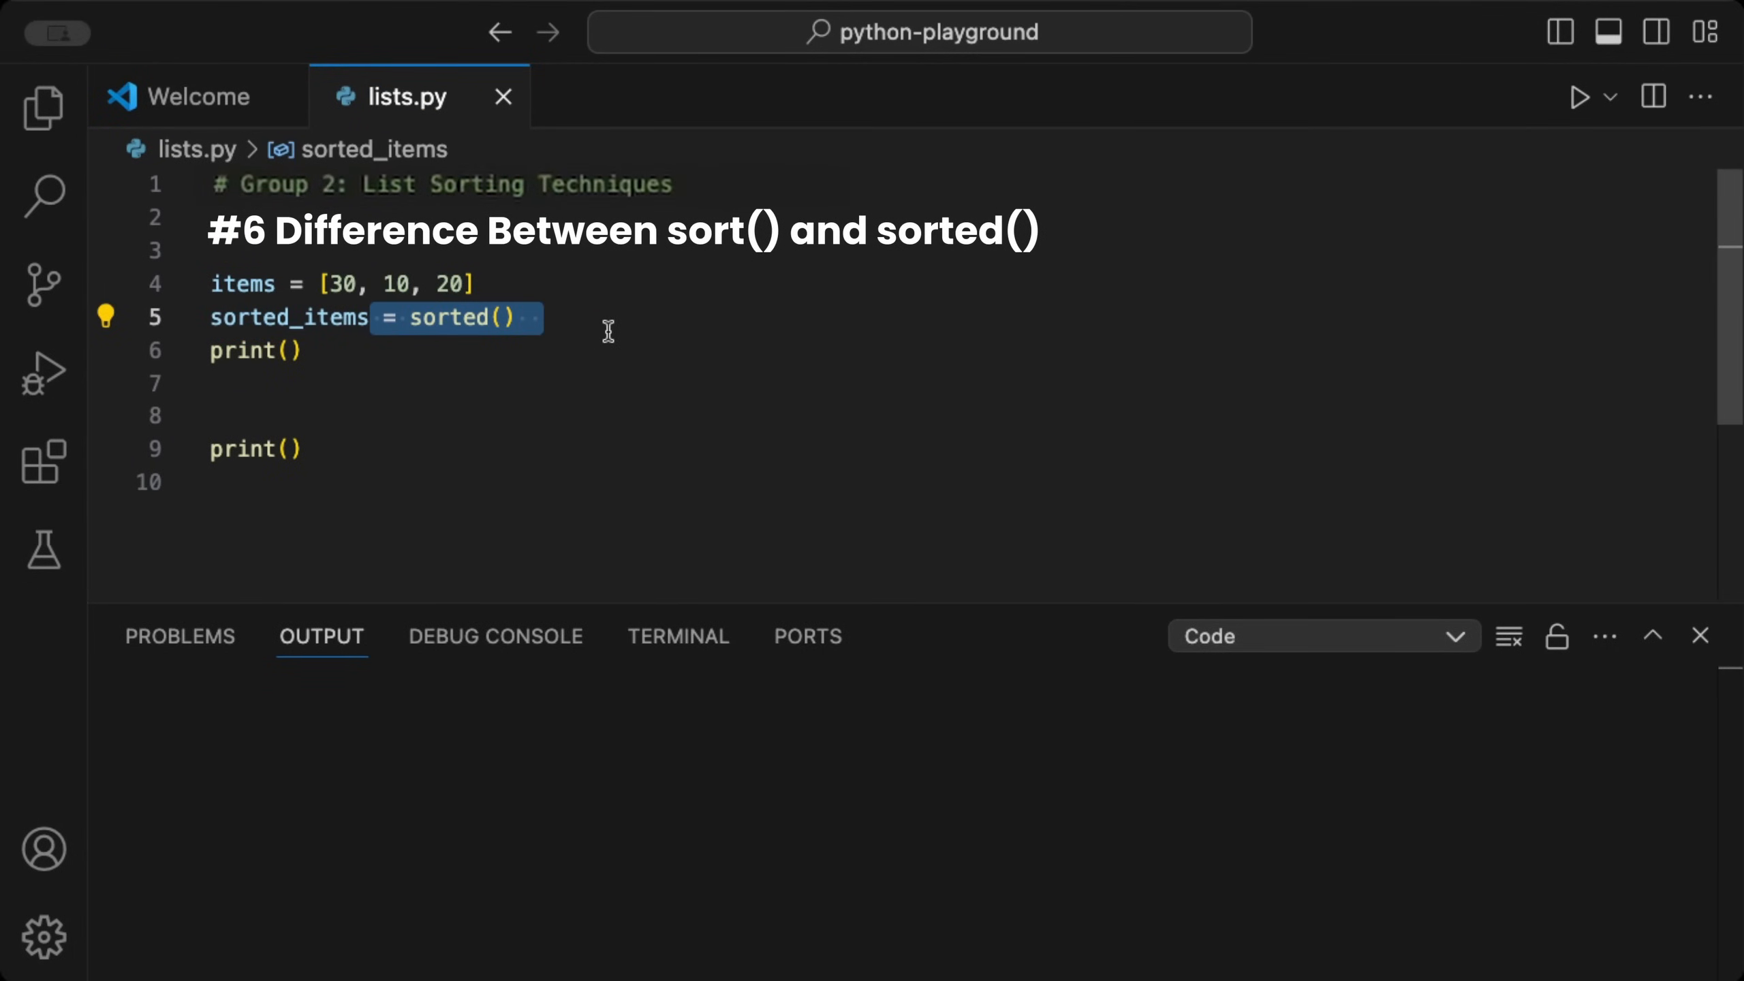
pyautogui.write('items')
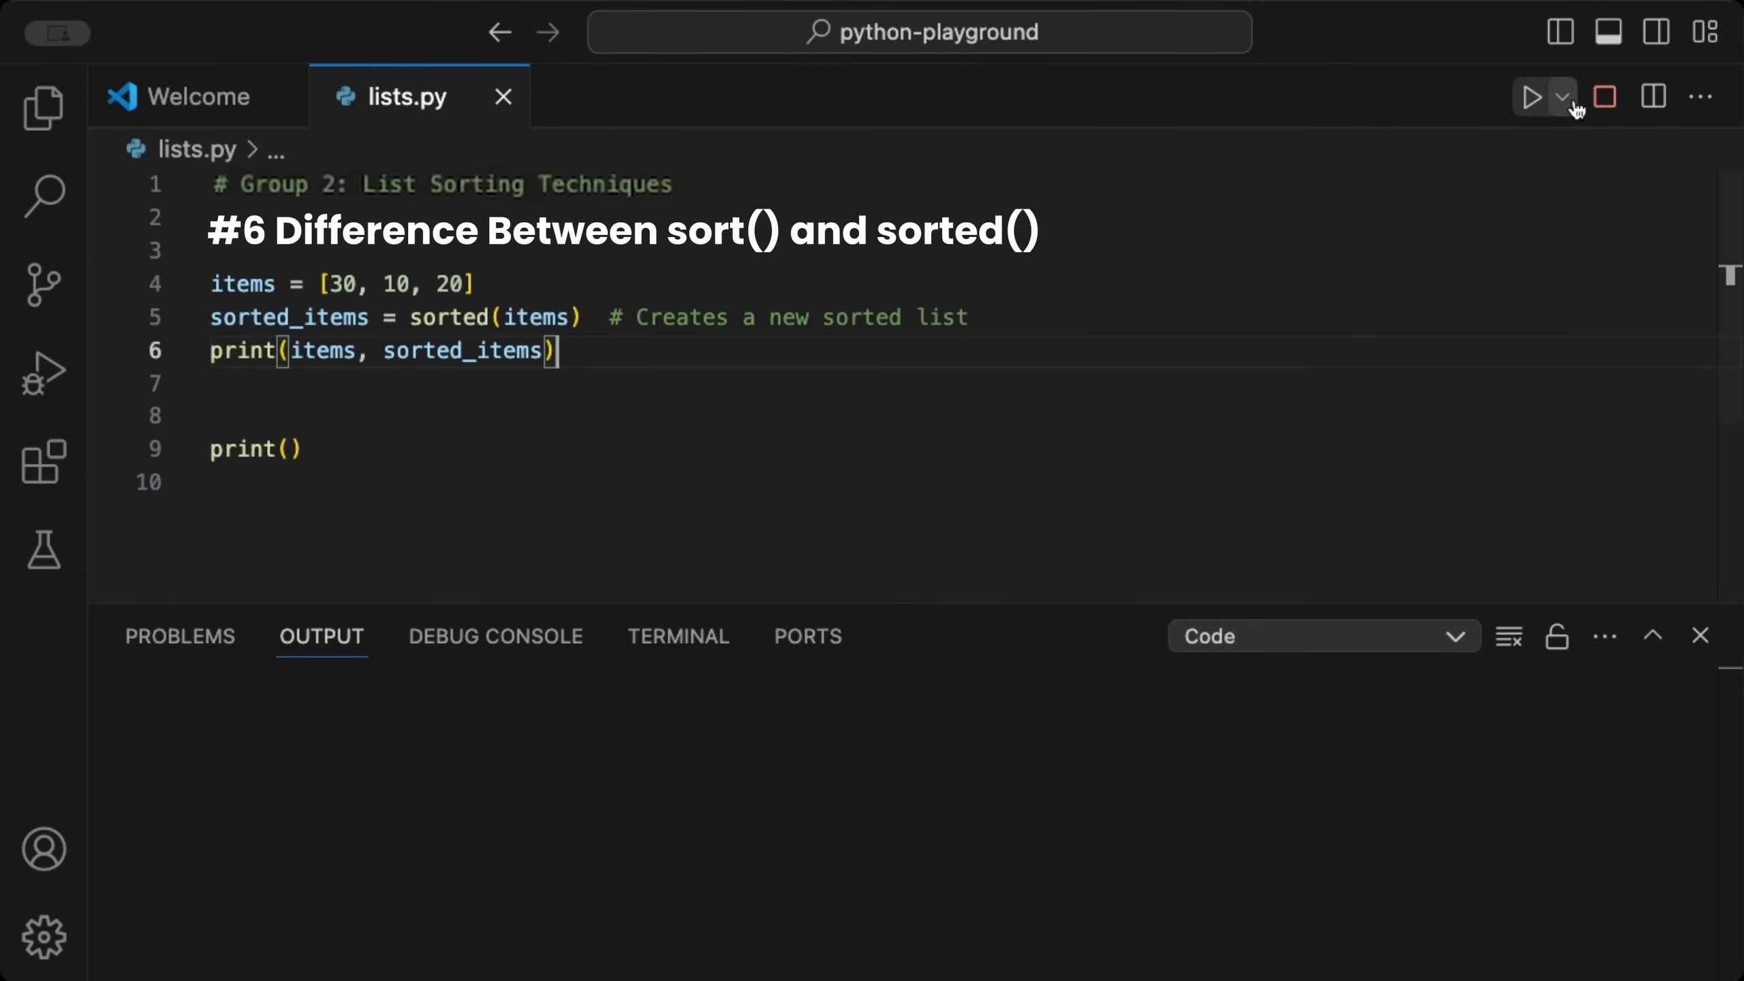
pyautogui.click(1530, 97)
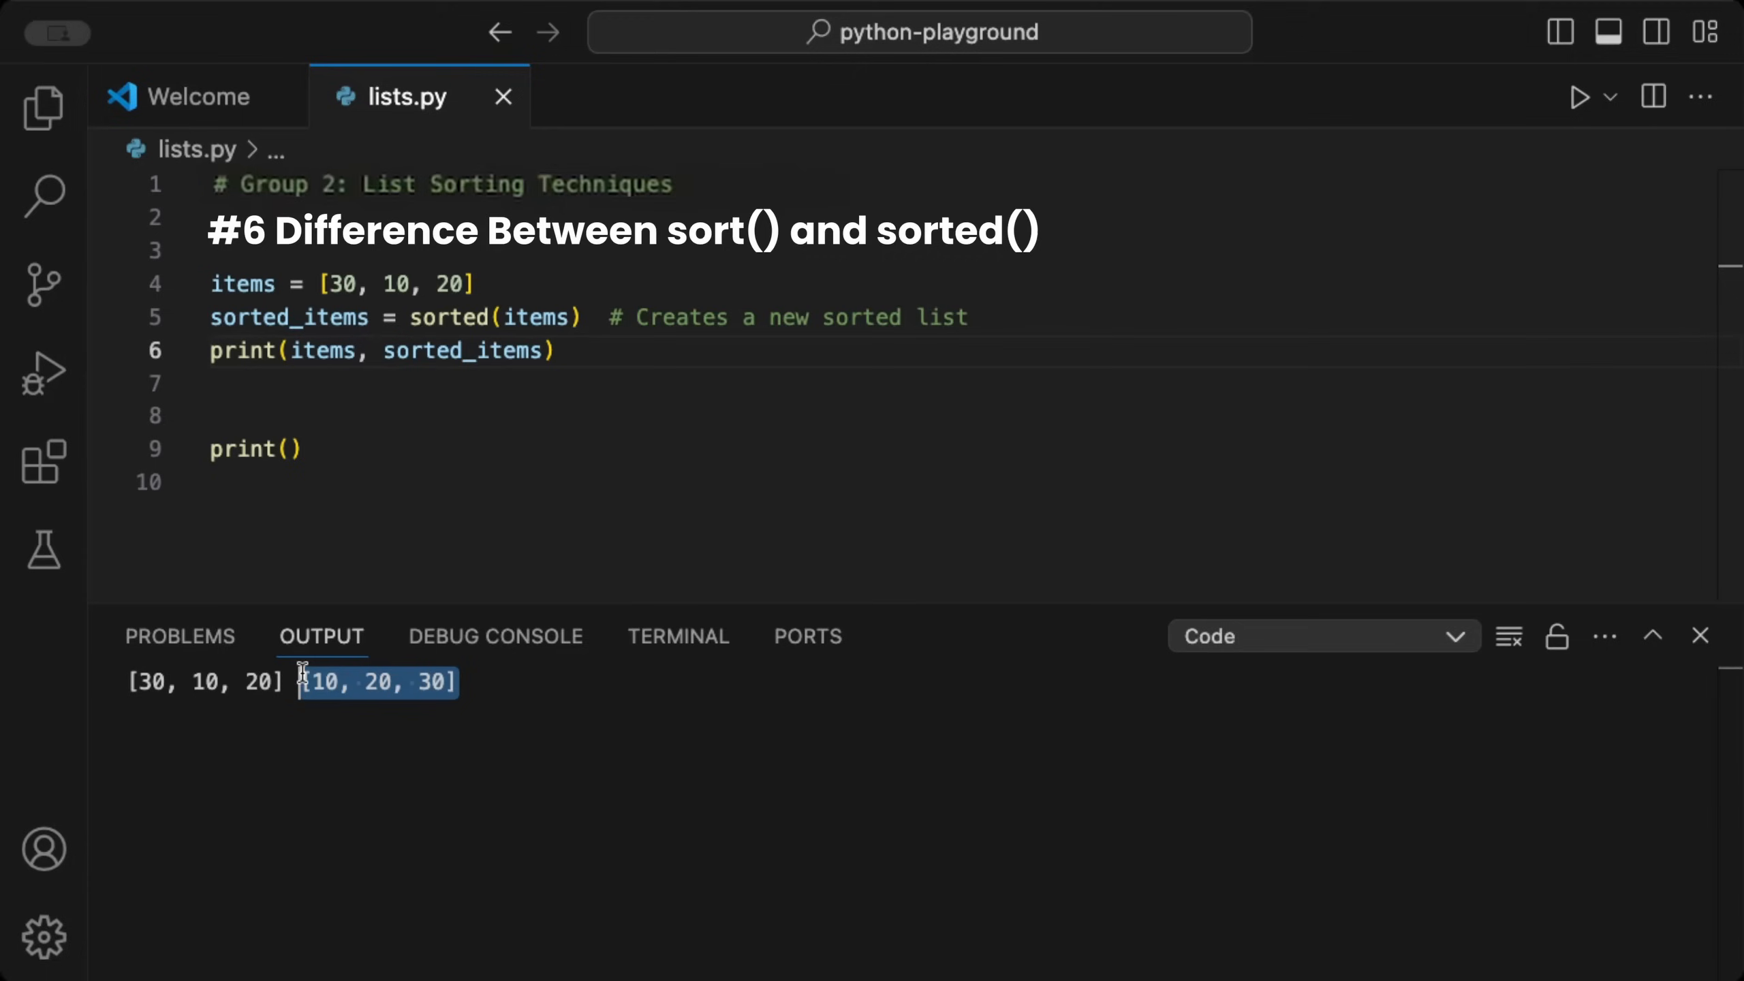
# Add items.sort() with an in-place comment, print items, and run again
pyautogui.write('items')
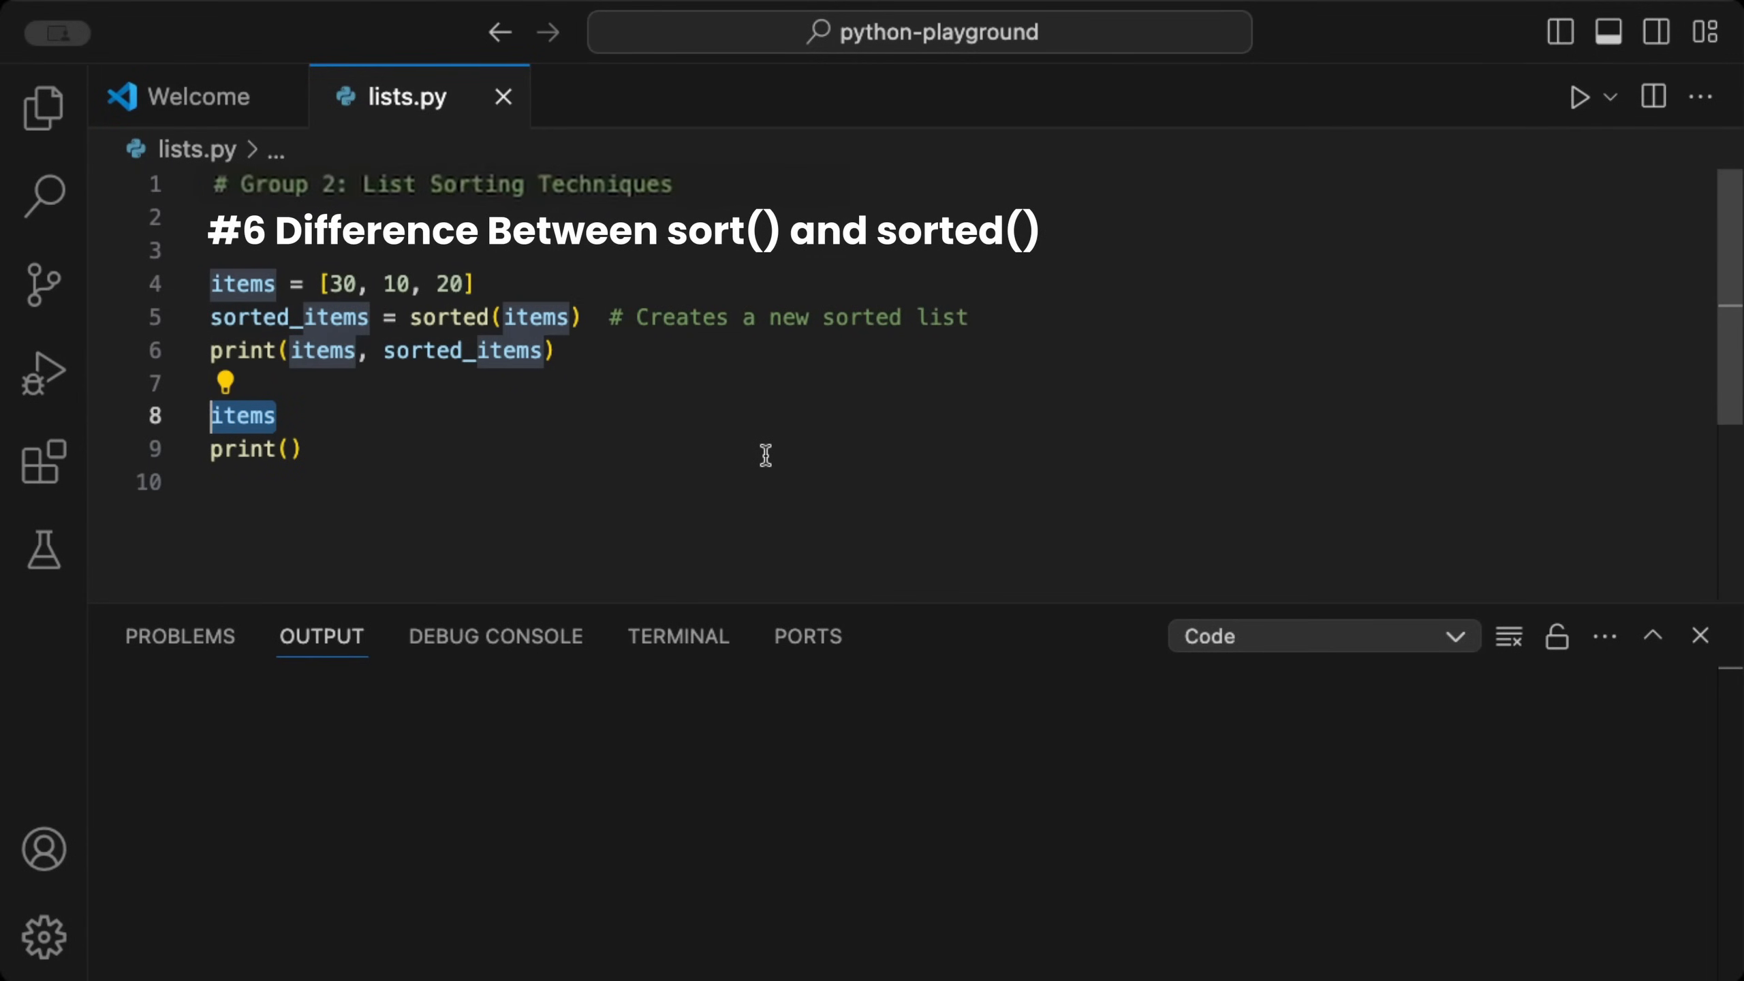
pyautogui.write('.sort()  # Sorts the list in-place')
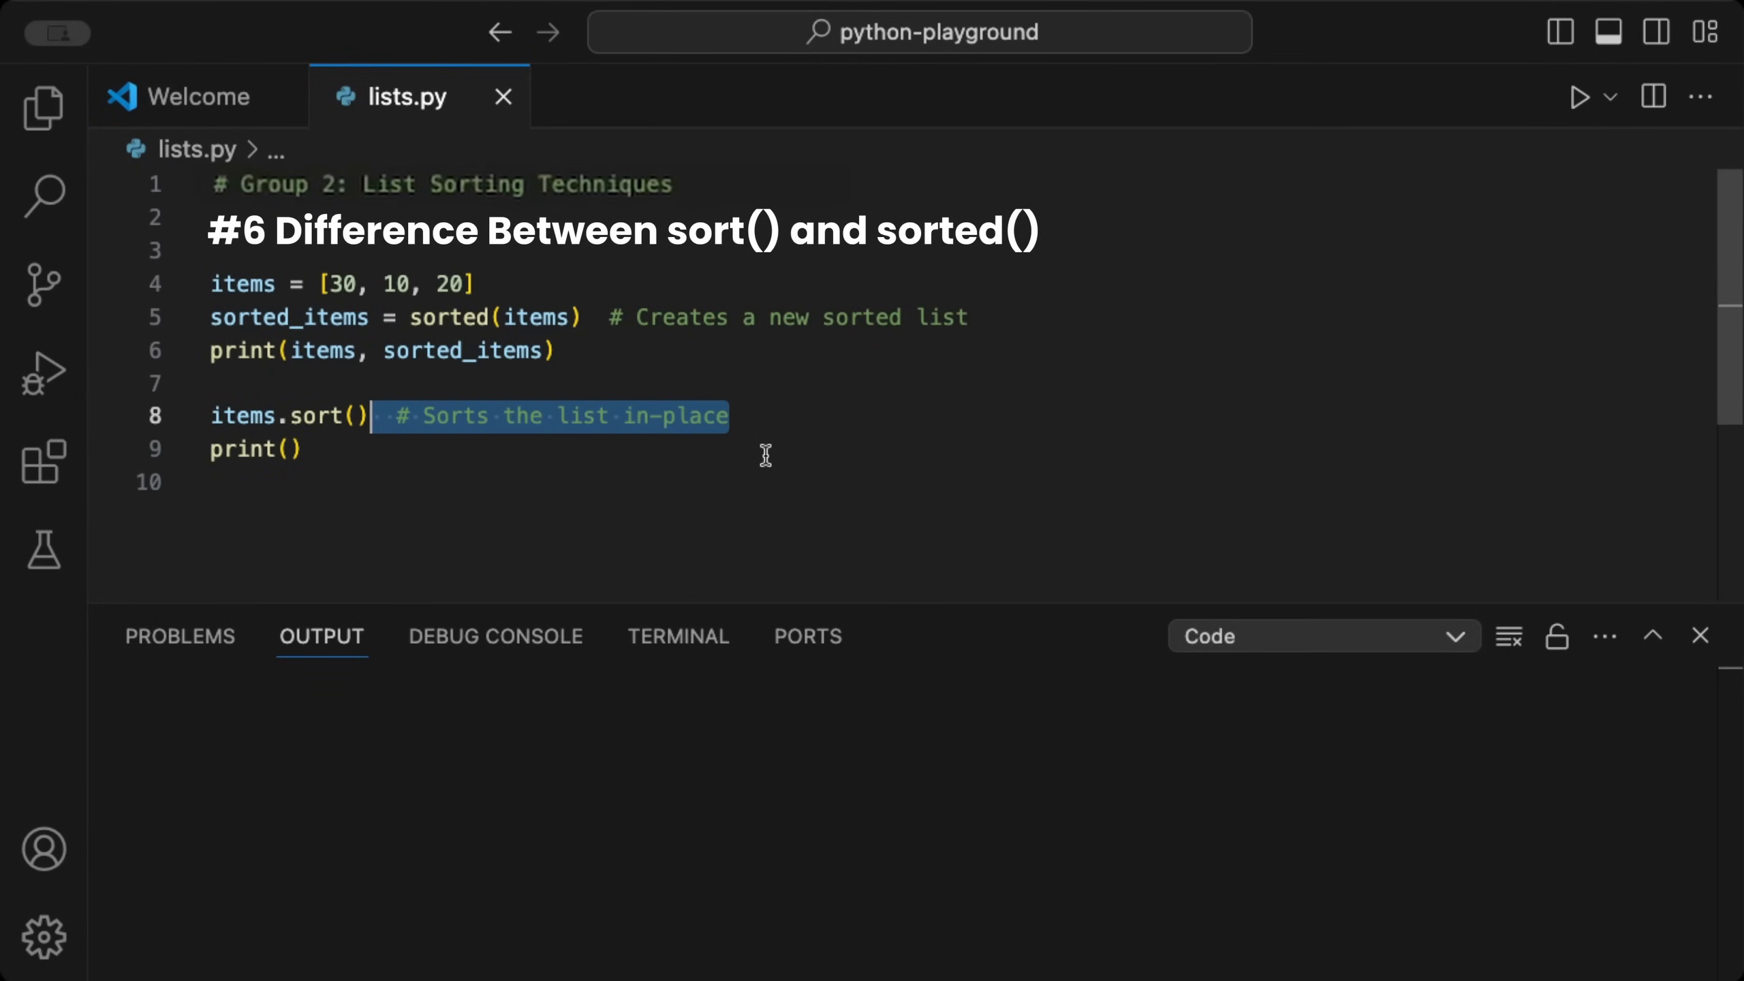
pyautogui.write('items')
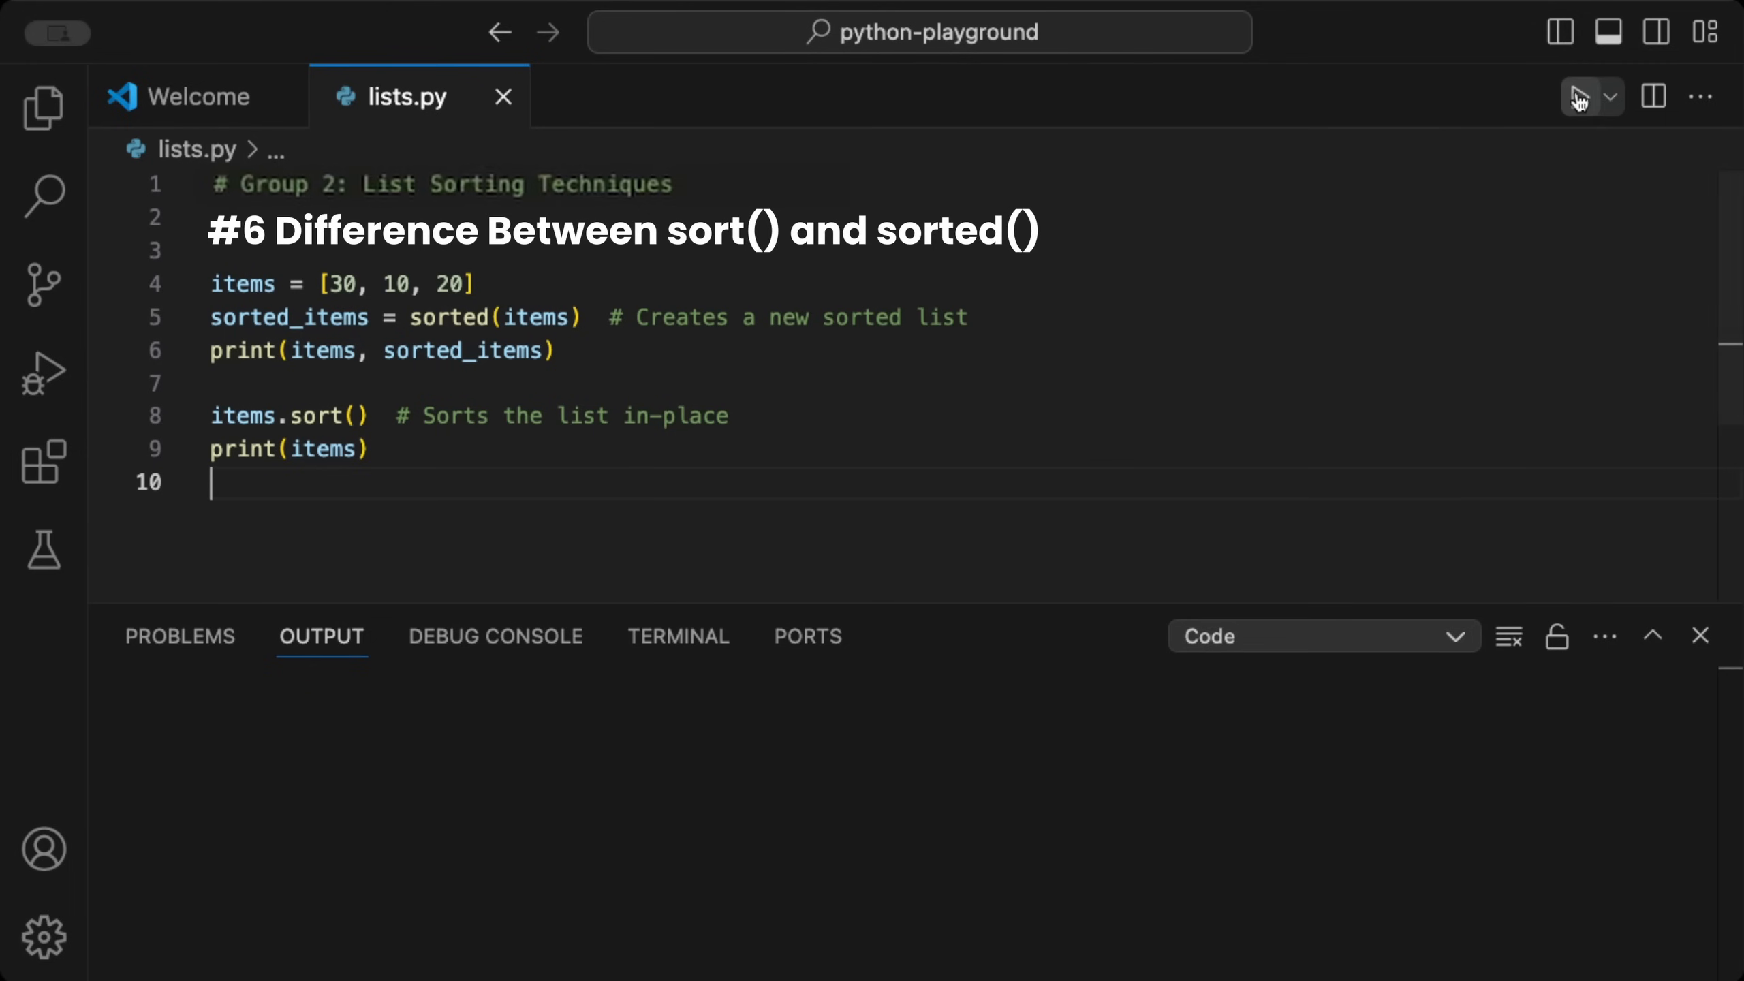
pyautogui.click(1580, 96)
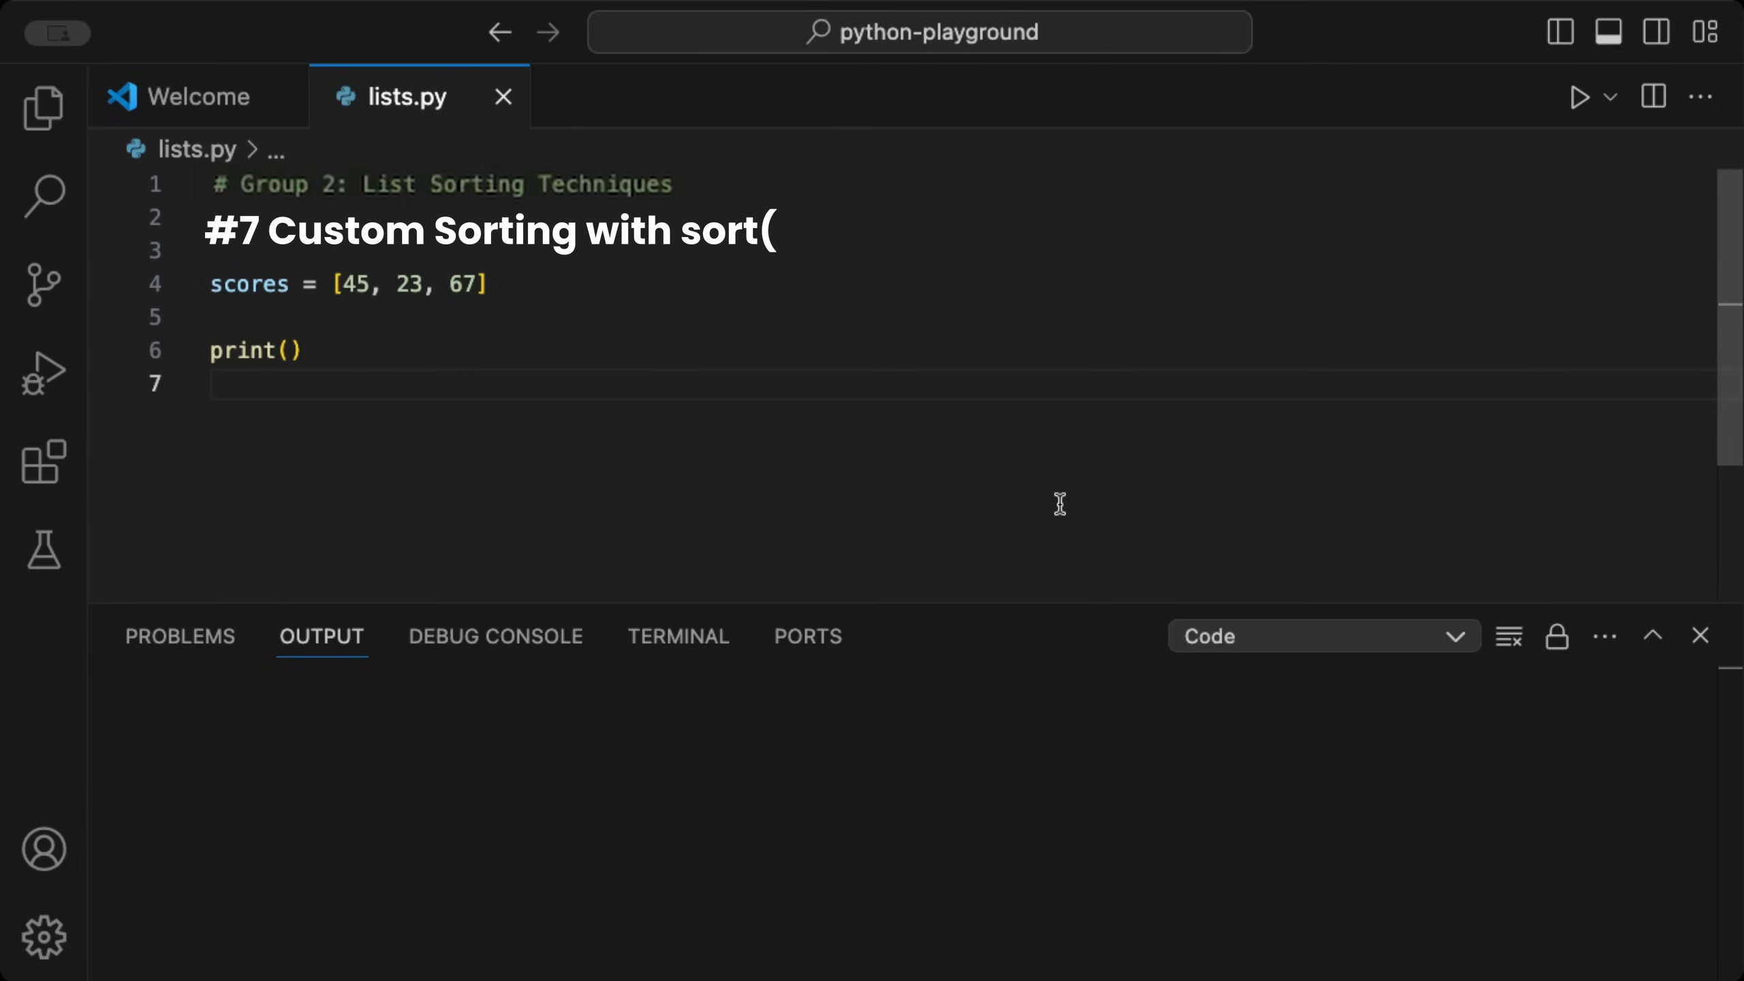
# Write scores.sort(key=lambda x: x % 10) and pass scores to print()
pyautogui.write(') Using Lambda')
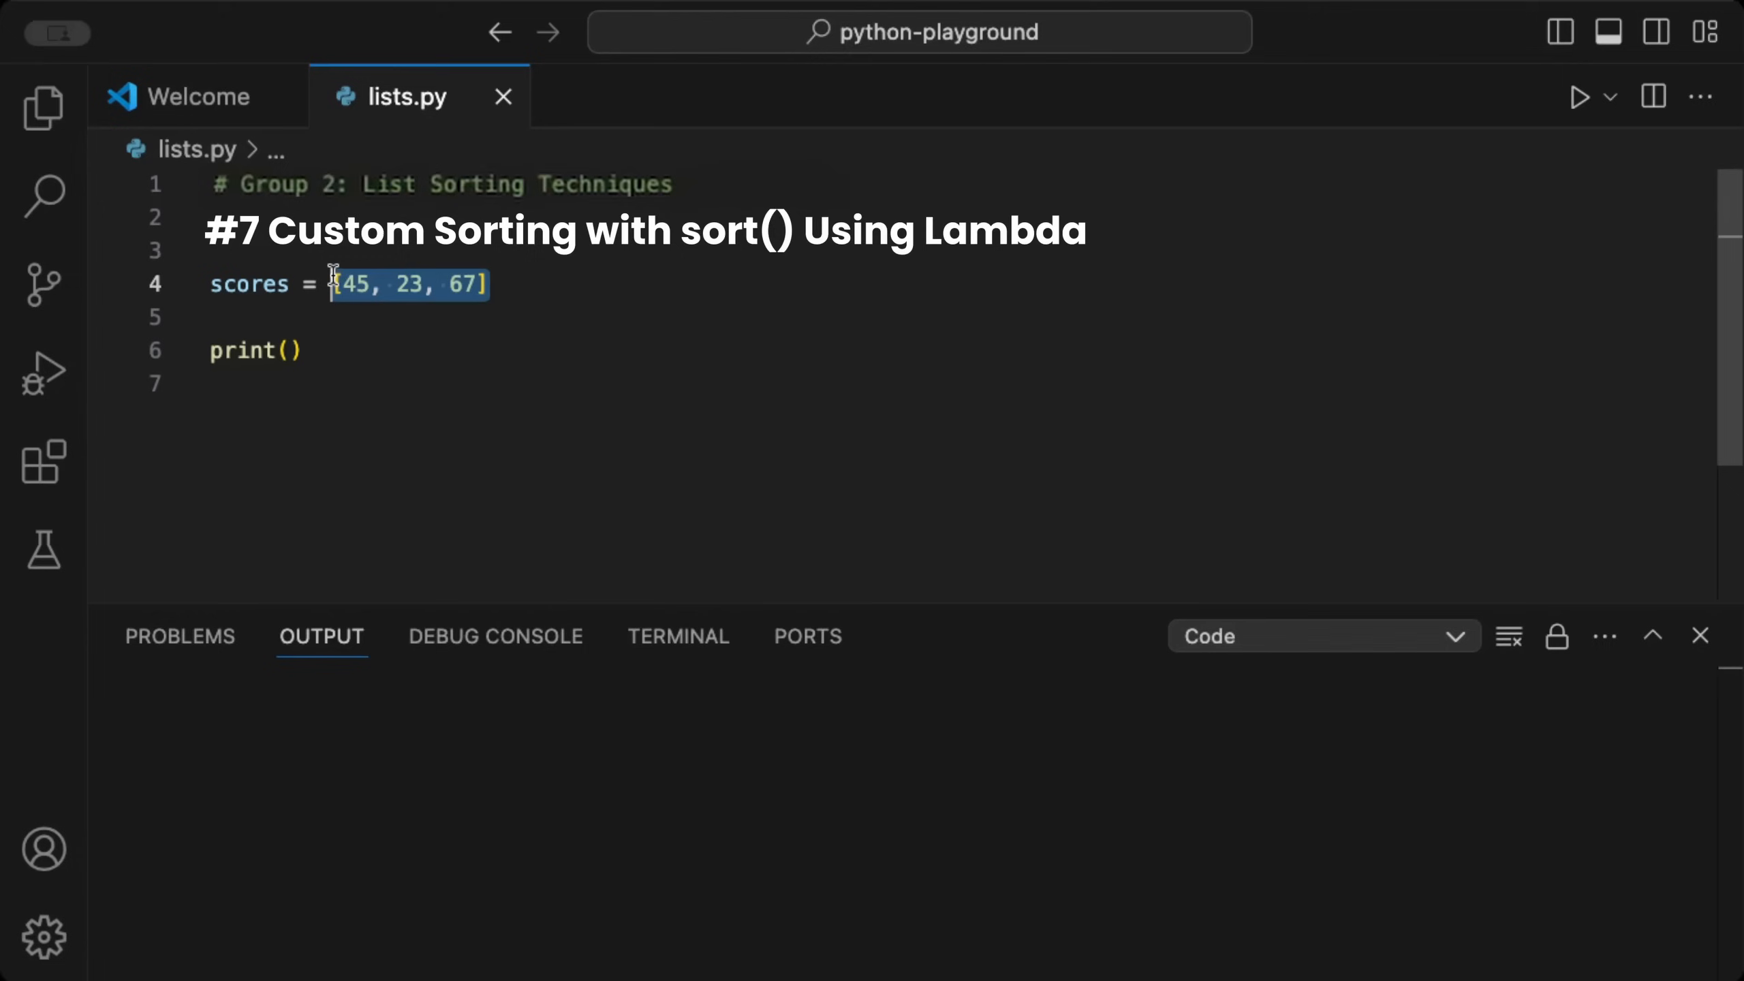
pyautogui.write('scores.sort()')
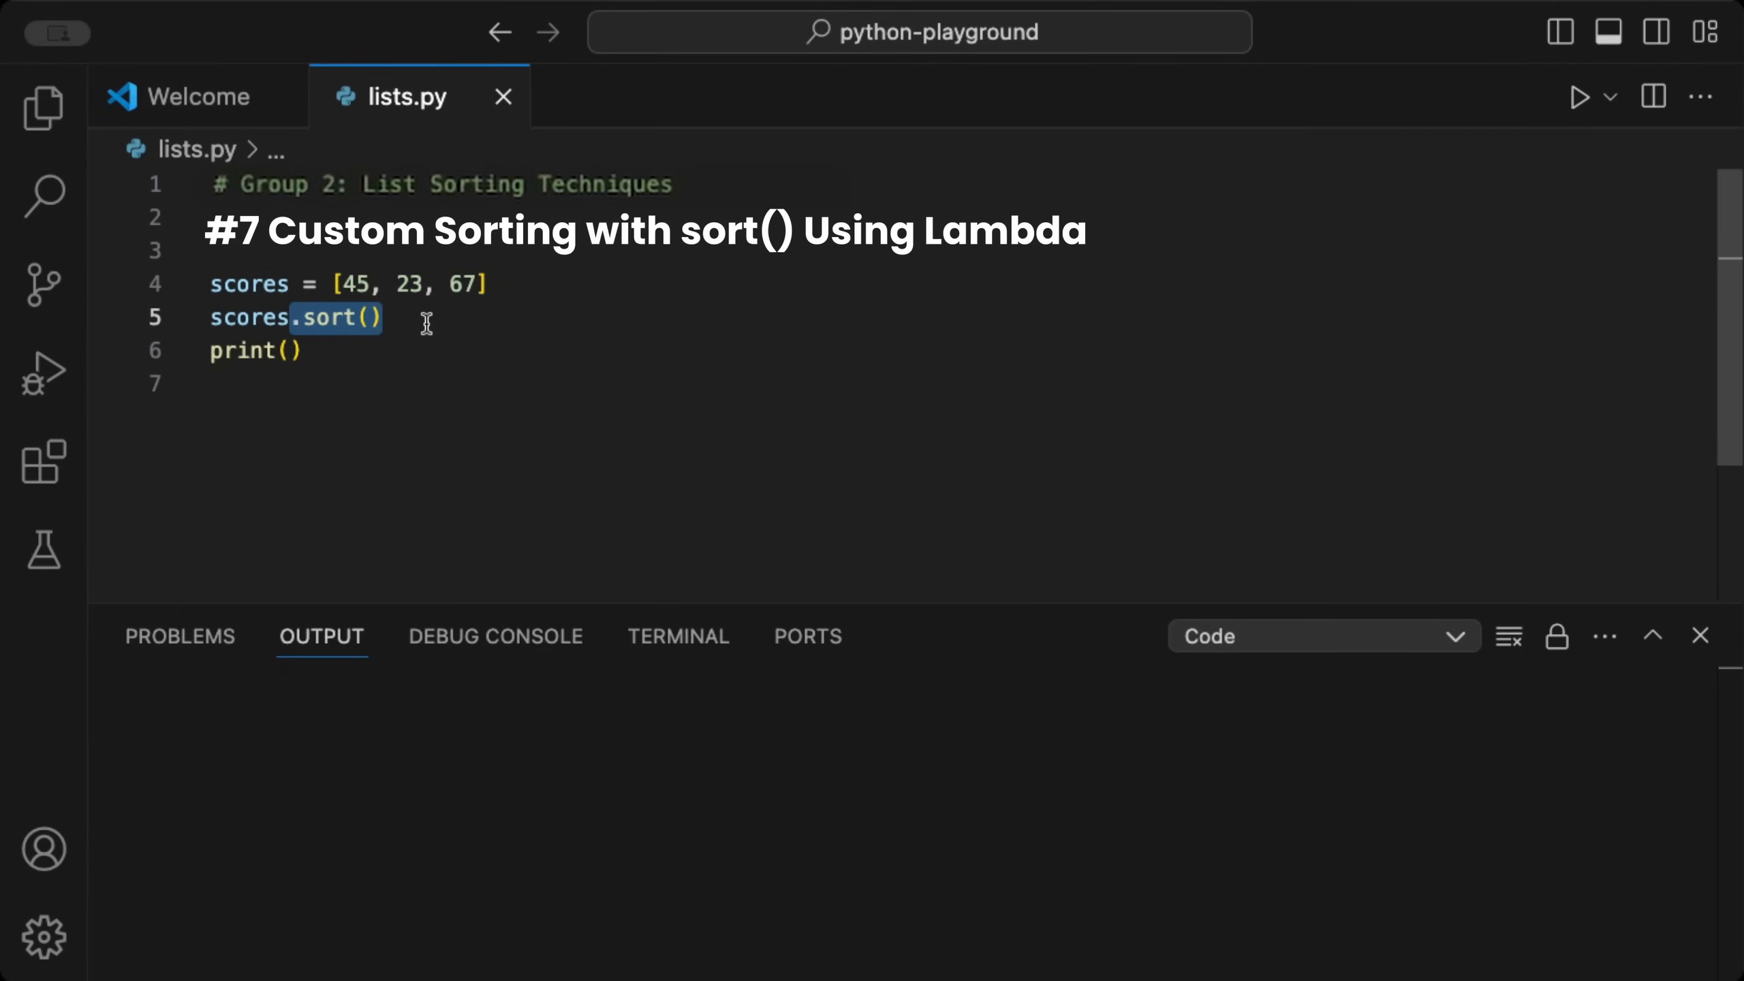
pyautogui.write('key=')
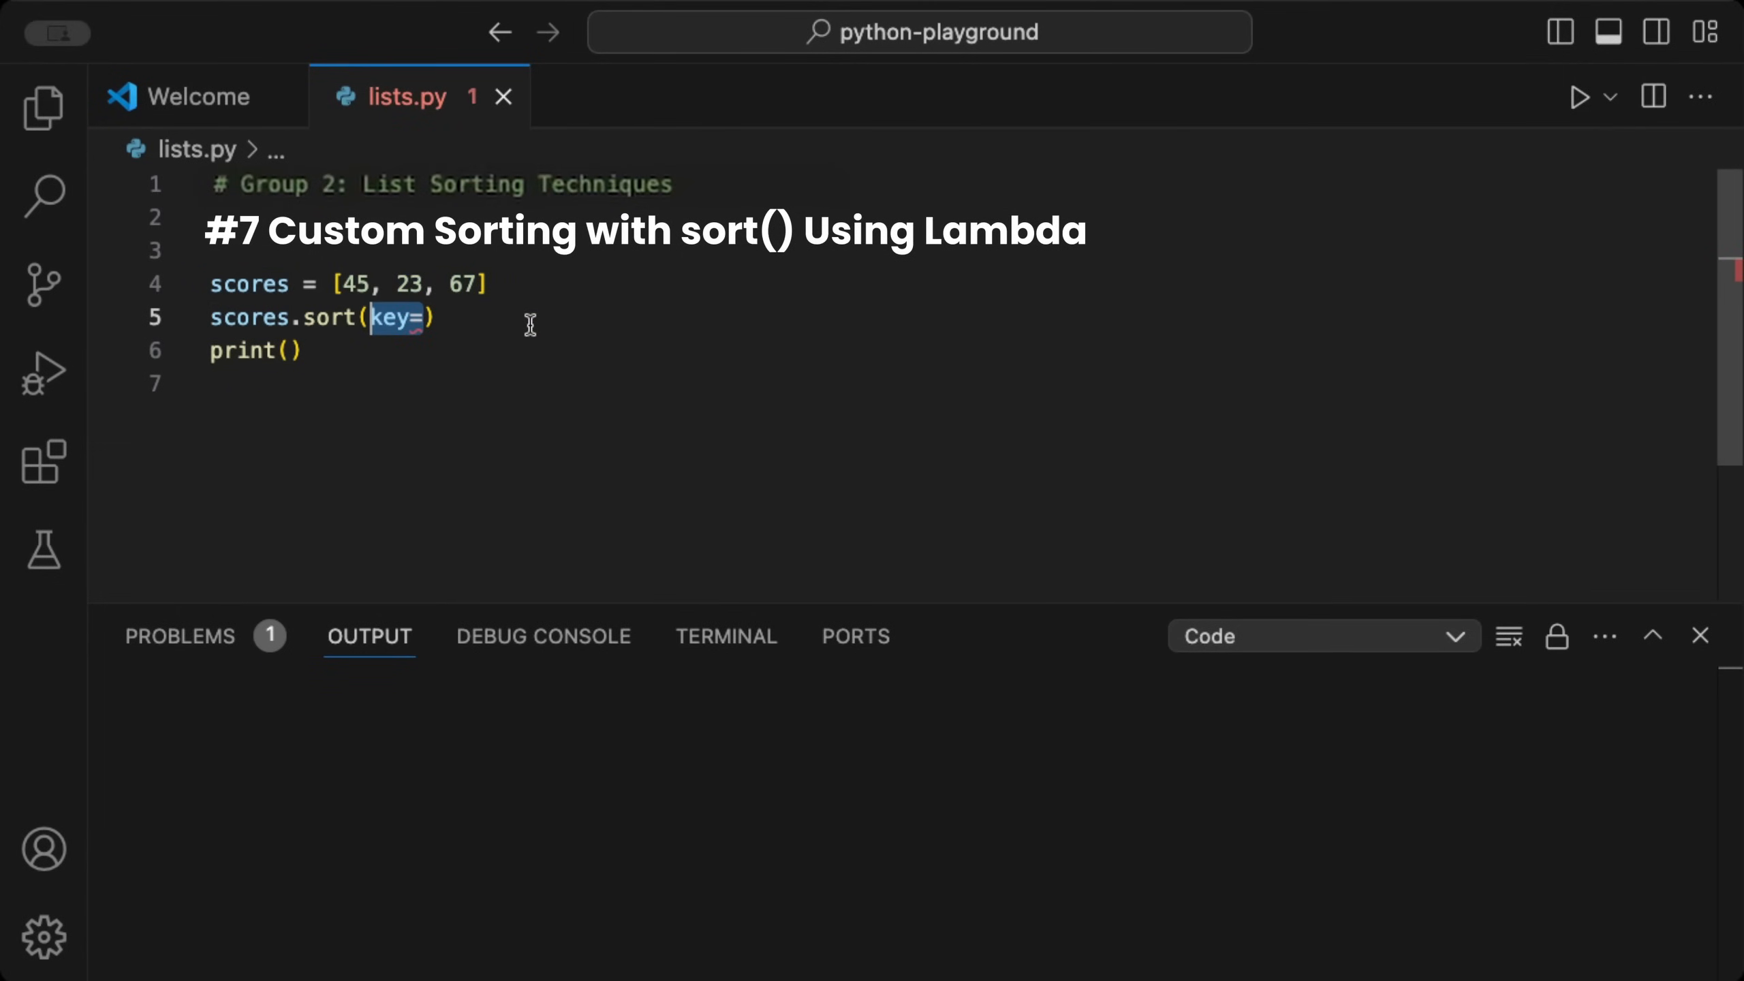
pyautogui.write('lambda x: x % 10')
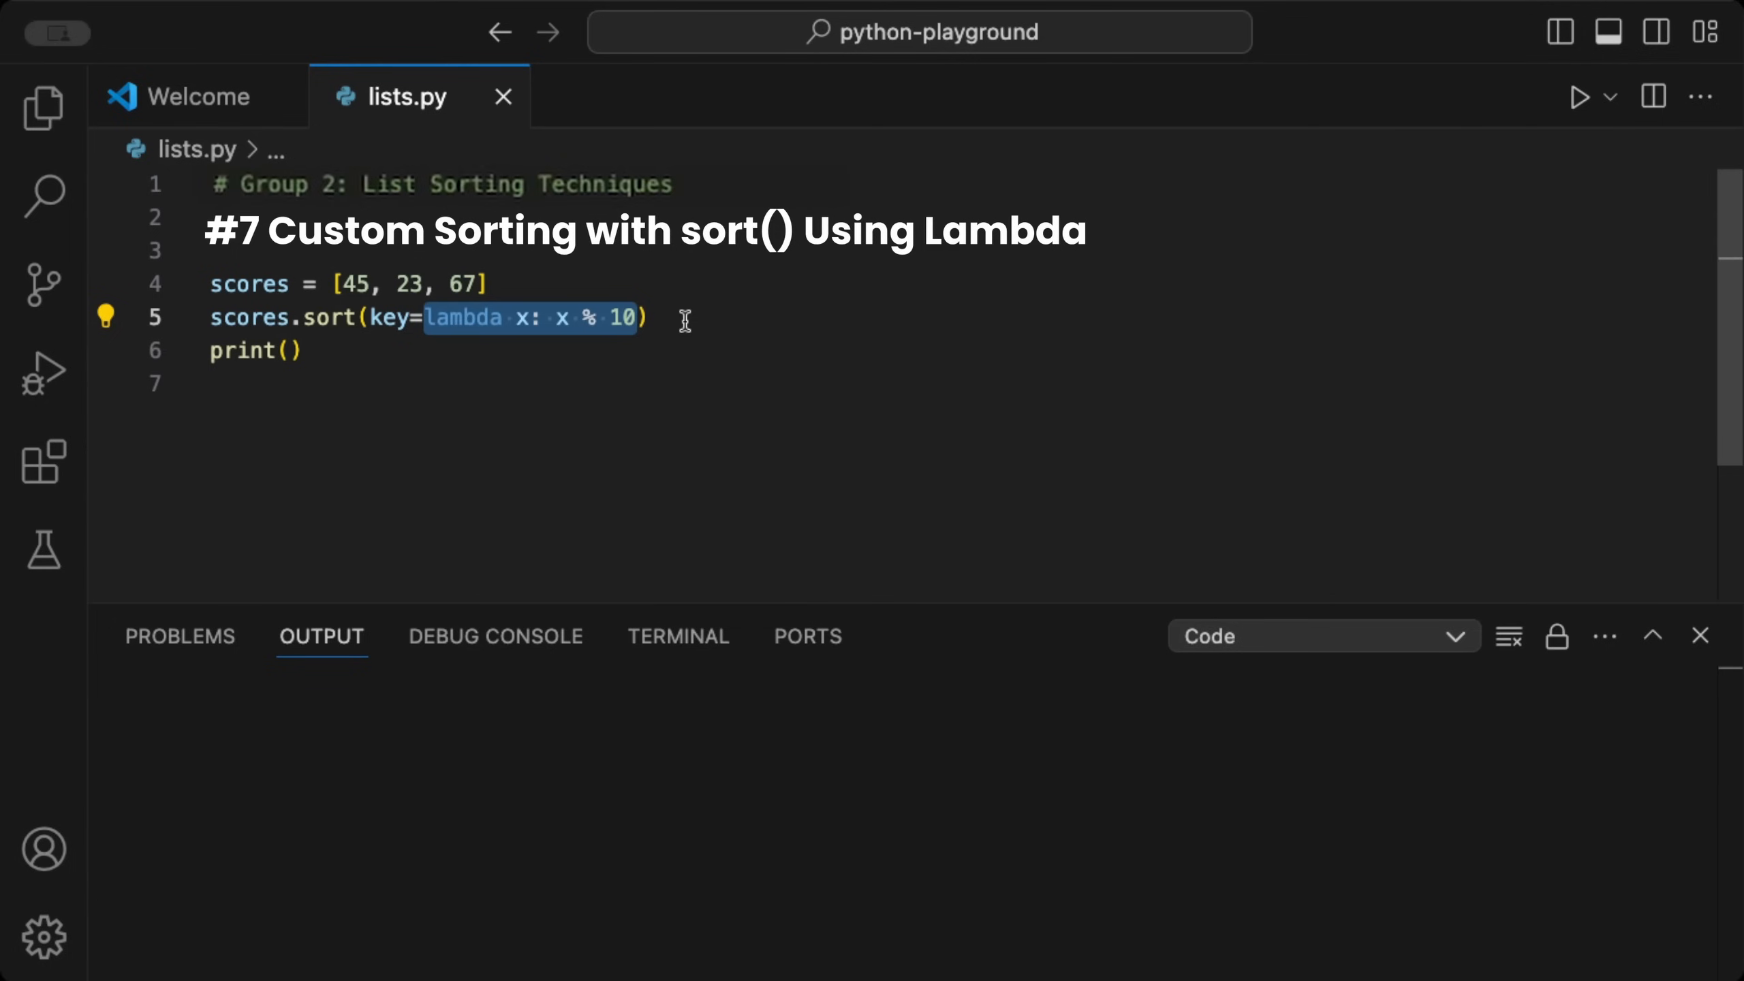
pyautogui.write('scores')
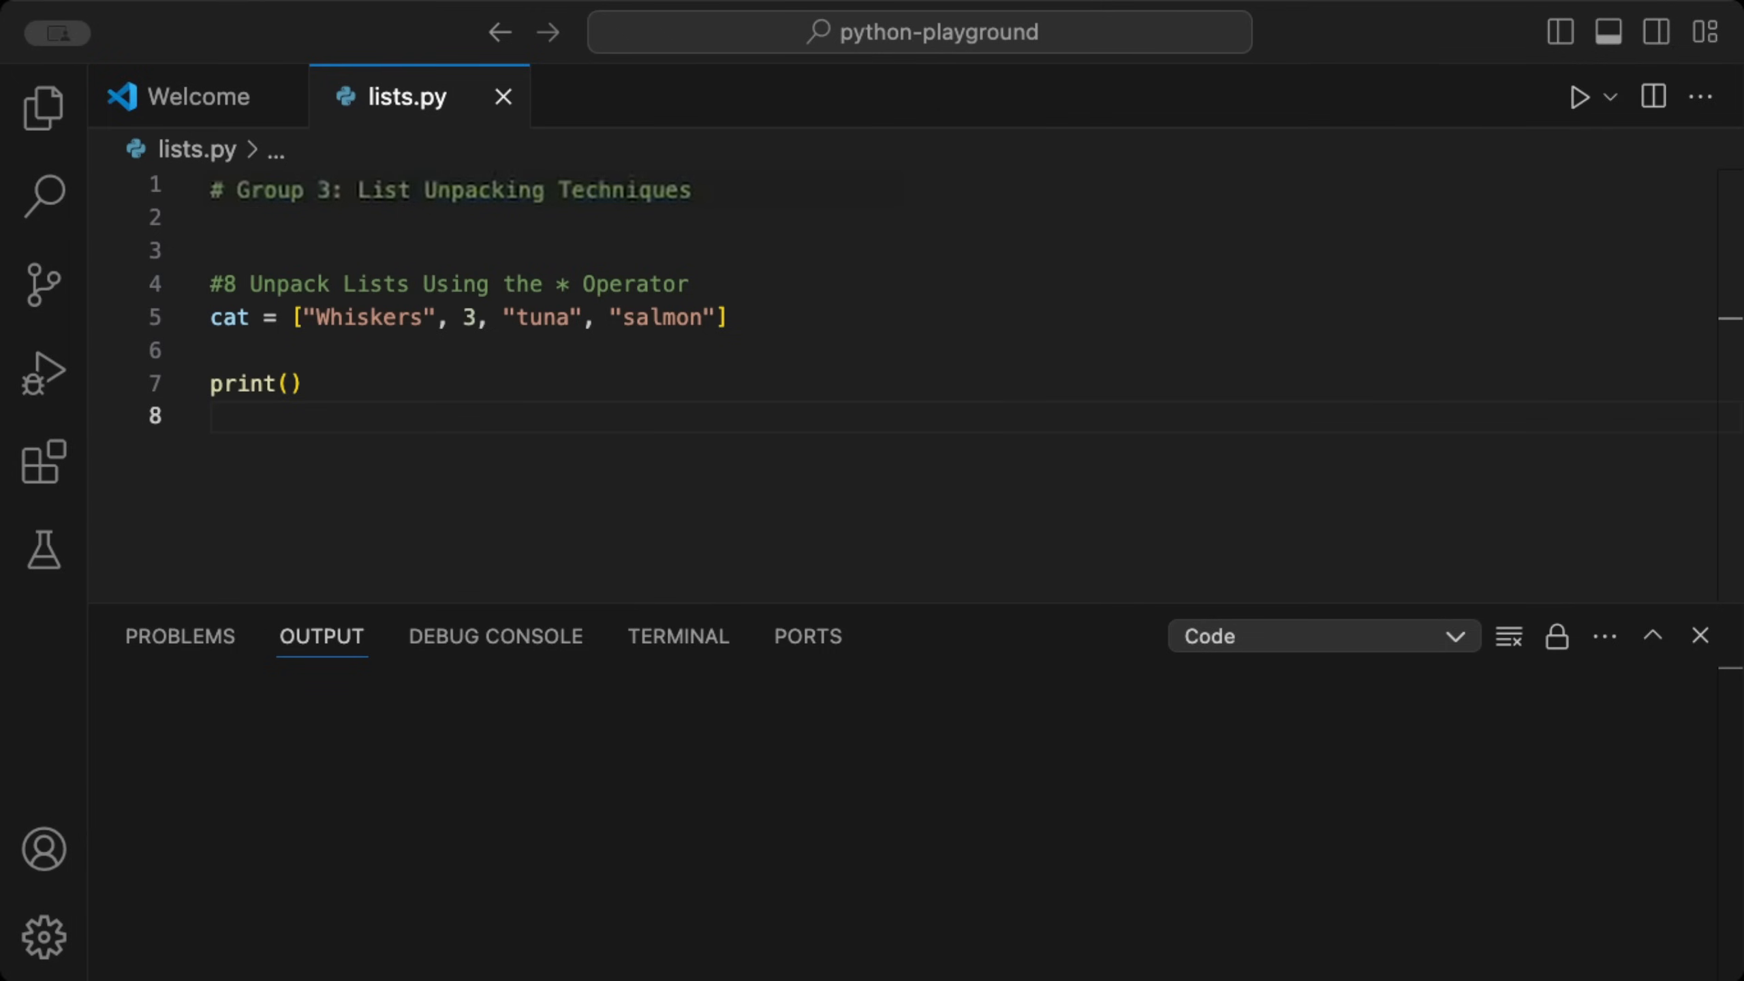
pyautogui.moveTo(986, 520)
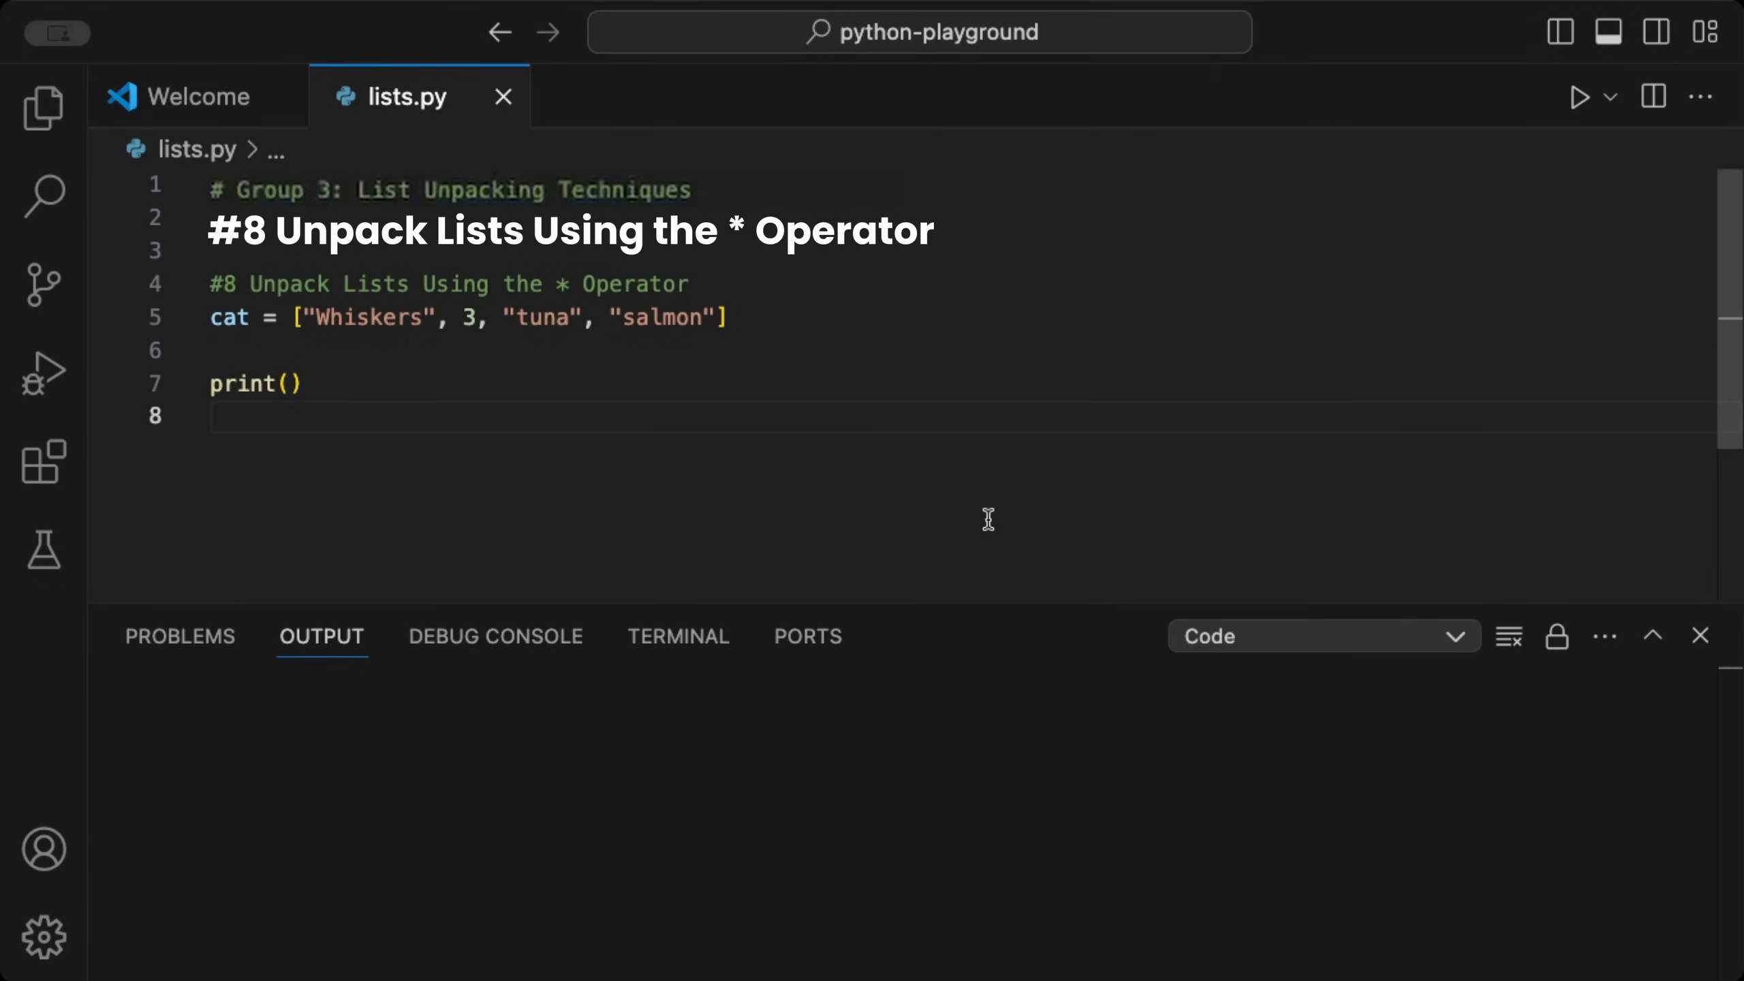
# Unpack the cat list with name, age, *fav_food = cat
pyautogui.click(278, 350)
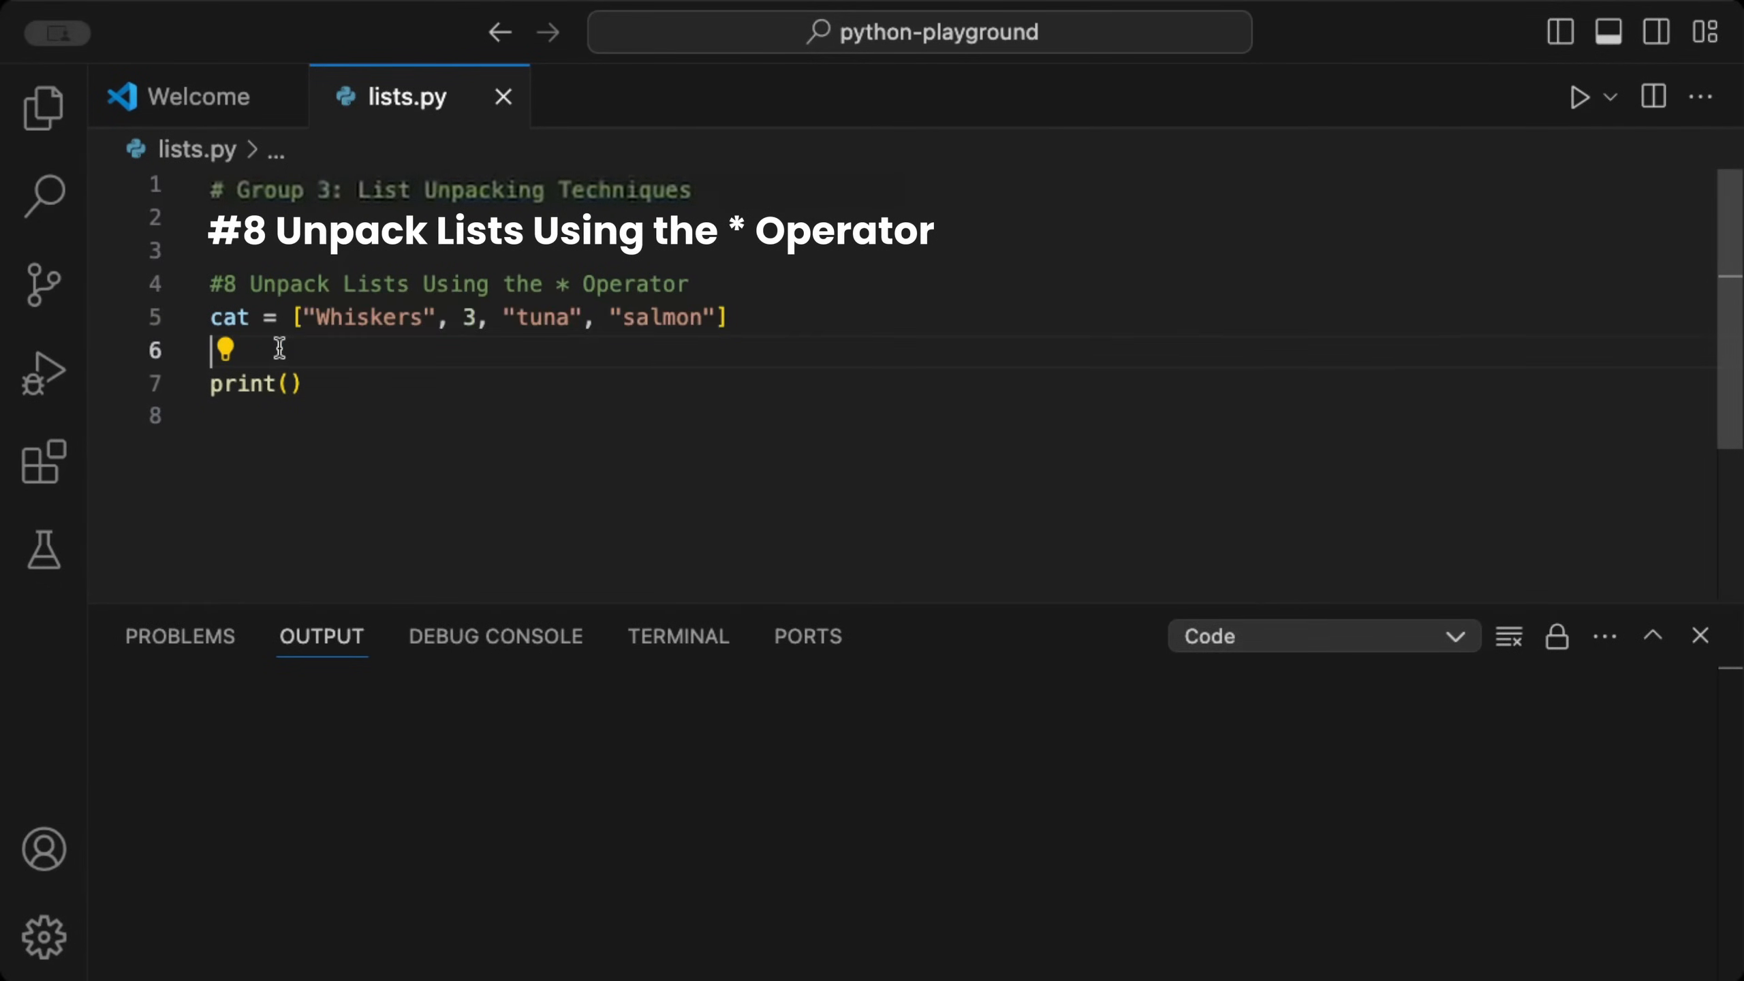
pyautogui.write('name, age')
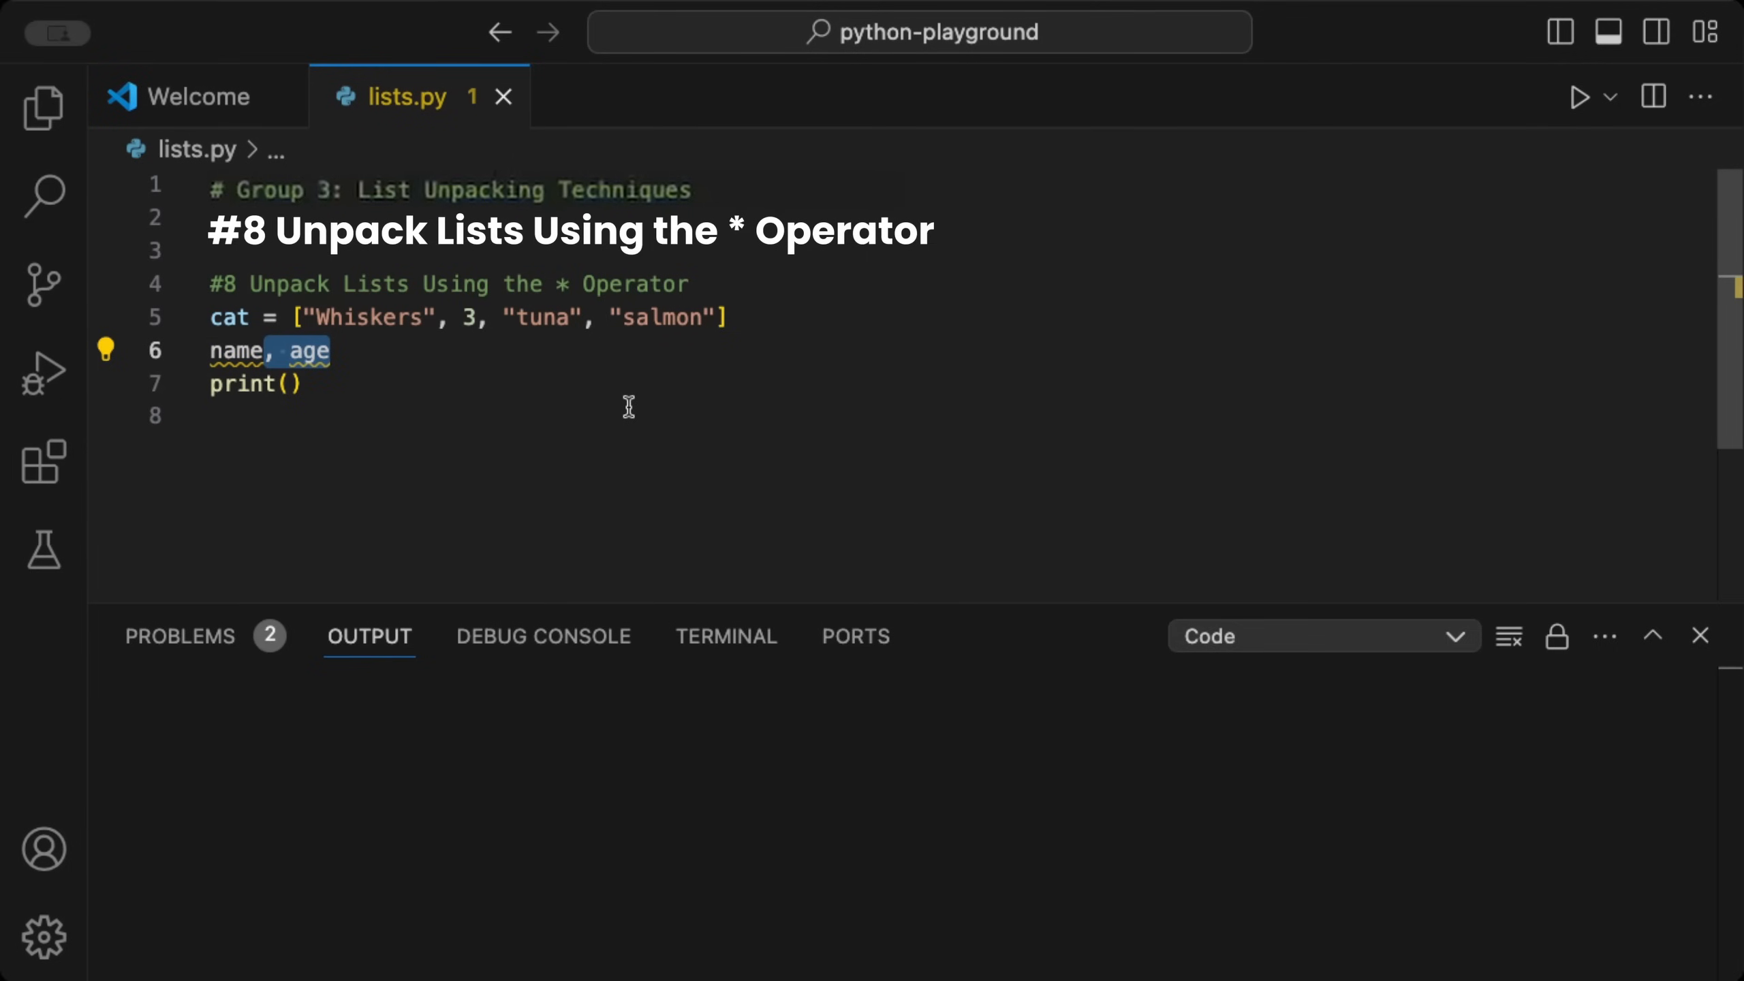
pyautogui.write(', *fav_food')
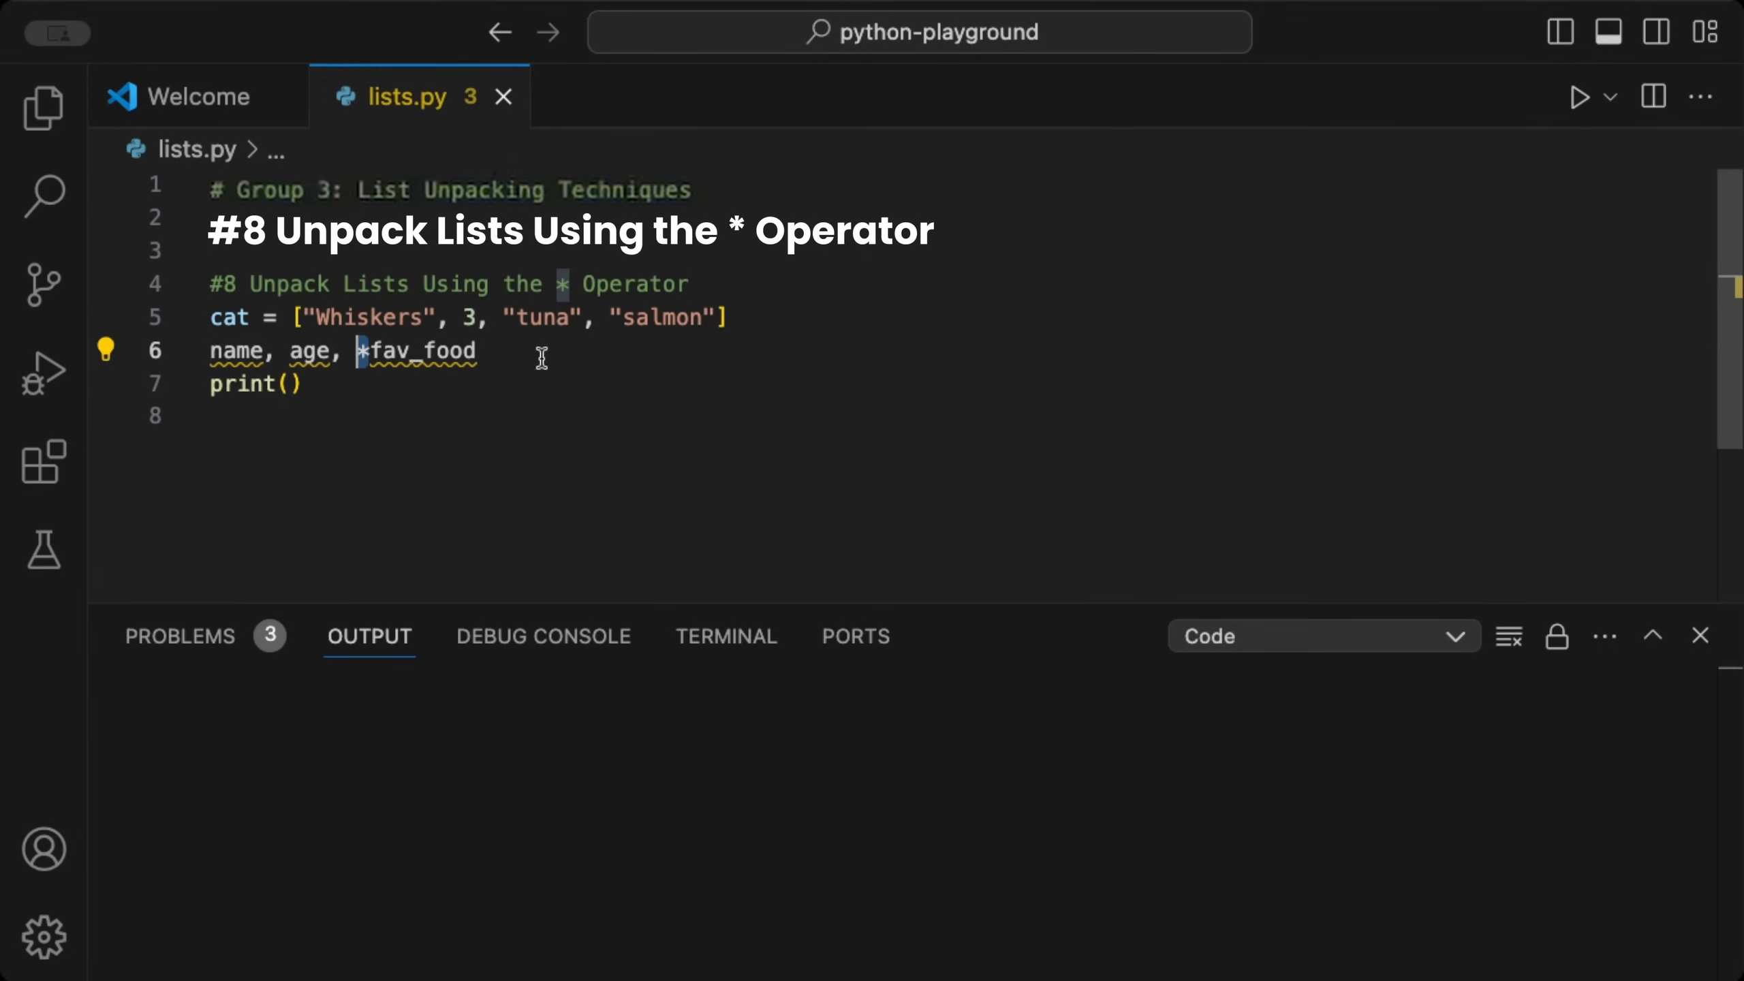
pyautogui.write('= cat')
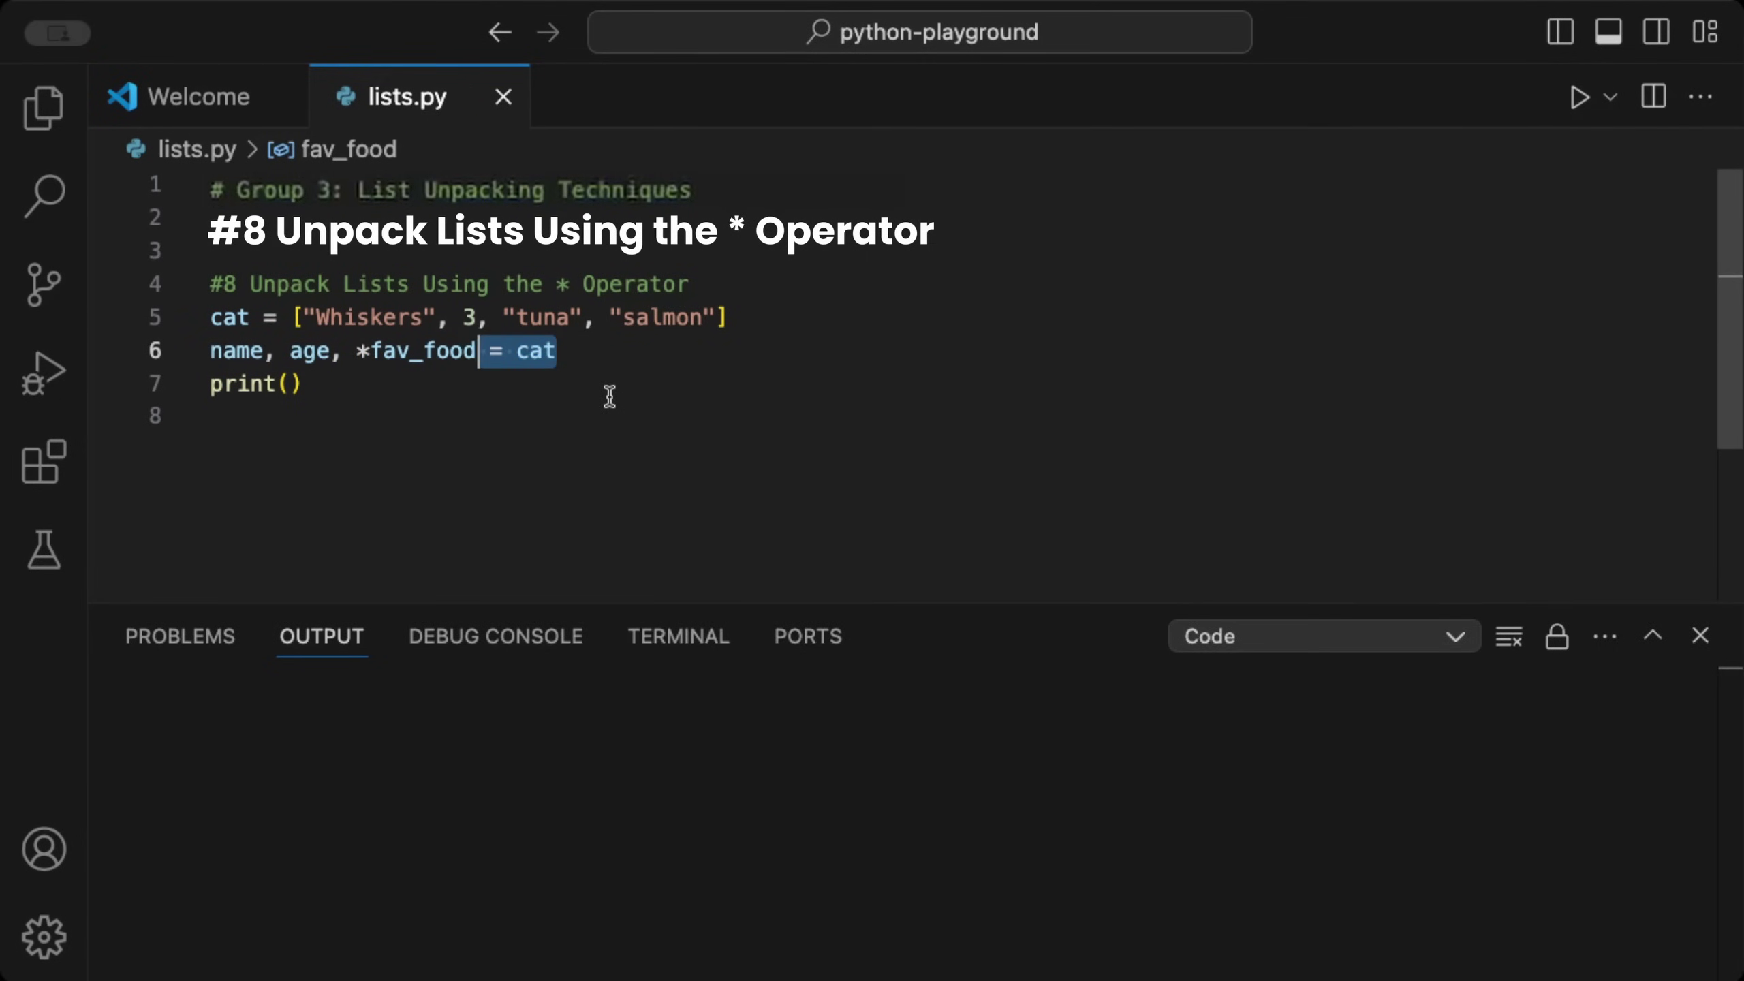
# Print name, age, fav_food and run the unpacking example
pyautogui.write('name, age, fav_food')
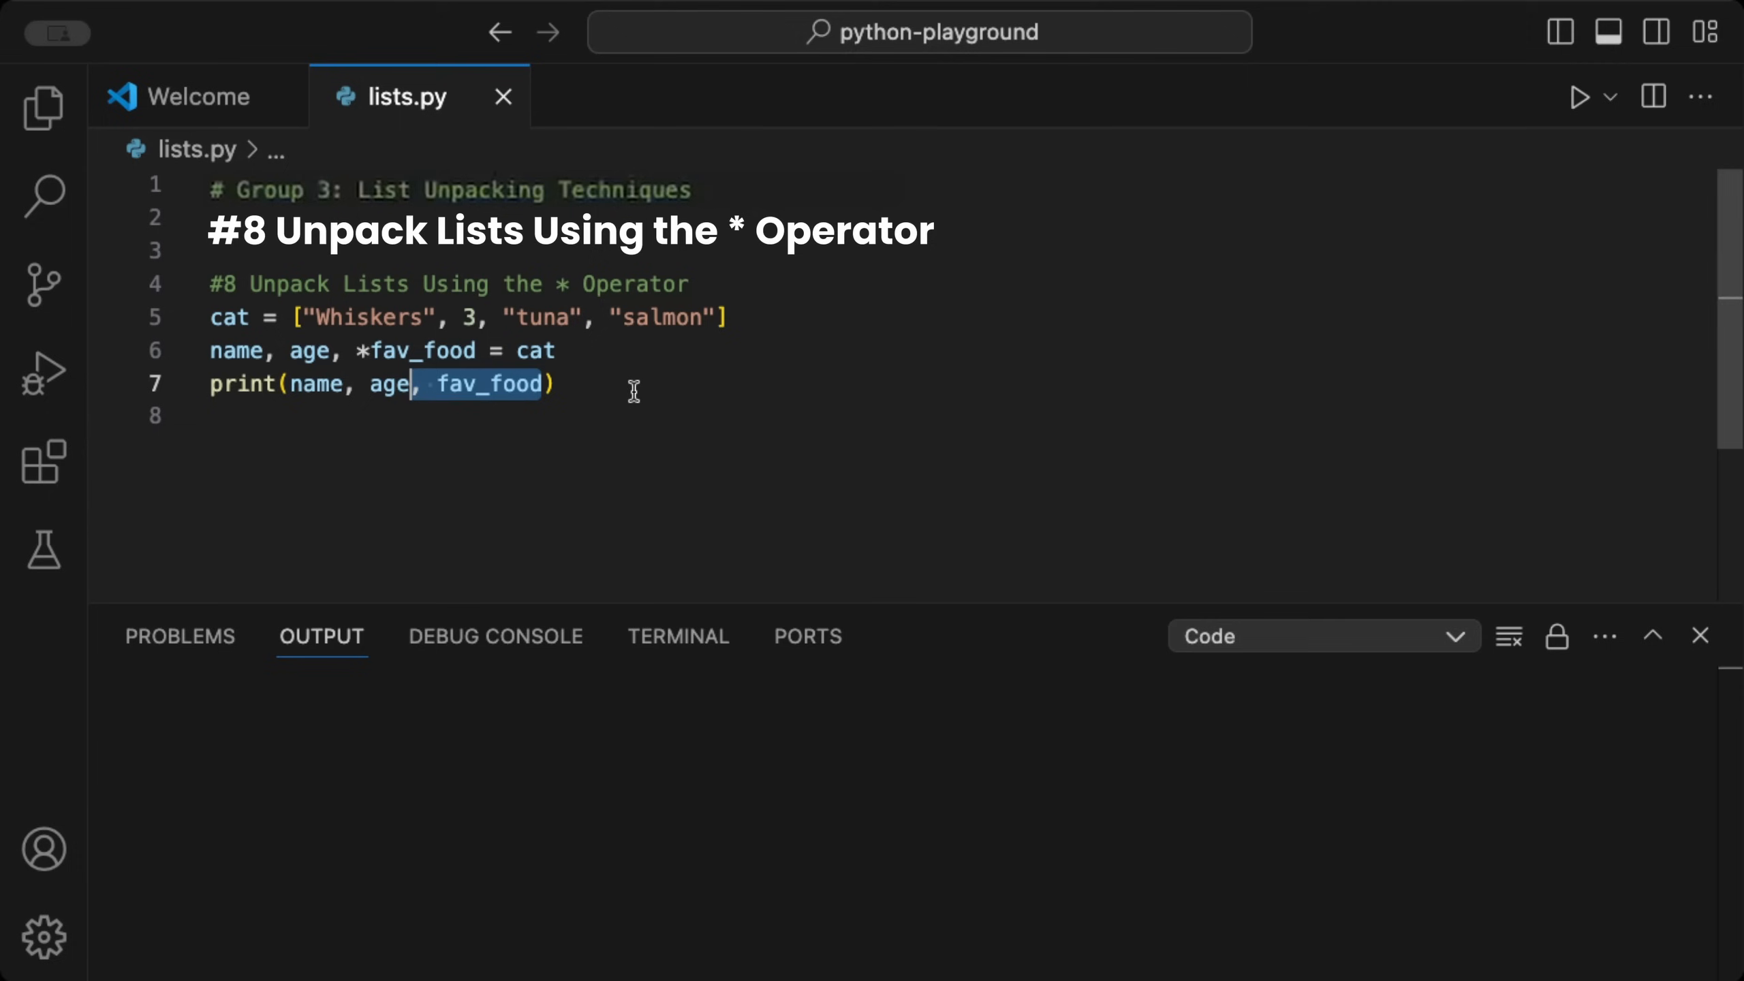
pyautogui.click(556, 385)
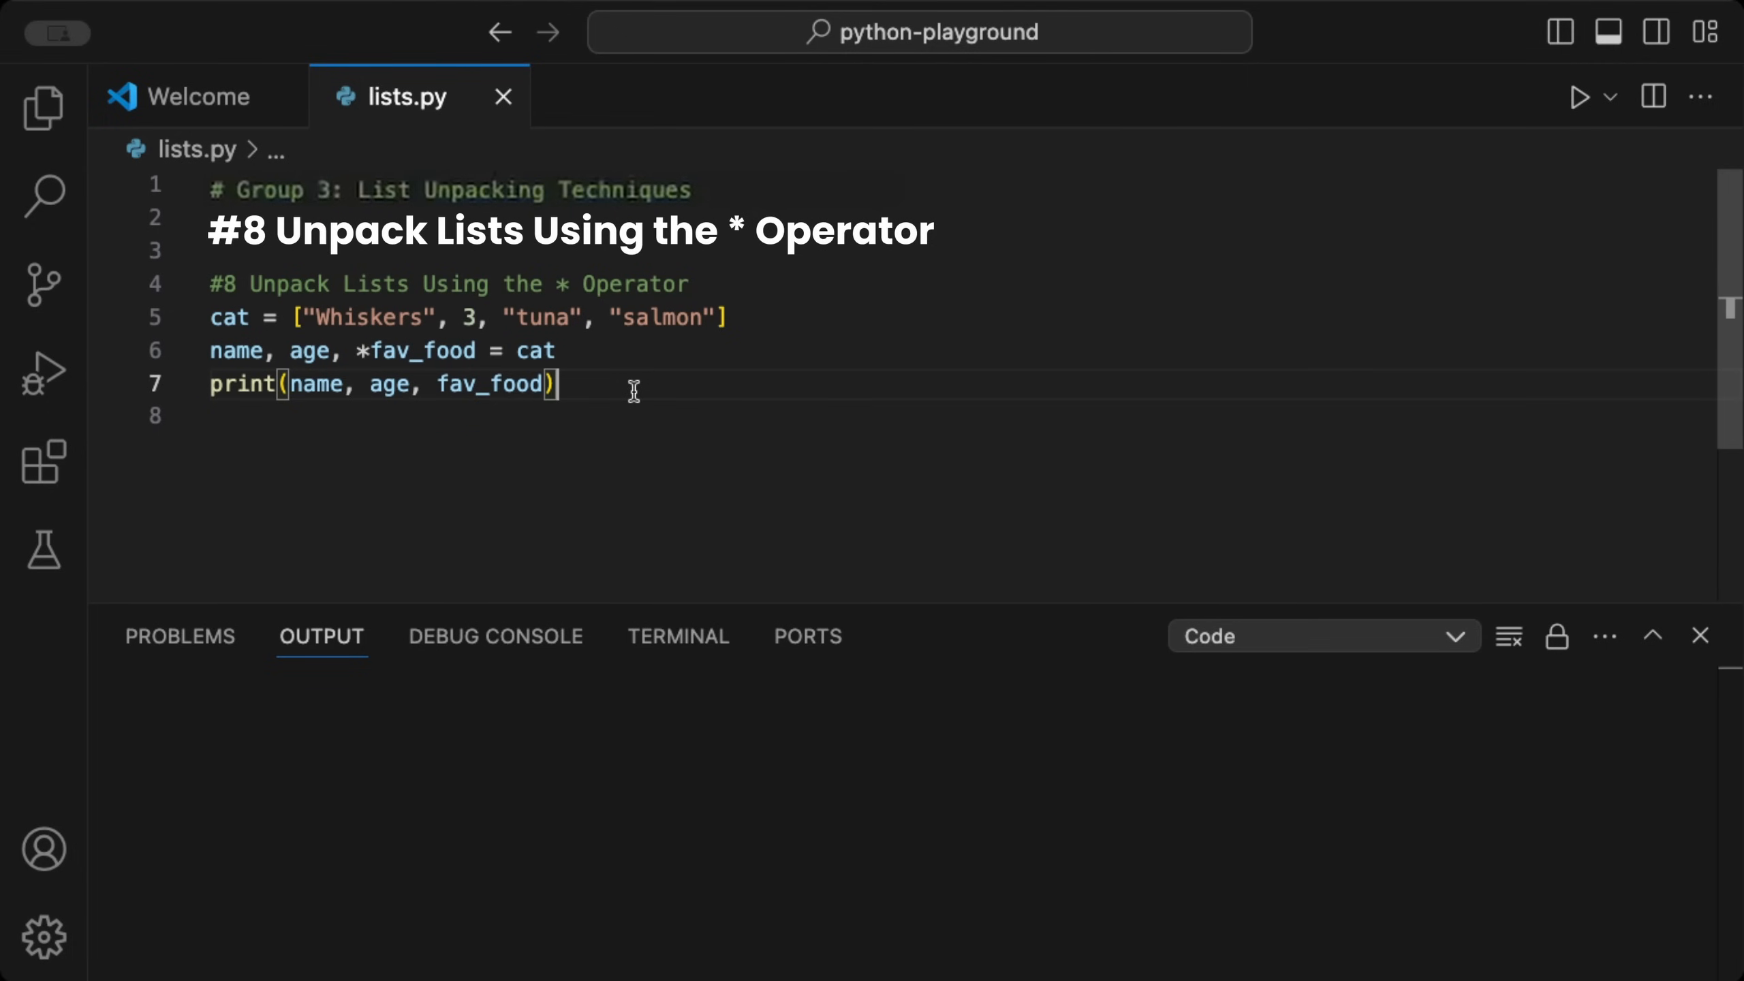
pyautogui.moveTo(1578, 96)
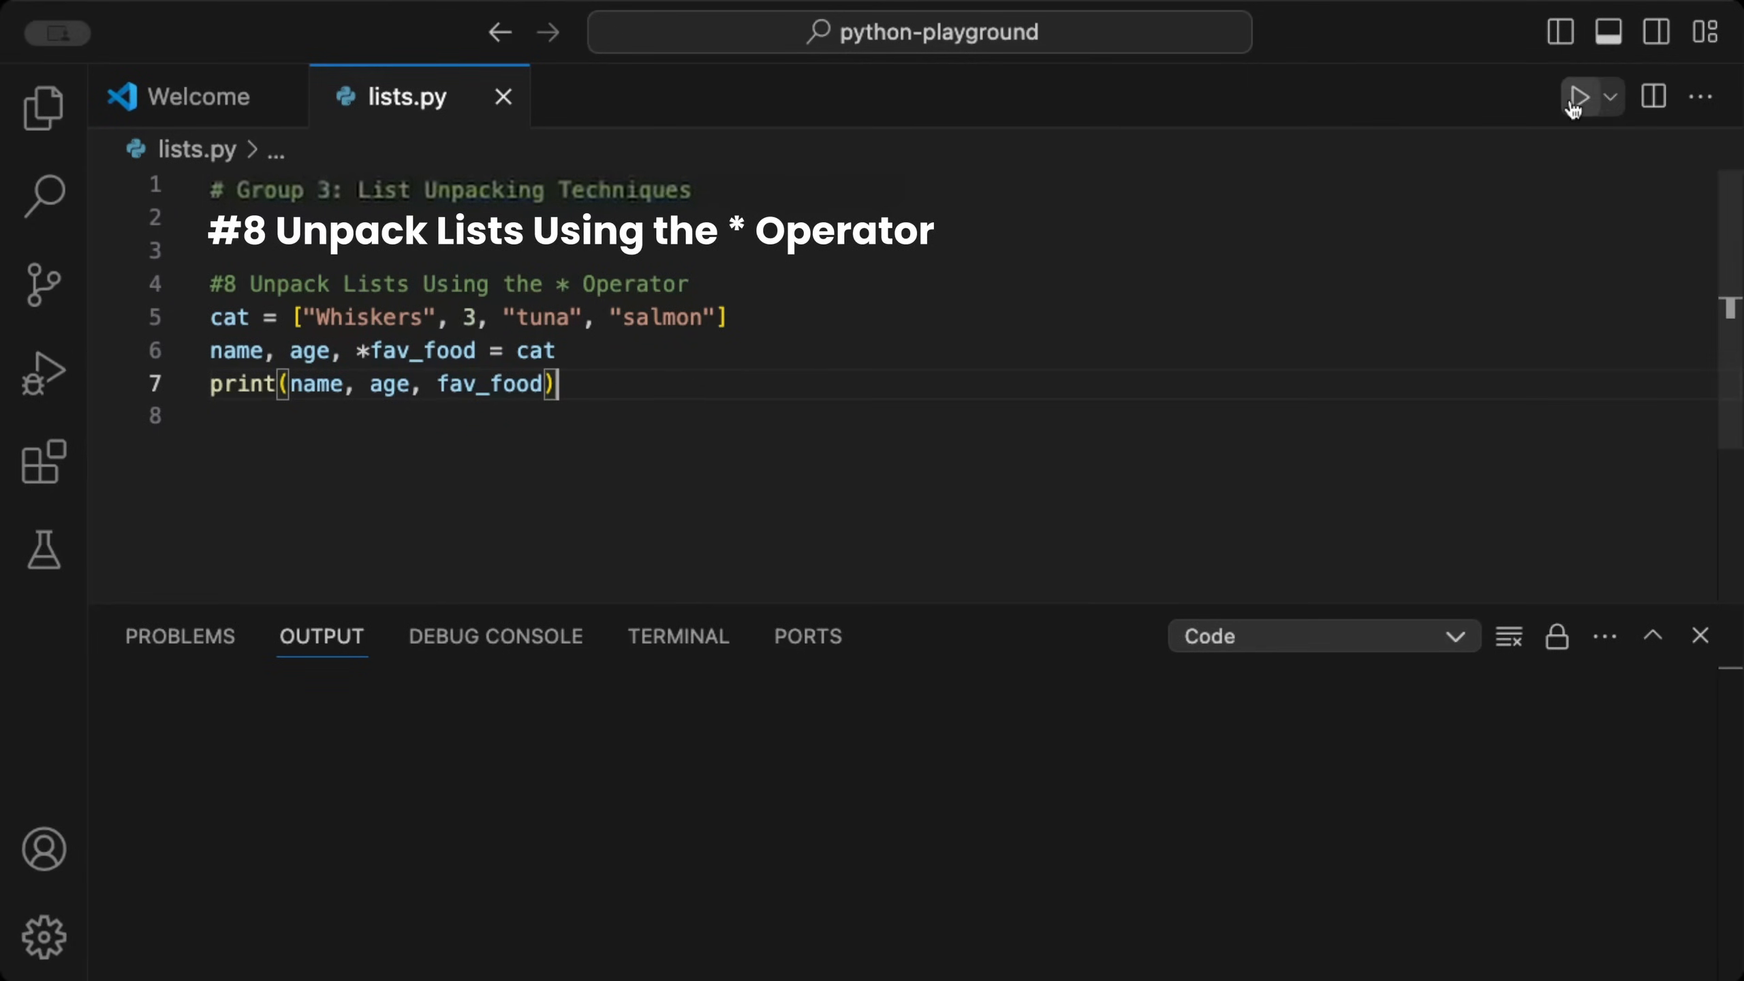
pyautogui.click(1577, 97)
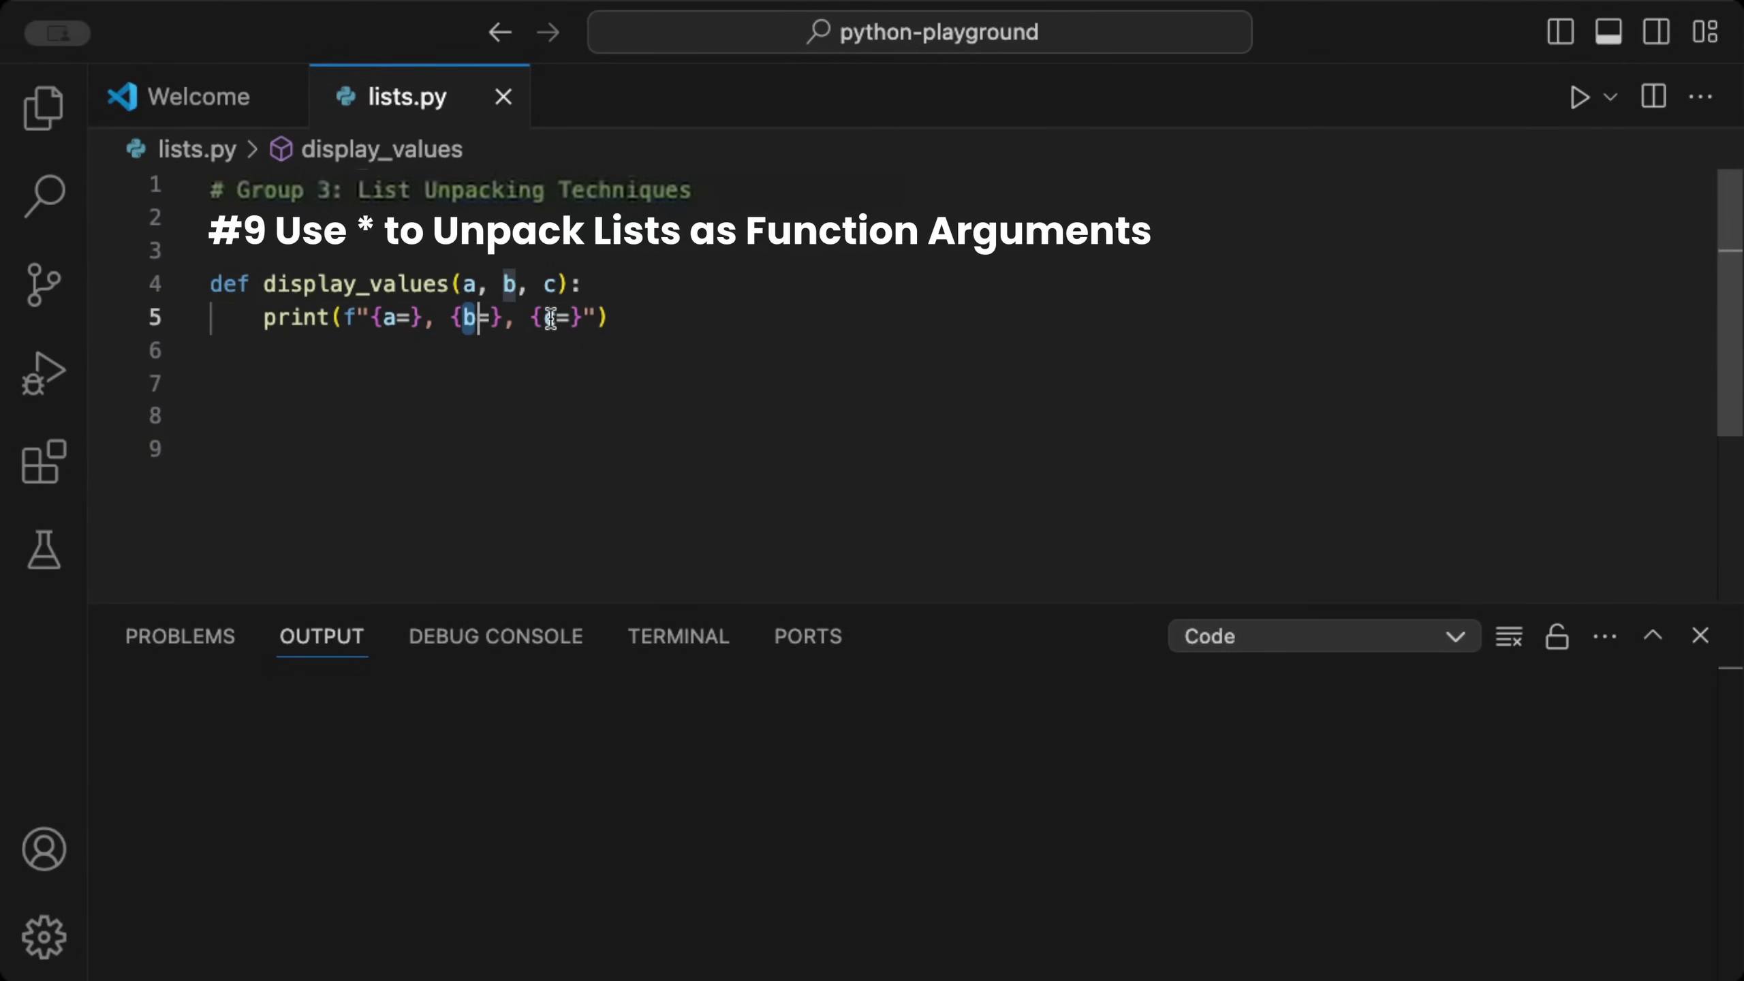
# Define values = [1, 2, 3] and call display_values(*values)
pyautogui.write('values = [1, 2, 3]')
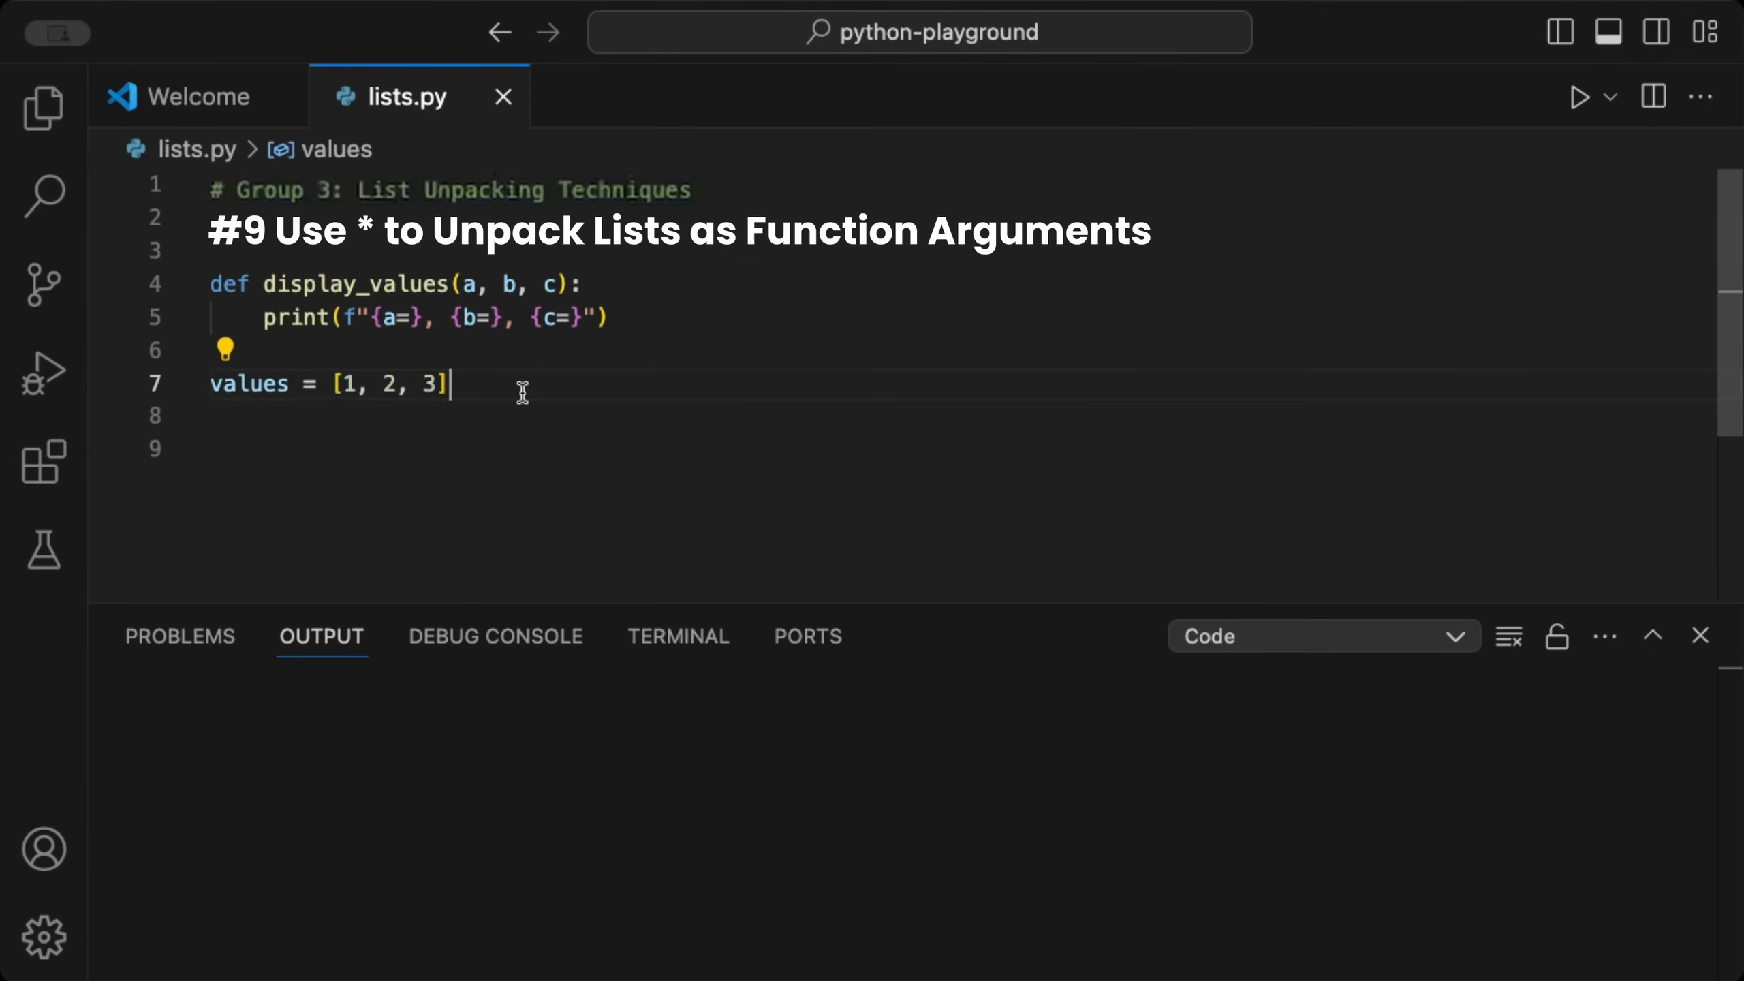
pyautogui.write('display_values(*)')
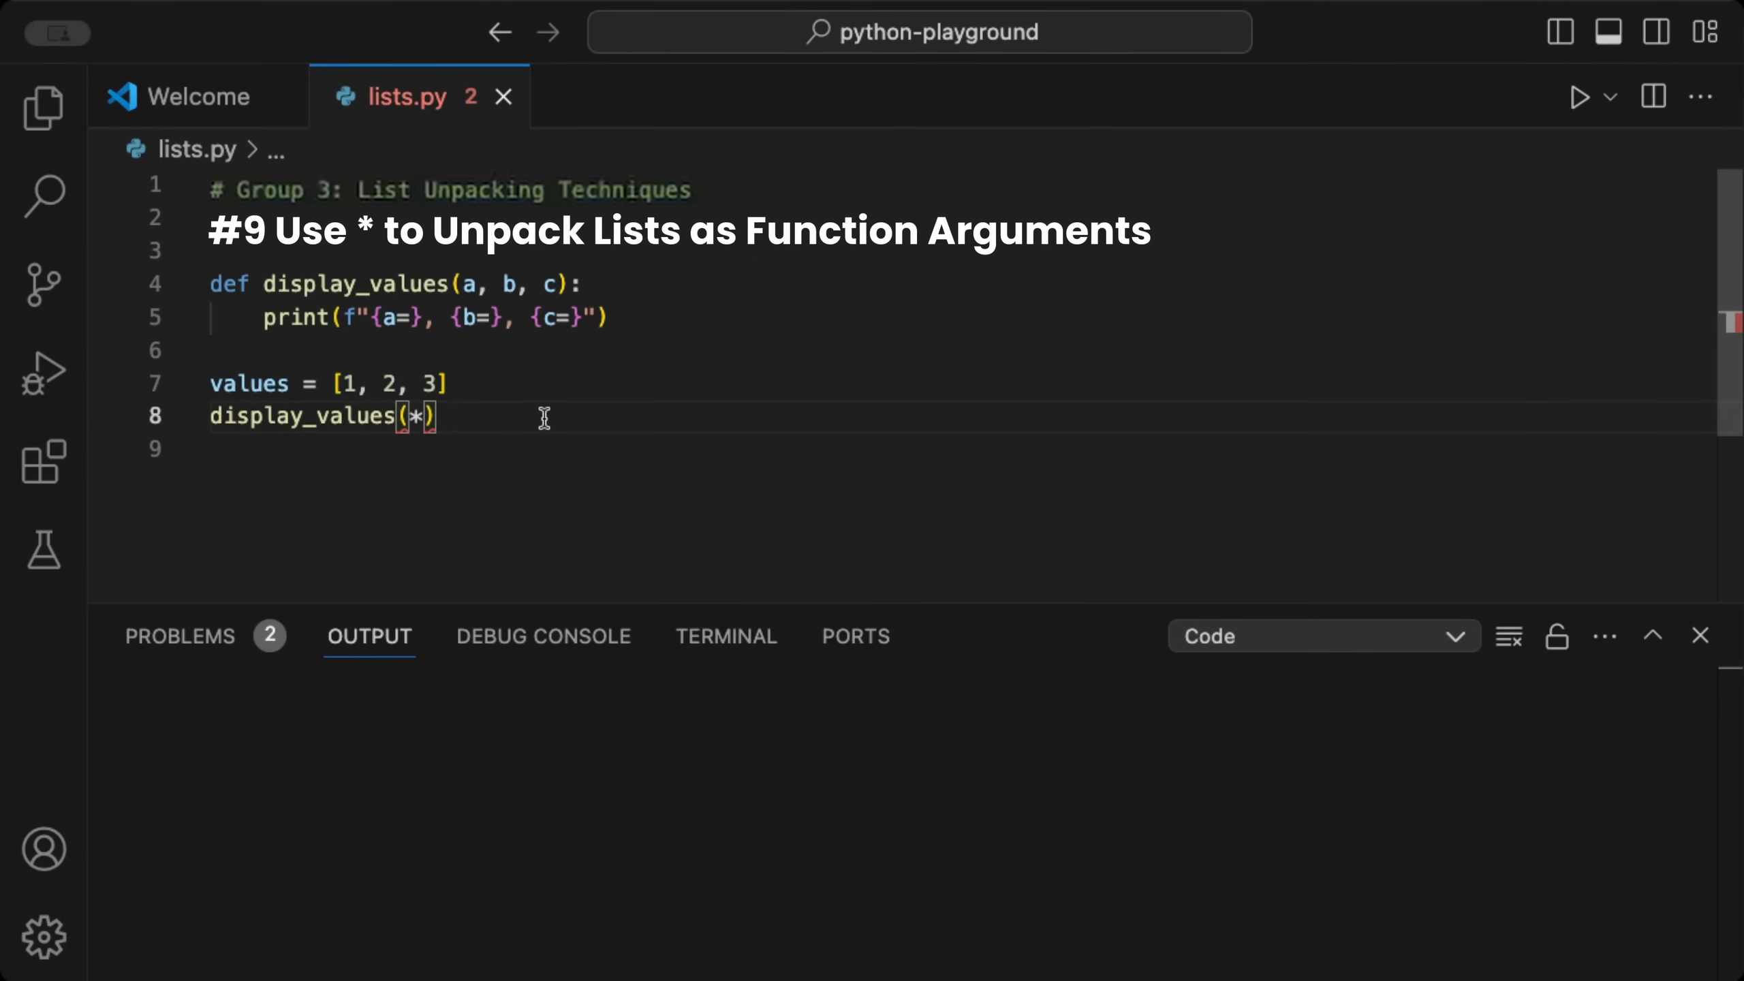
pyautogui.write('values')
pyautogui.click(960, 449)
pyautogui.write('# Explanation: Unpacks list items to match function parameters.')
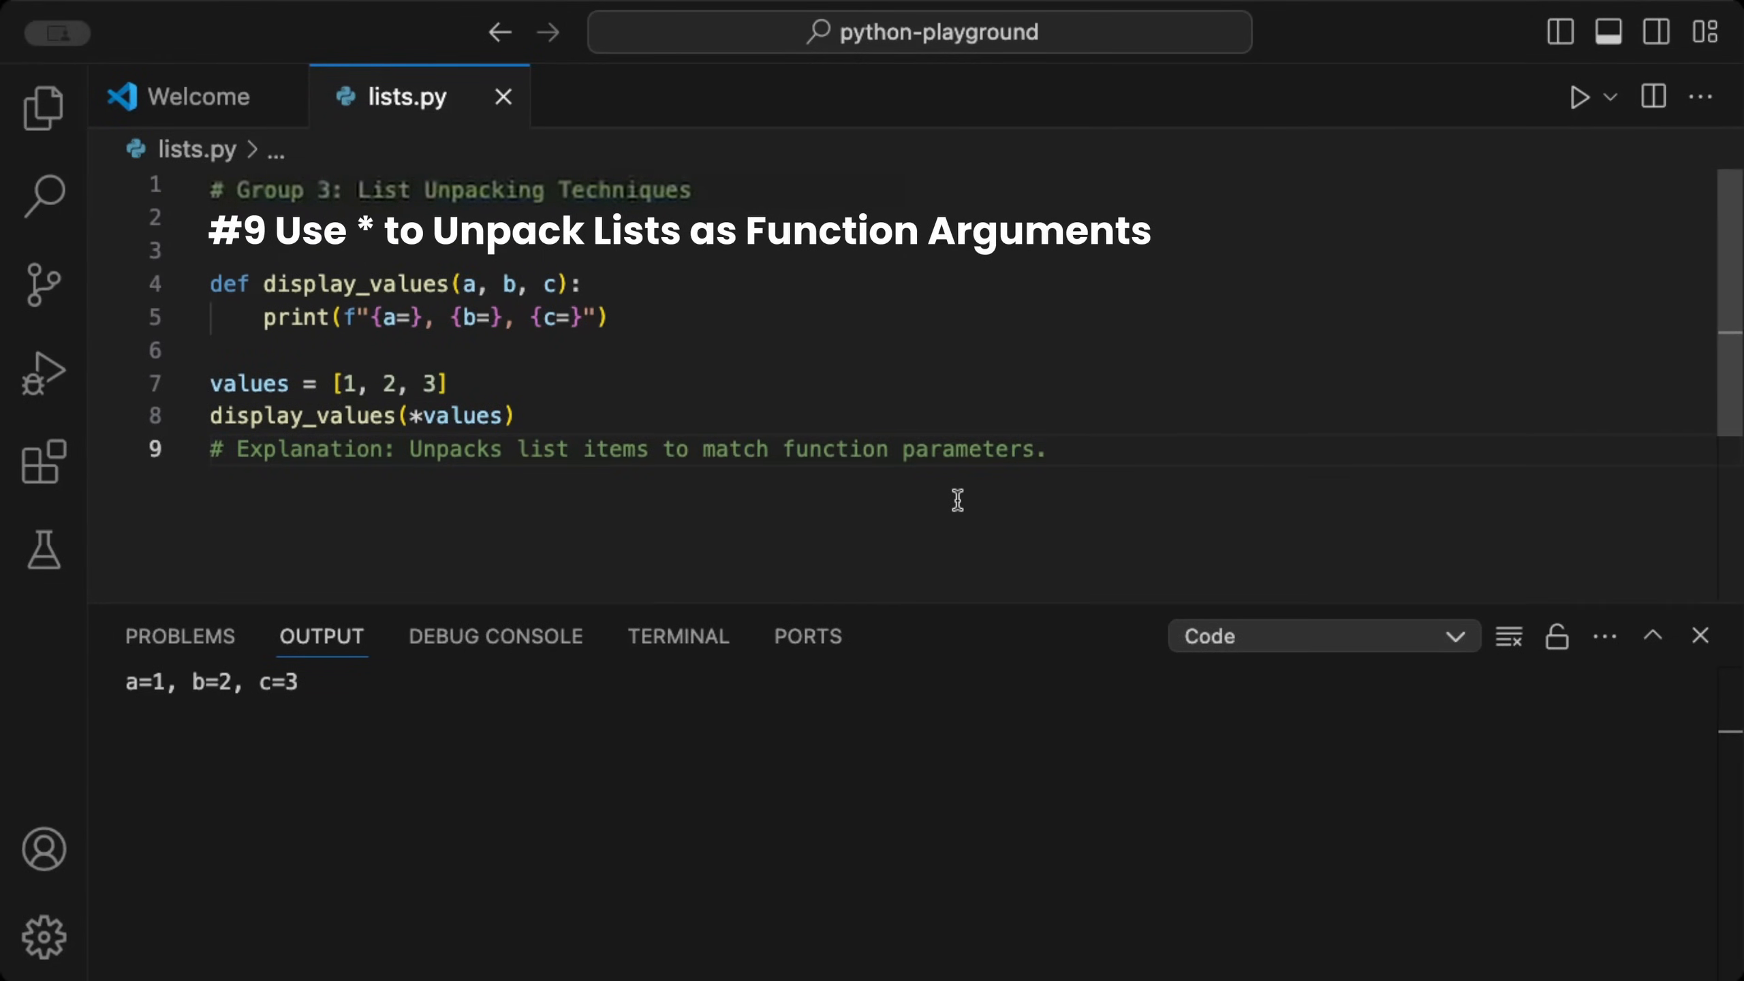
pyautogui.moveTo(232, 681)
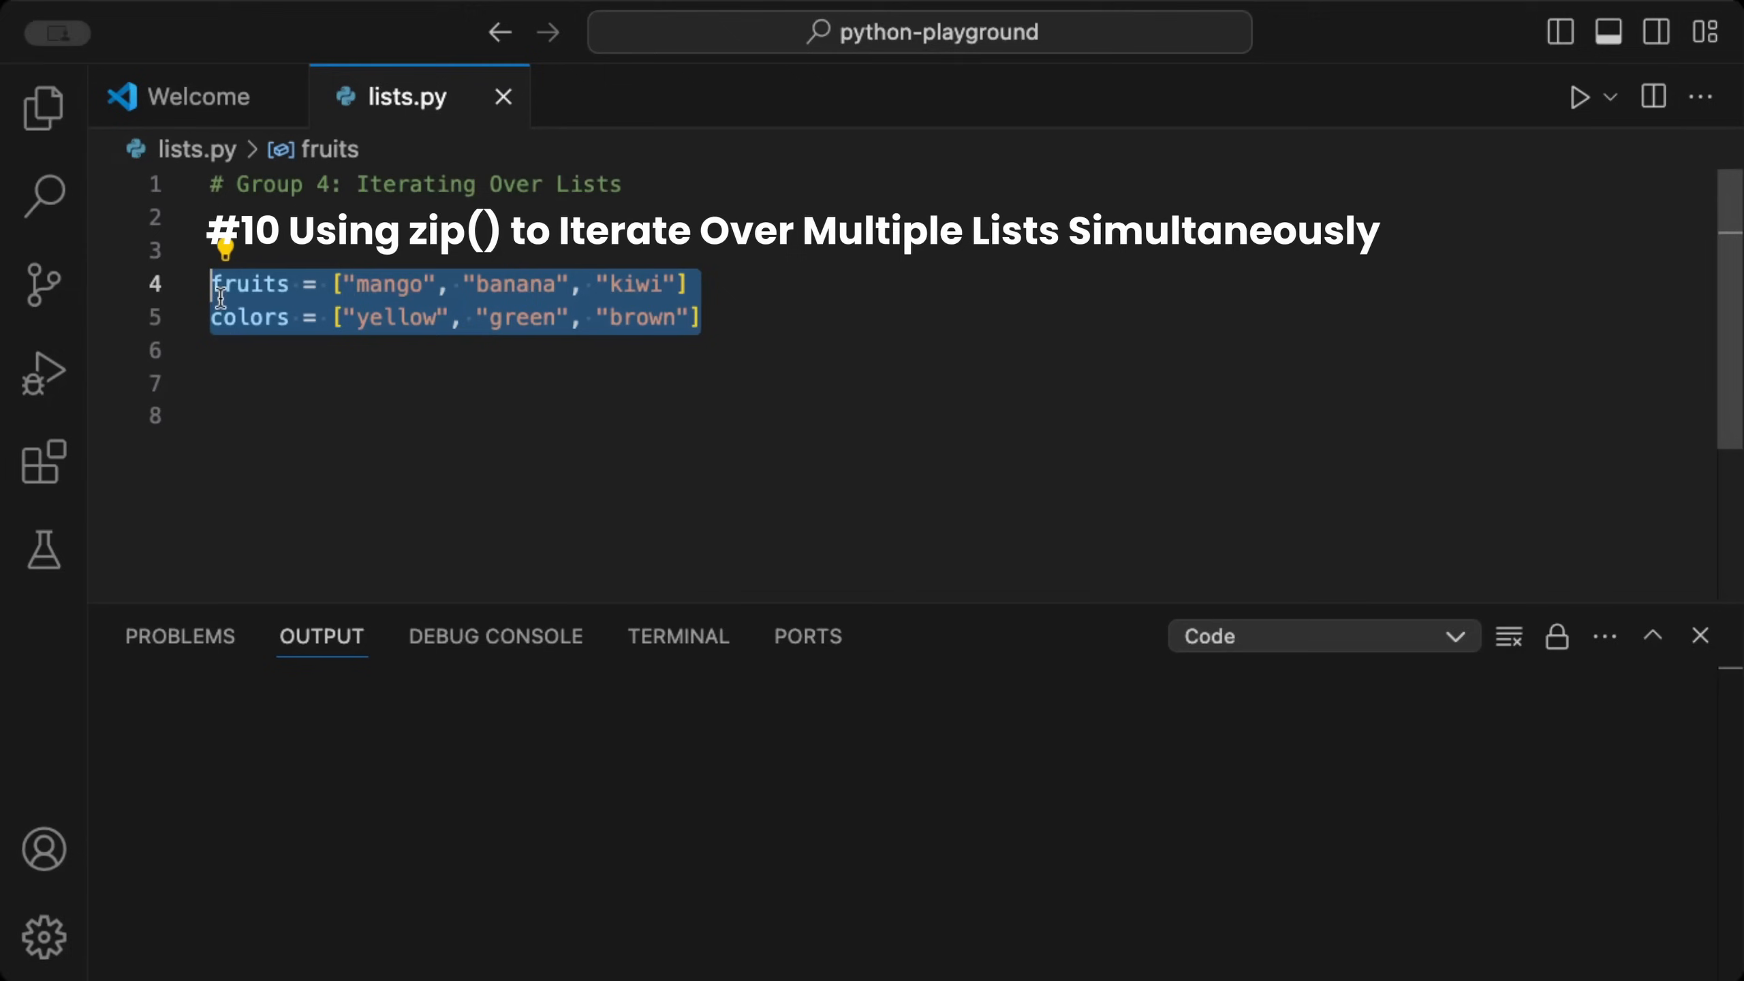
# Write for fruit, color in zip(fruits, colors):
pyautogui.write('for fruit, color')
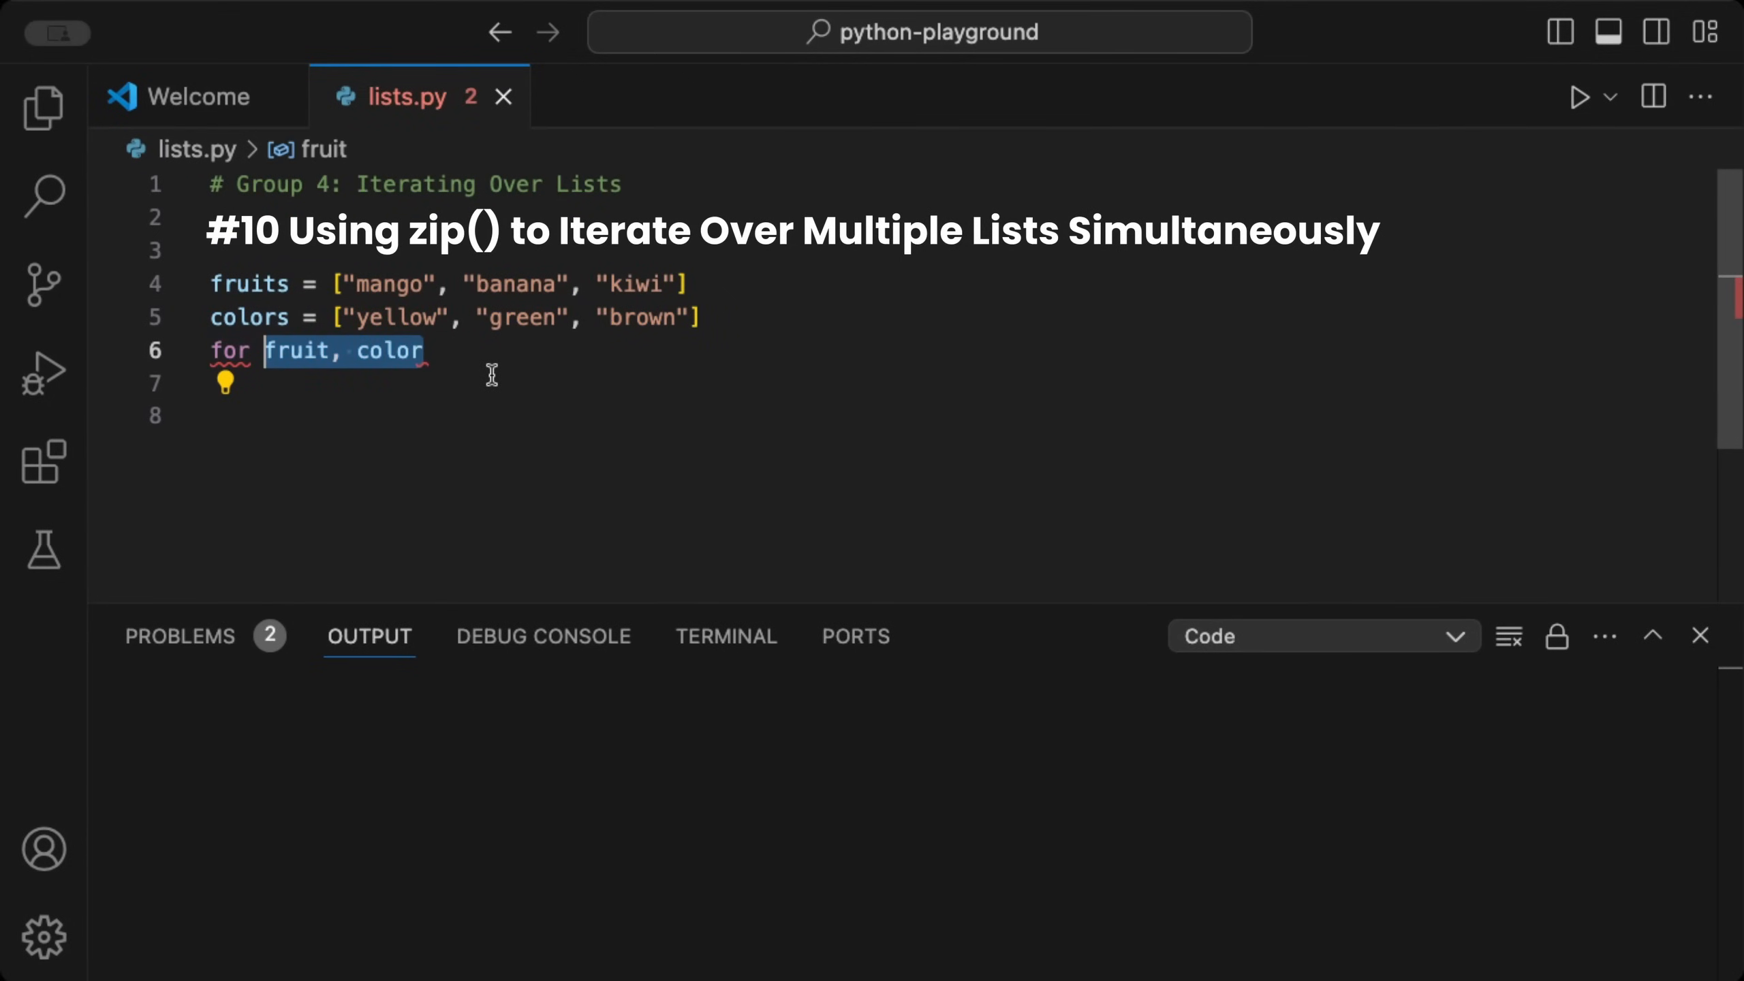
pyautogui.write('in')
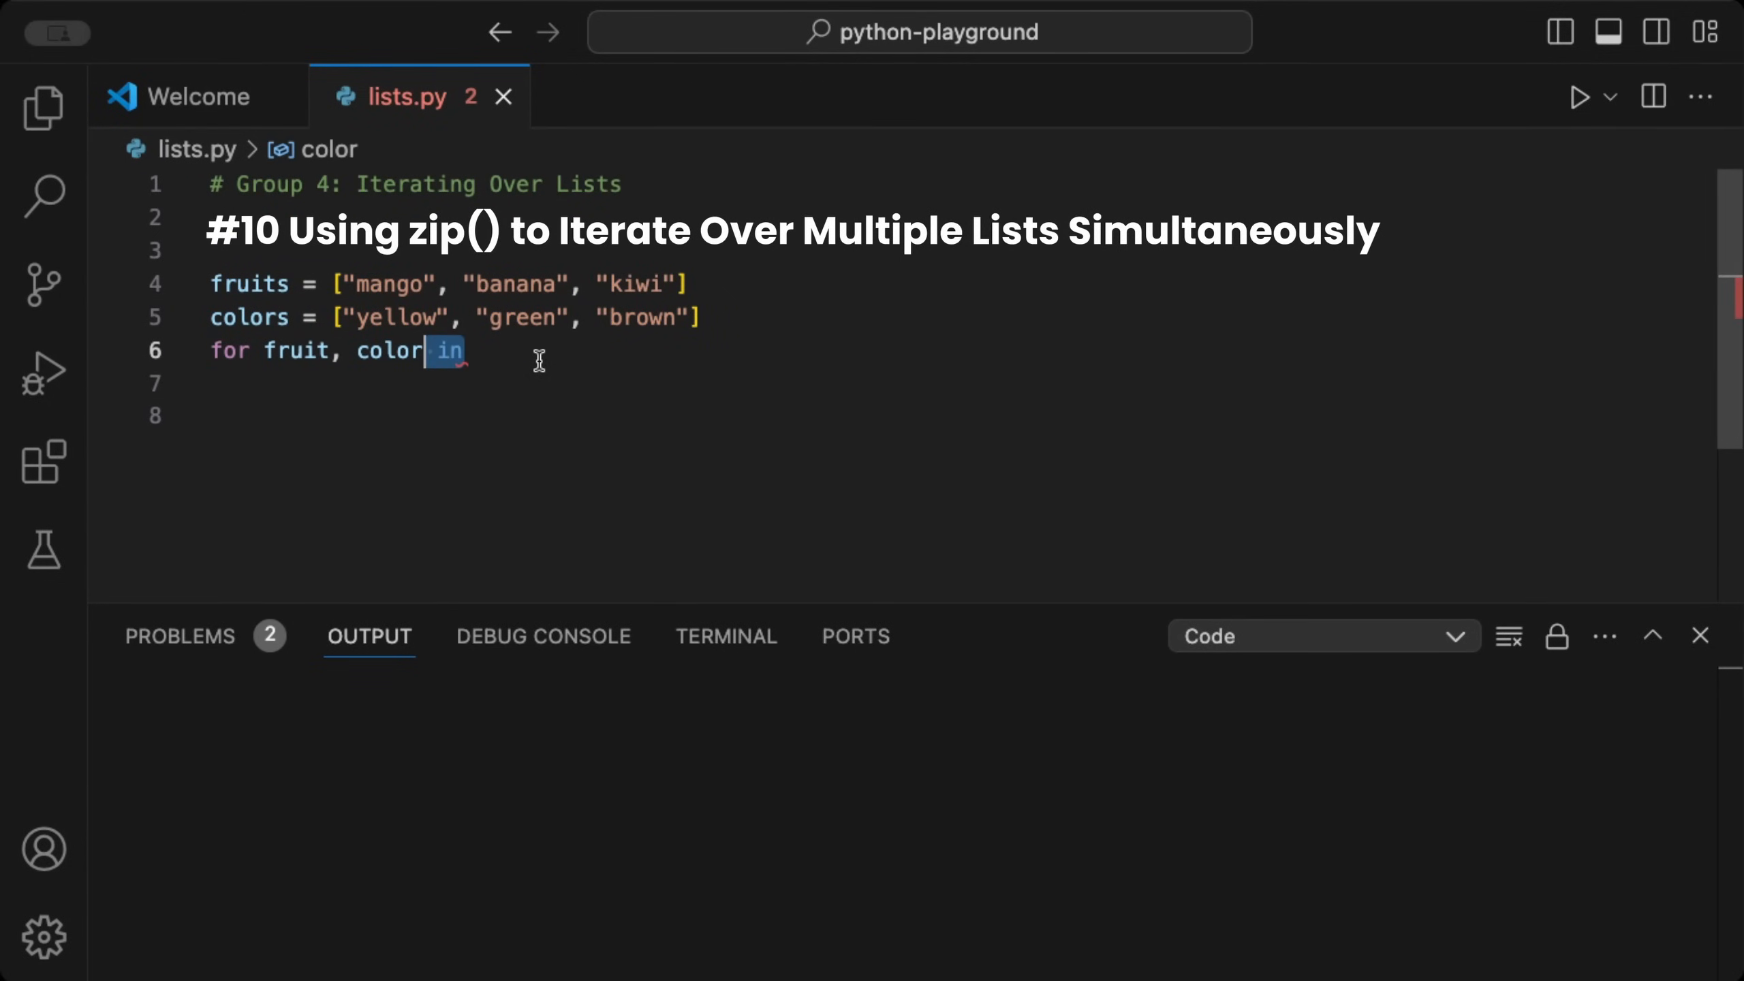
pyautogui.write('zip(fruits, colors):')
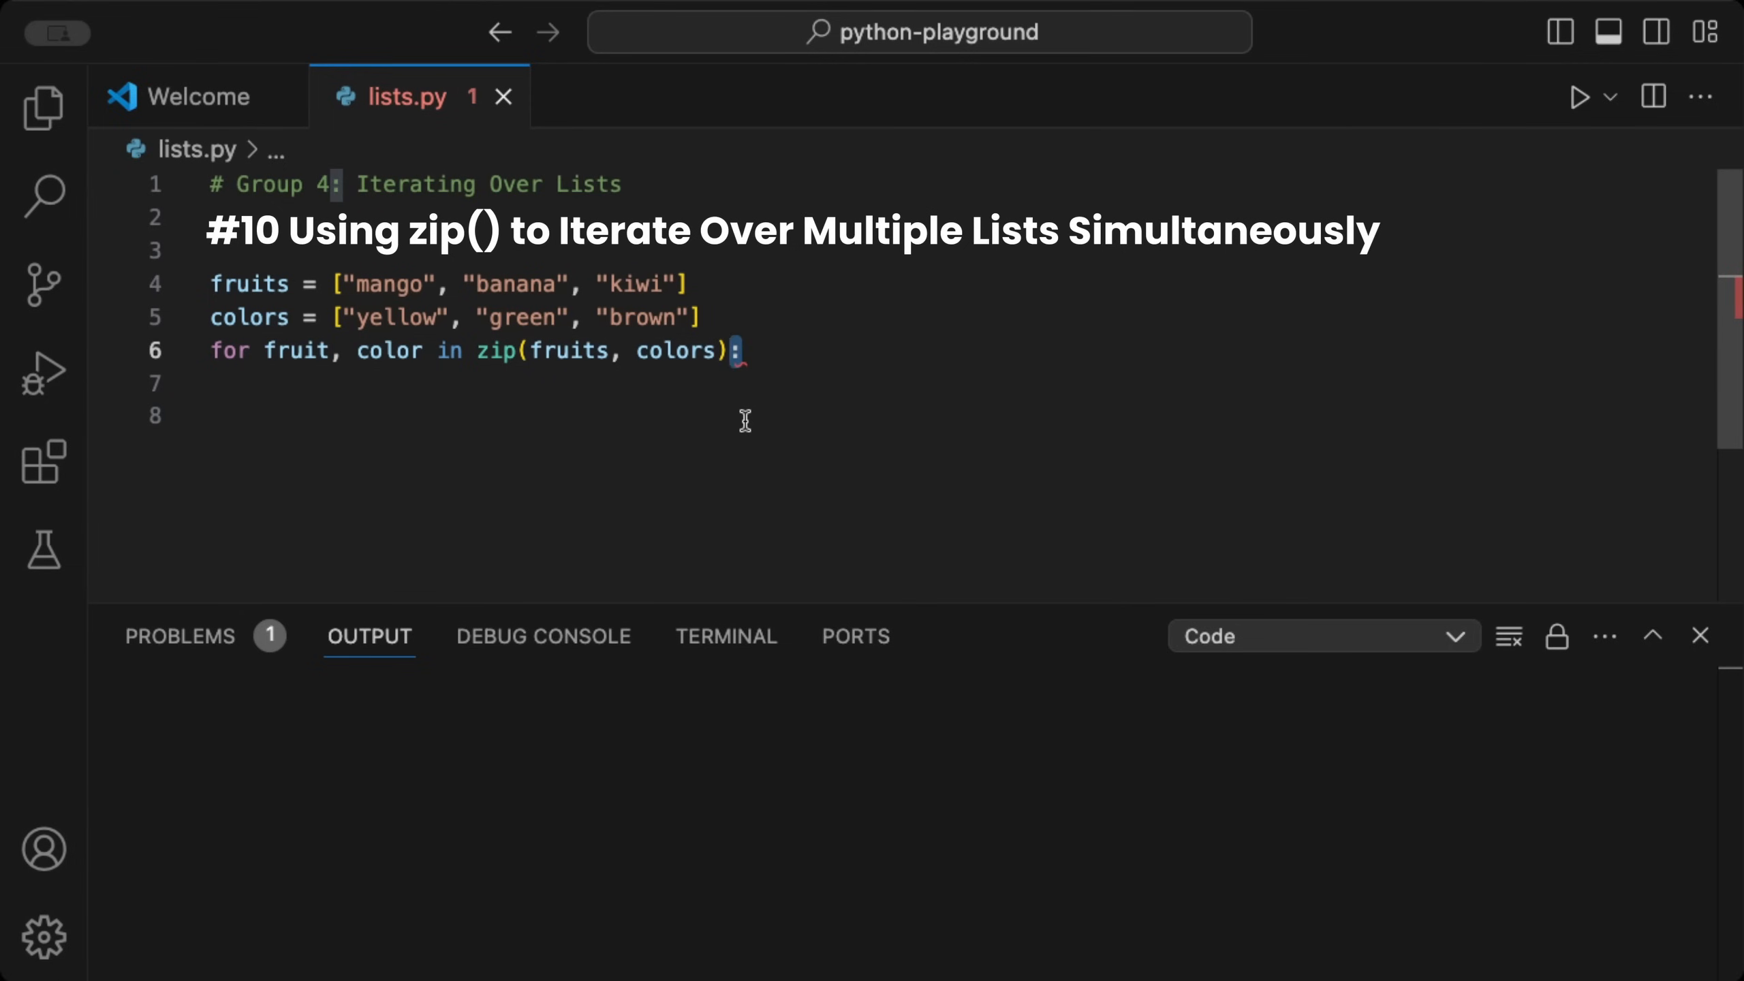
# Print f"{fruit} is {color}" in the loop and point out mango is yellow in the output
pyautogui.write('print(f"")')
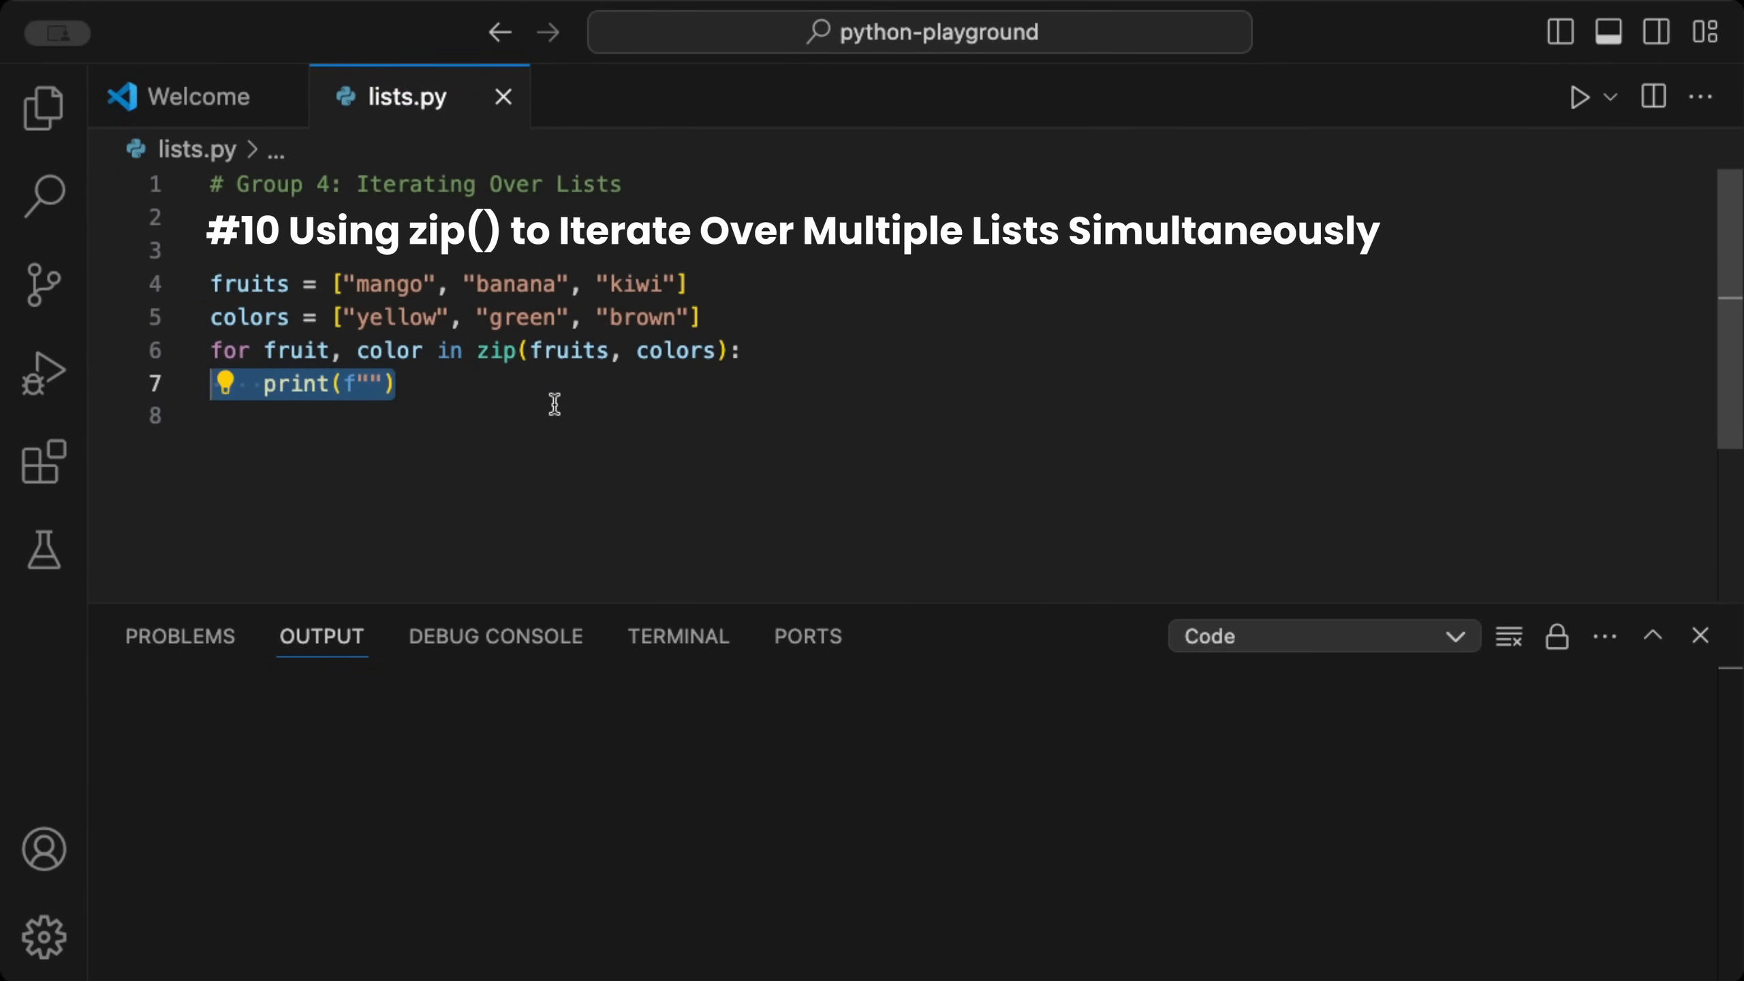
pyautogui.write('{fruit} is {color}')
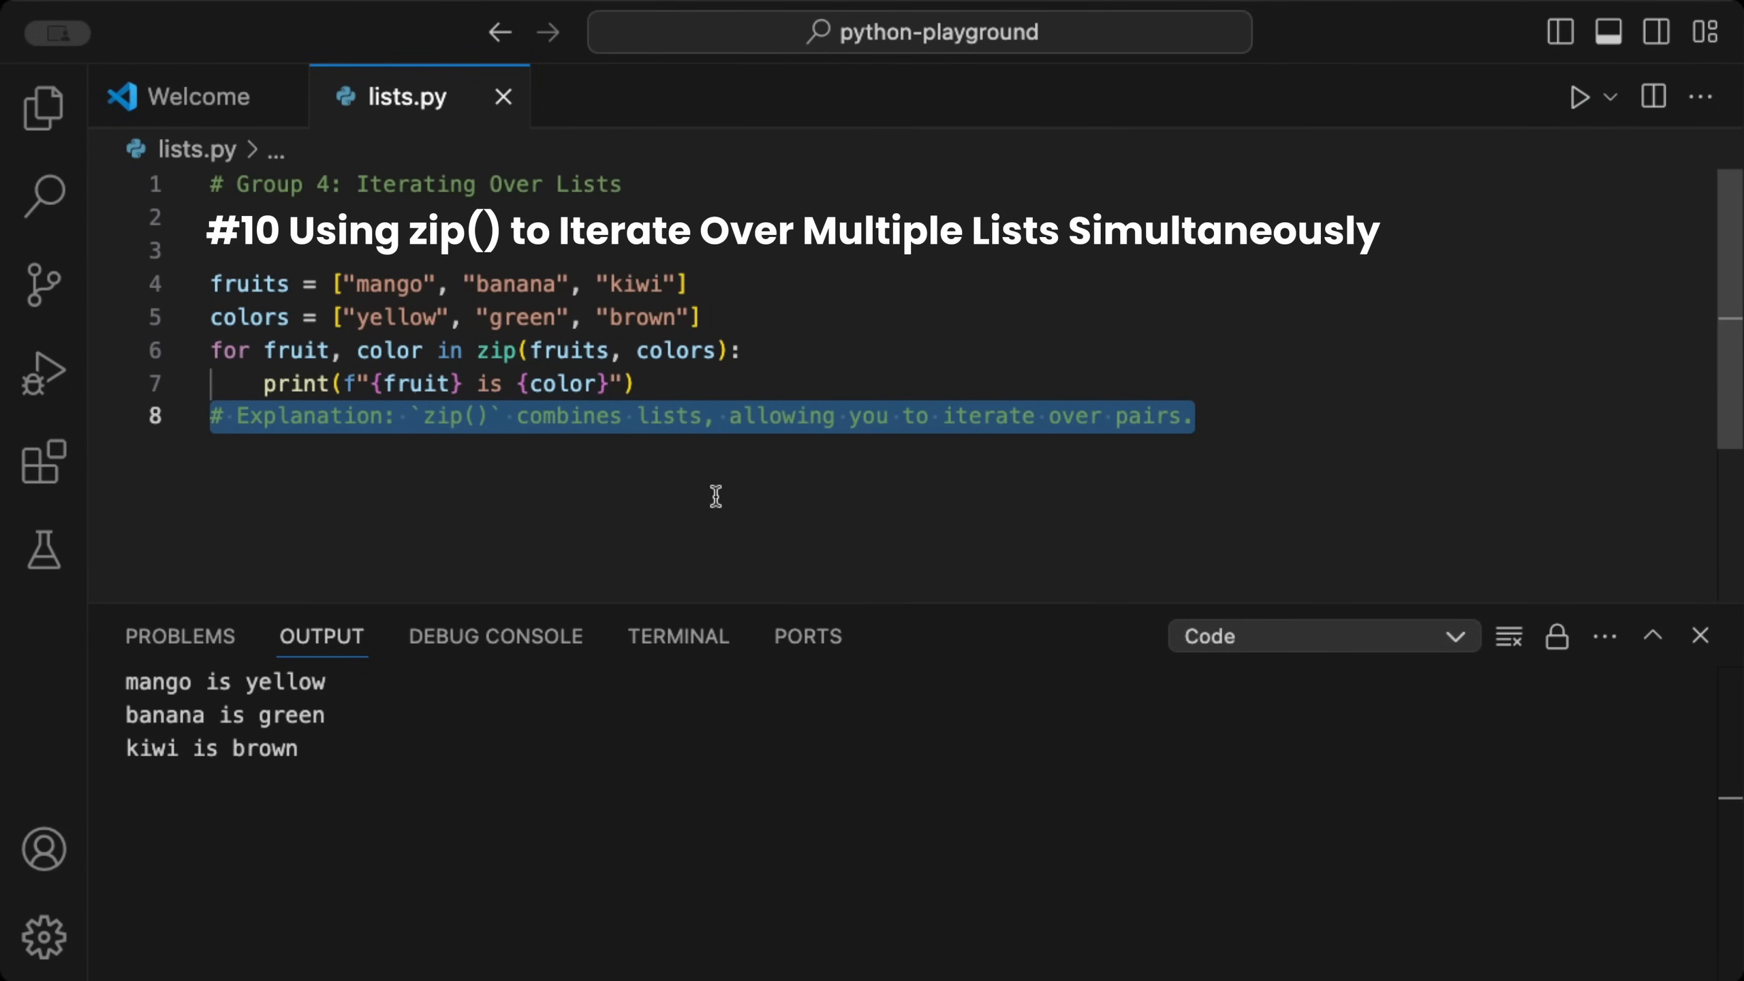
pyautogui.doubleClick(222, 681)
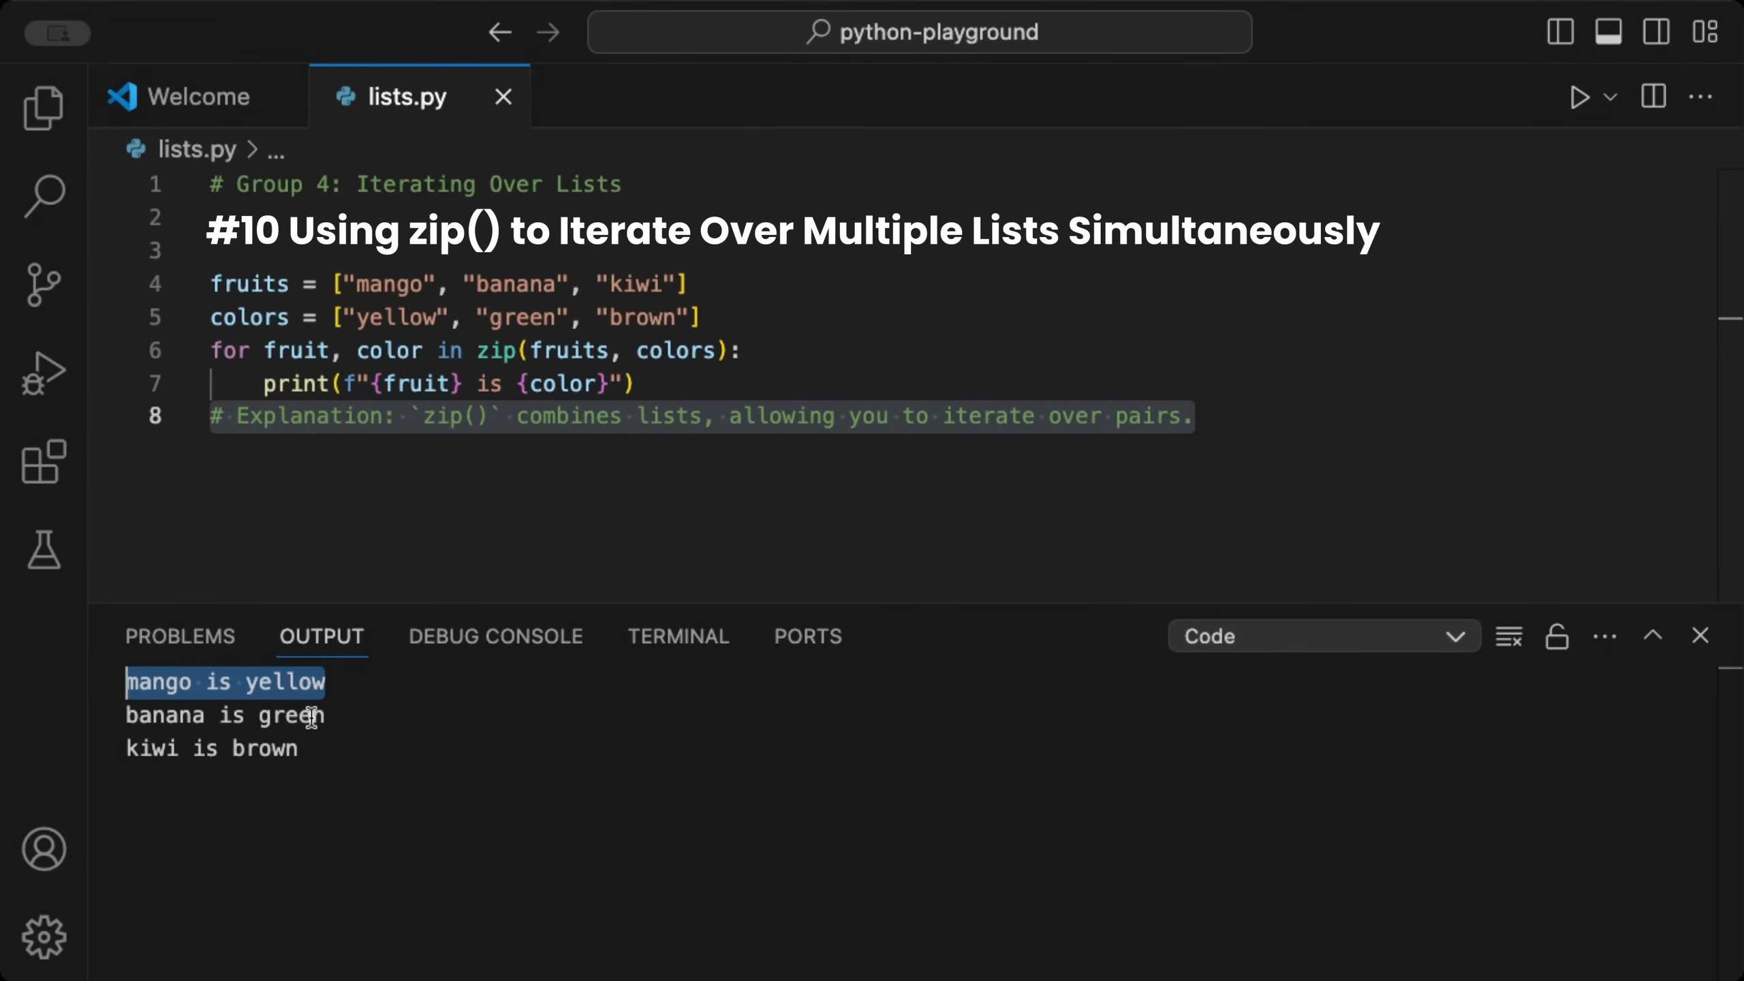
pyautogui.click(1091, 768)
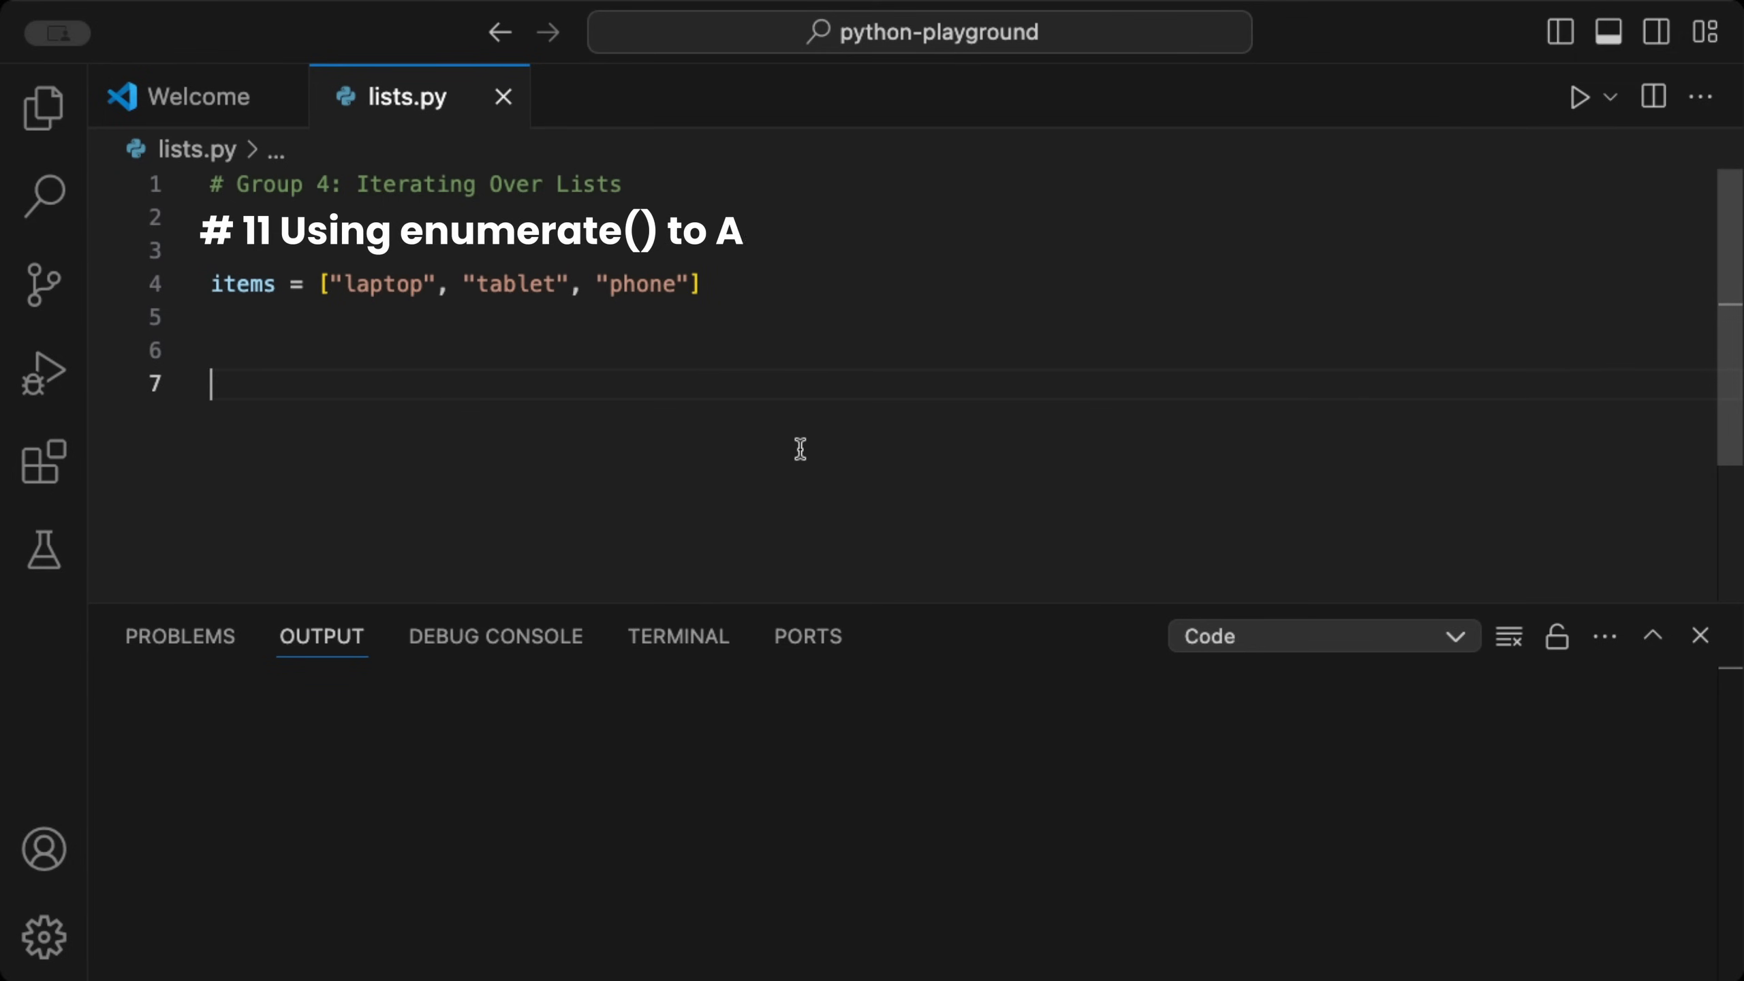
# Write 'for index, item in enumerate(items):' with print(index, item) under the #11 Access Index and Value title
pyautogui.write('ccess Index and Value')
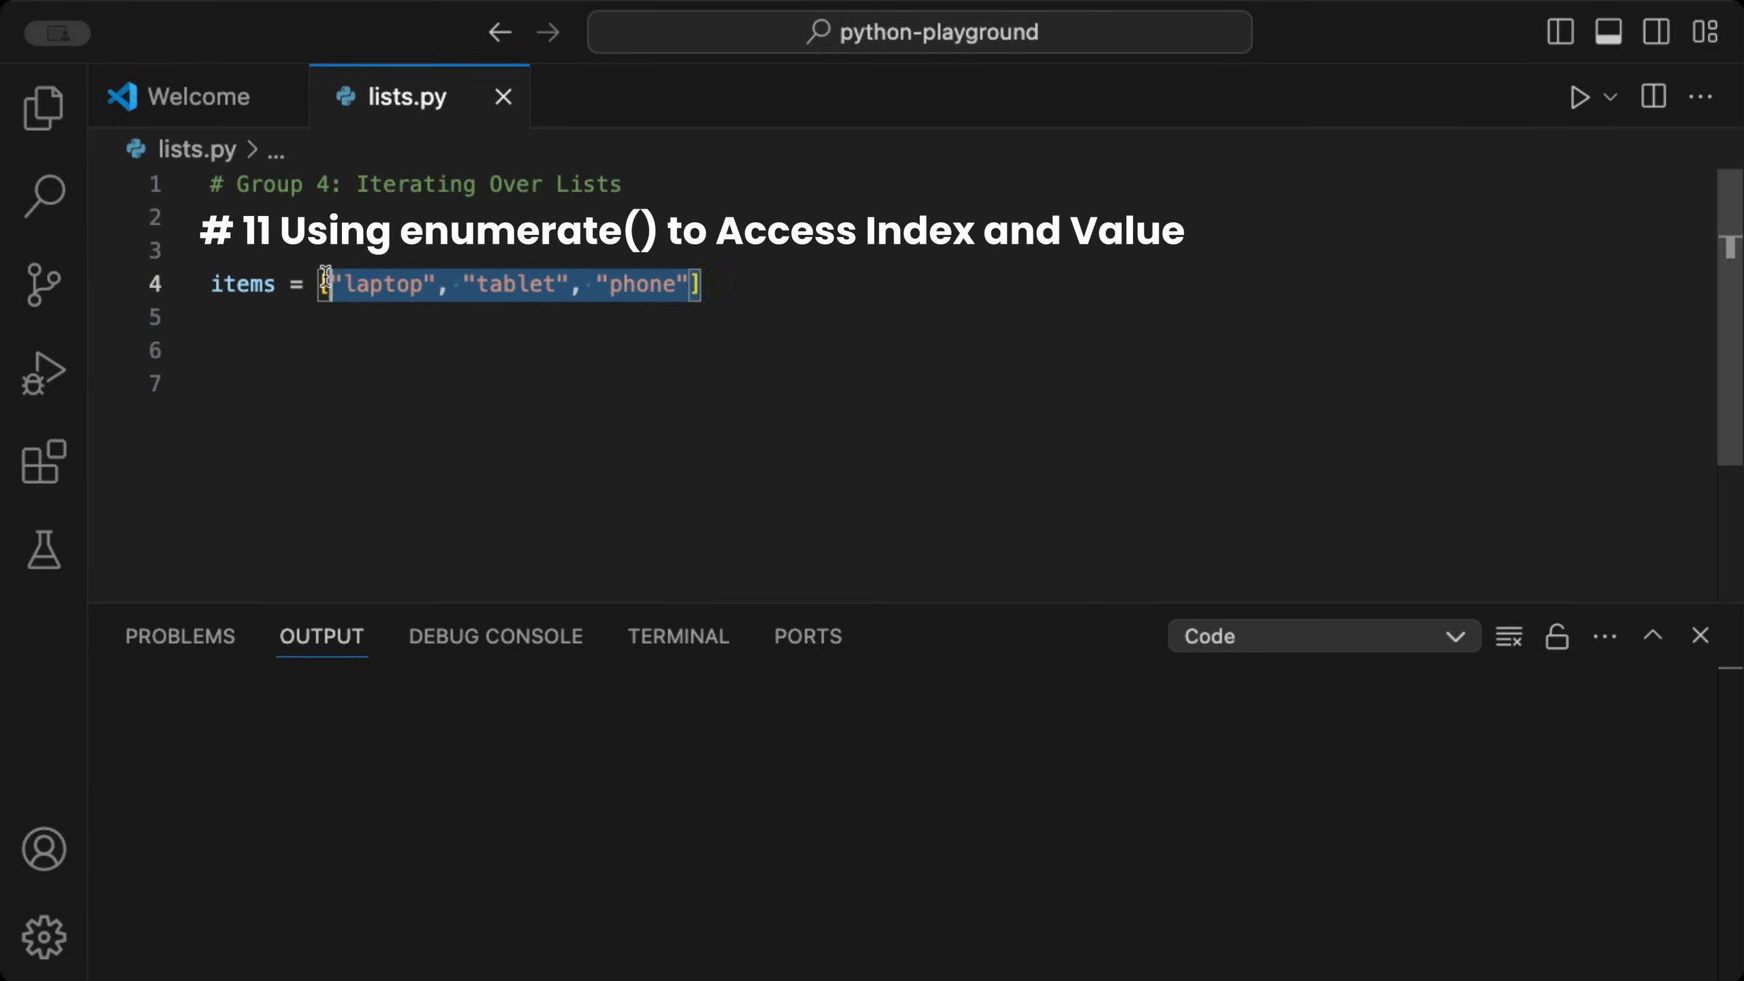
pyautogui.write('for index')
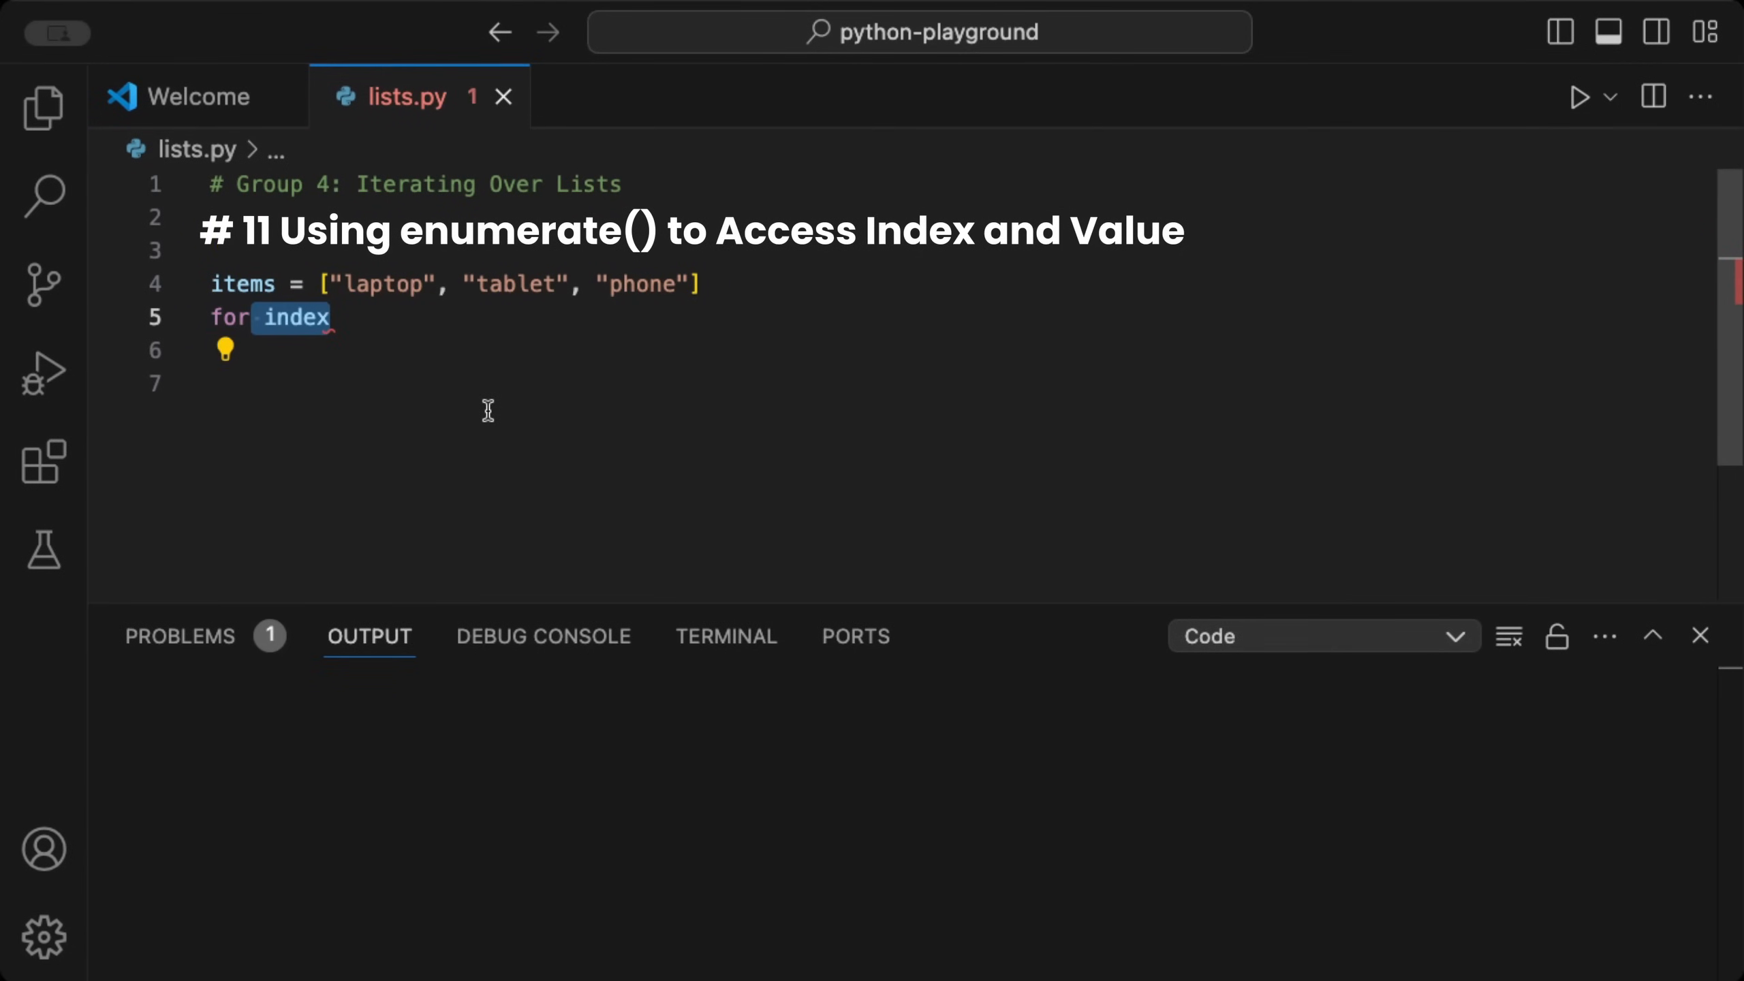
pyautogui.write(', item in')
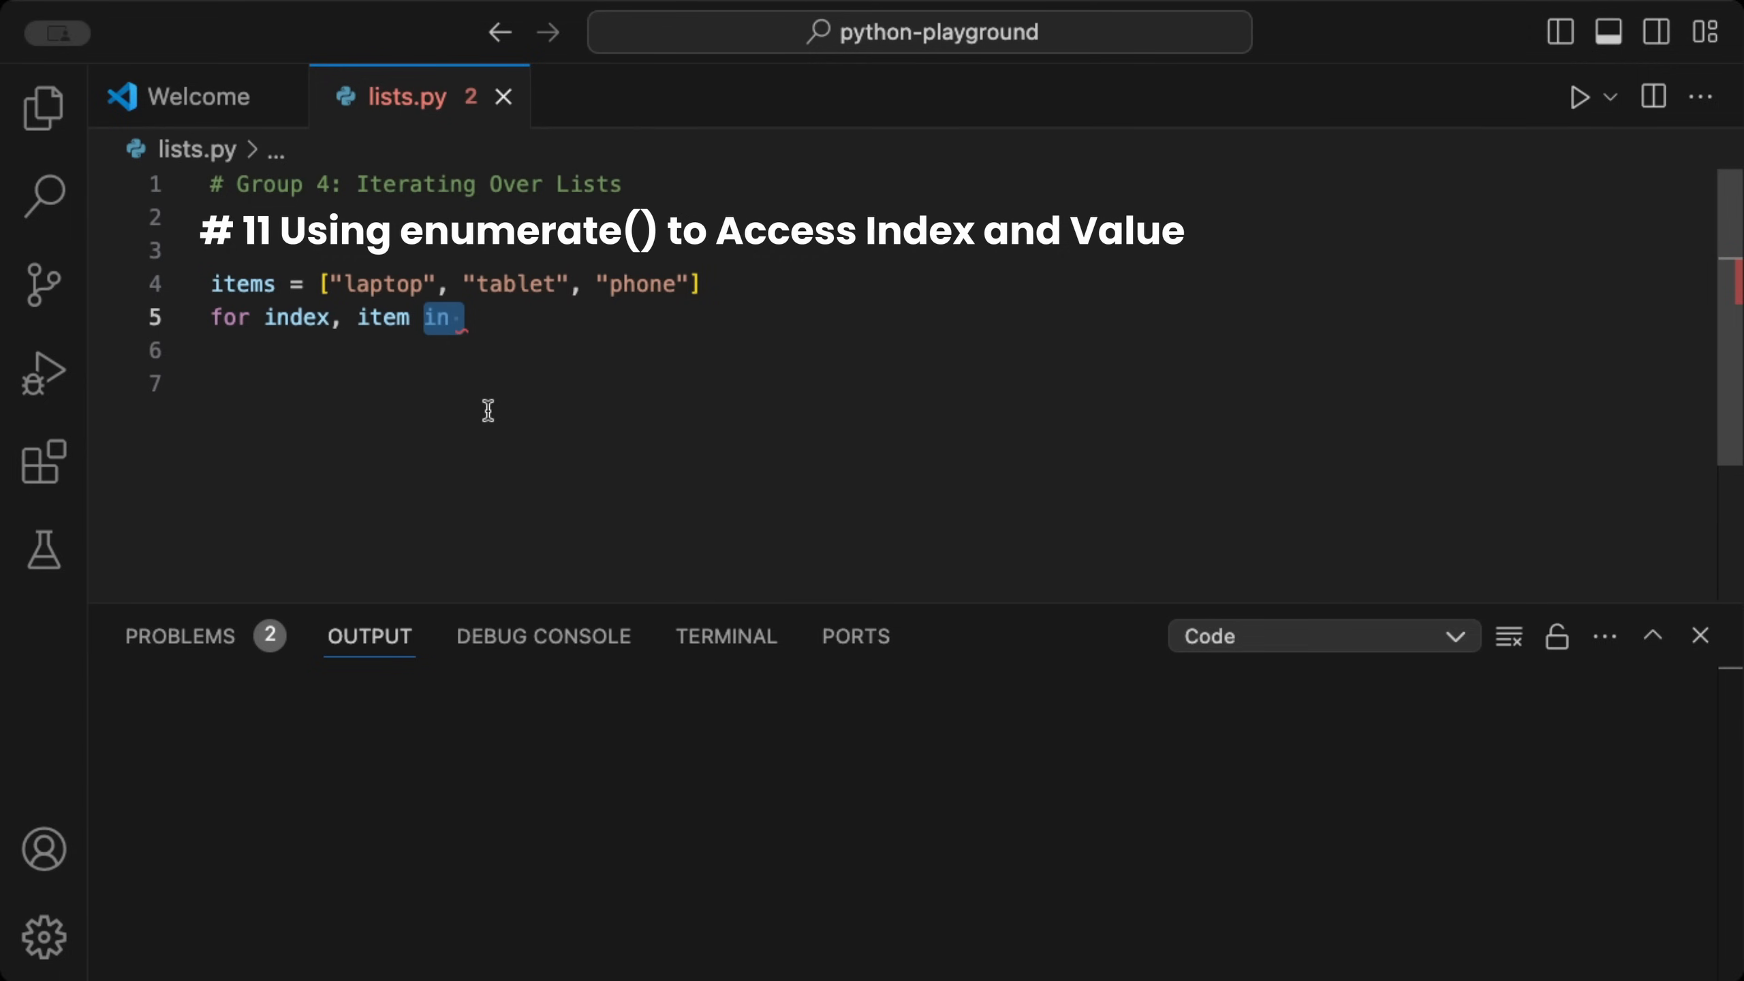
pyautogui.write('enumerate(items):')
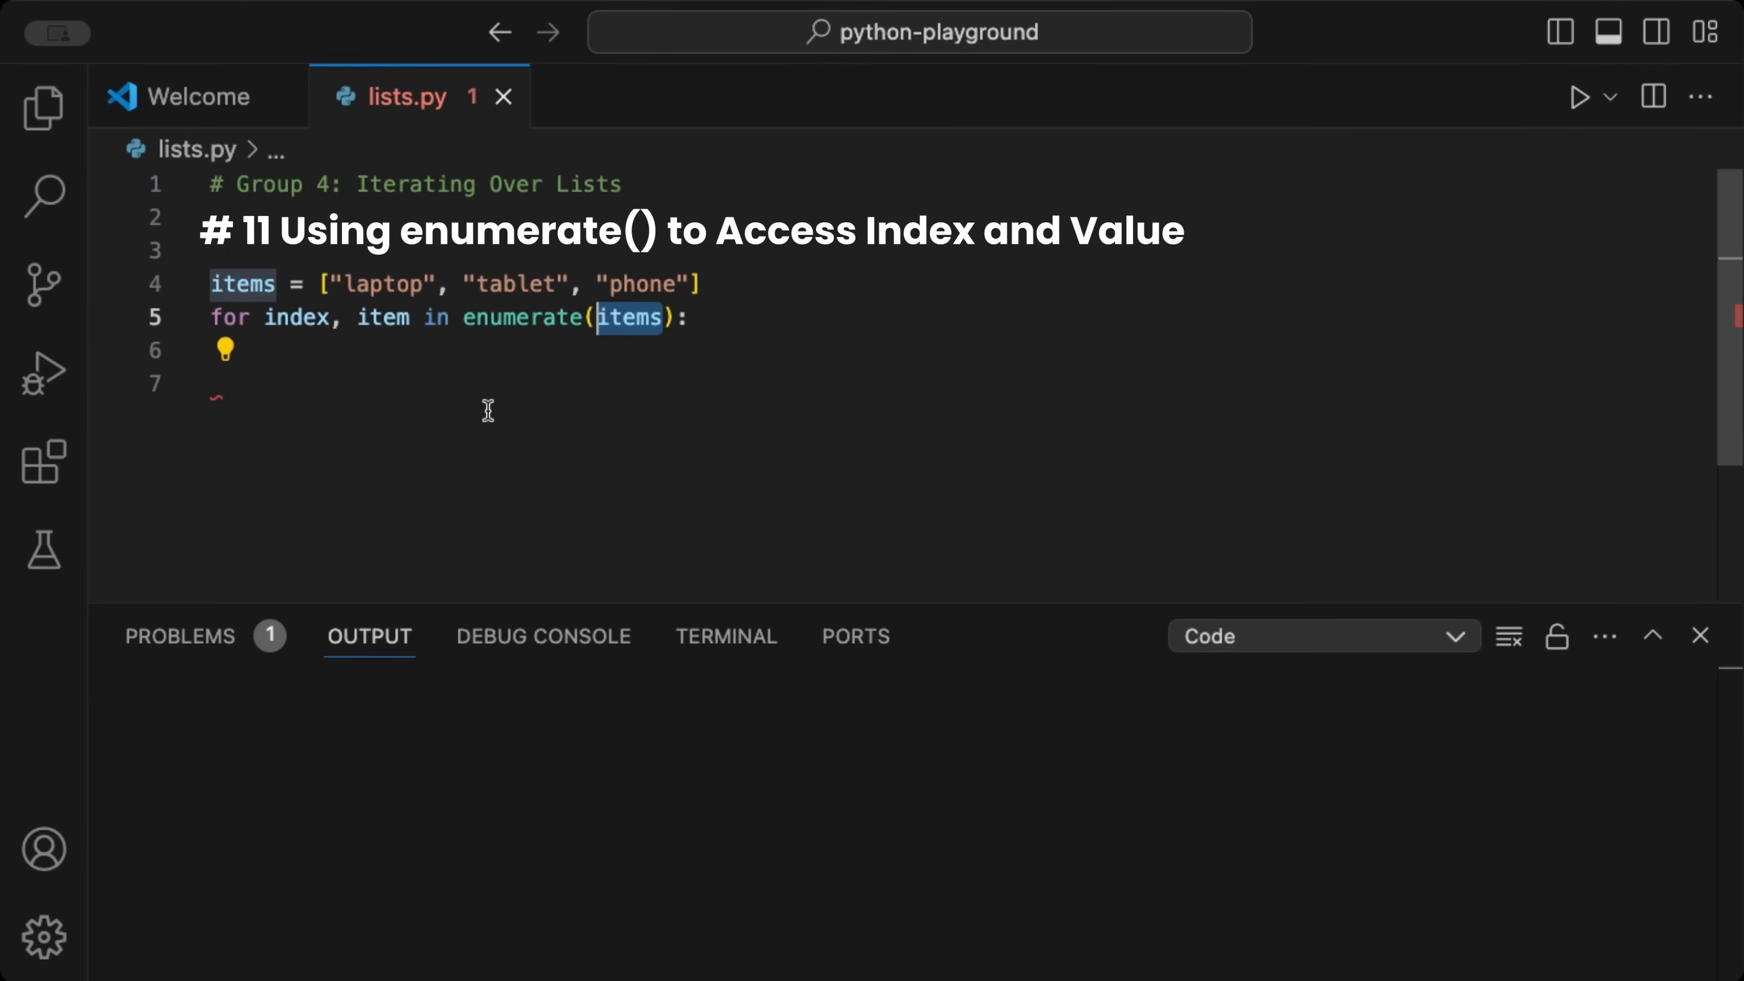
pyautogui.write('print(index, item)')
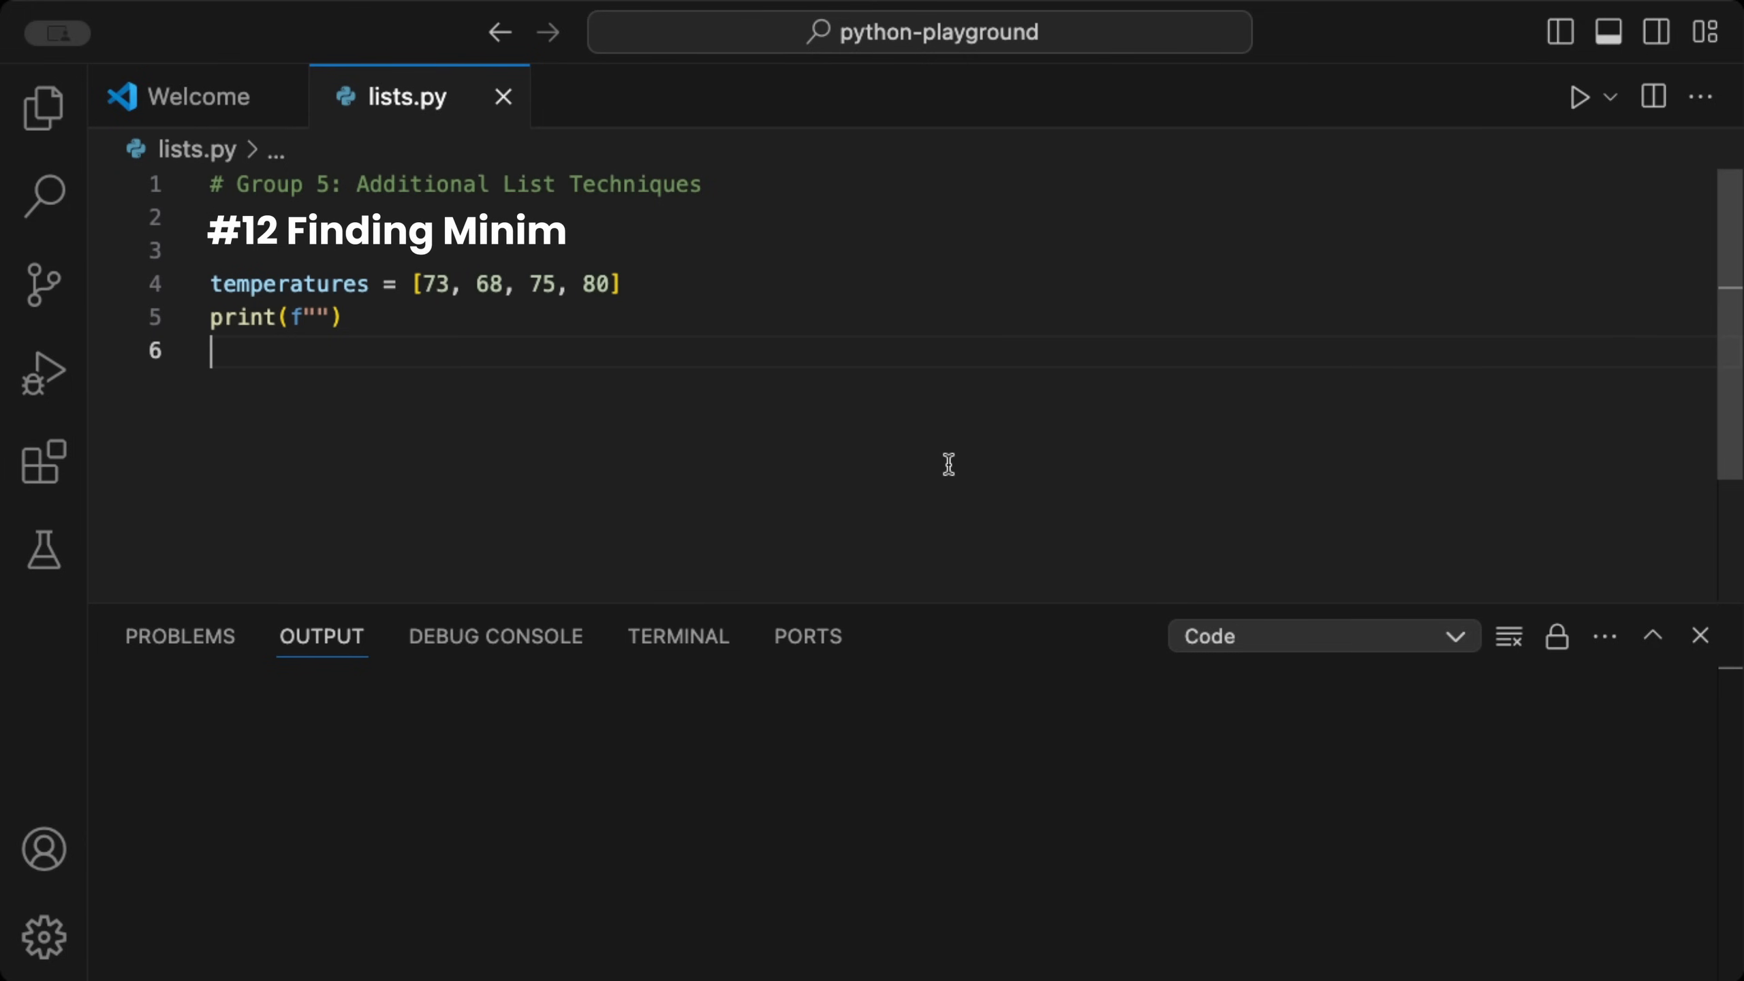
# Fill the f-string with min(temperatures) and max(temperatures), run it, and show Min: 68 Max: 80
pyautogui.write('um and Maximum Values')
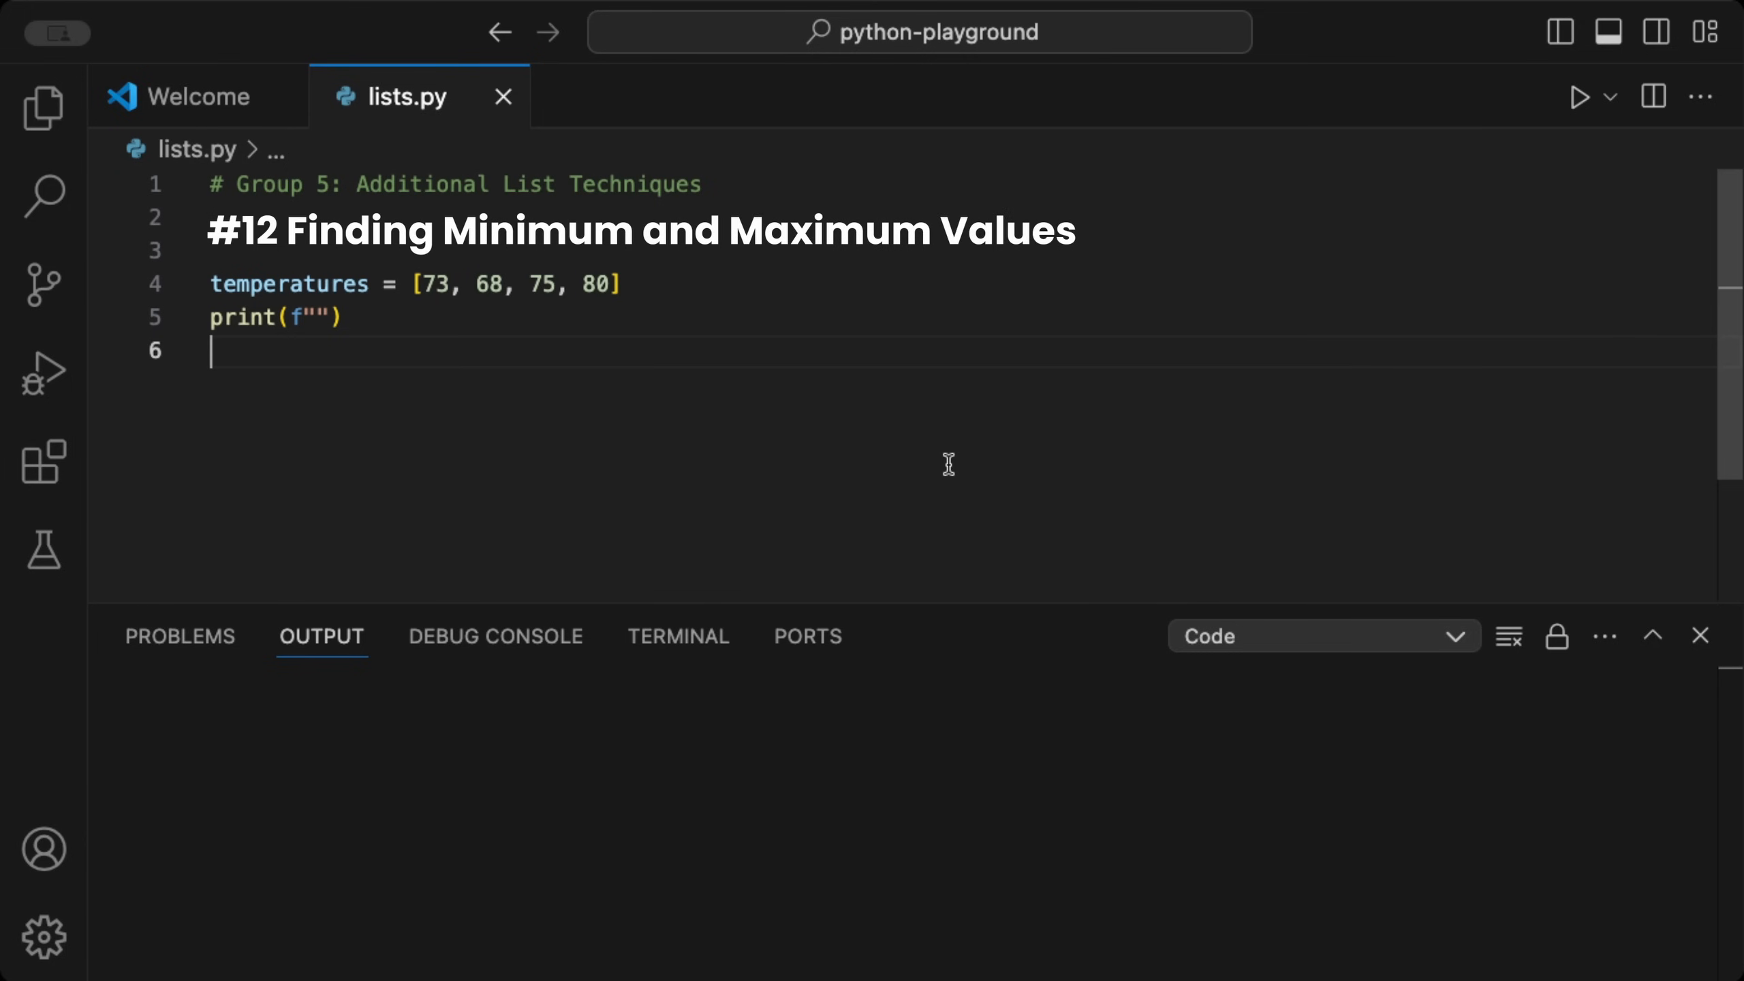
pyautogui.doubleClick(515, 283)
pyautogui.write('Min: {min(temperatures')
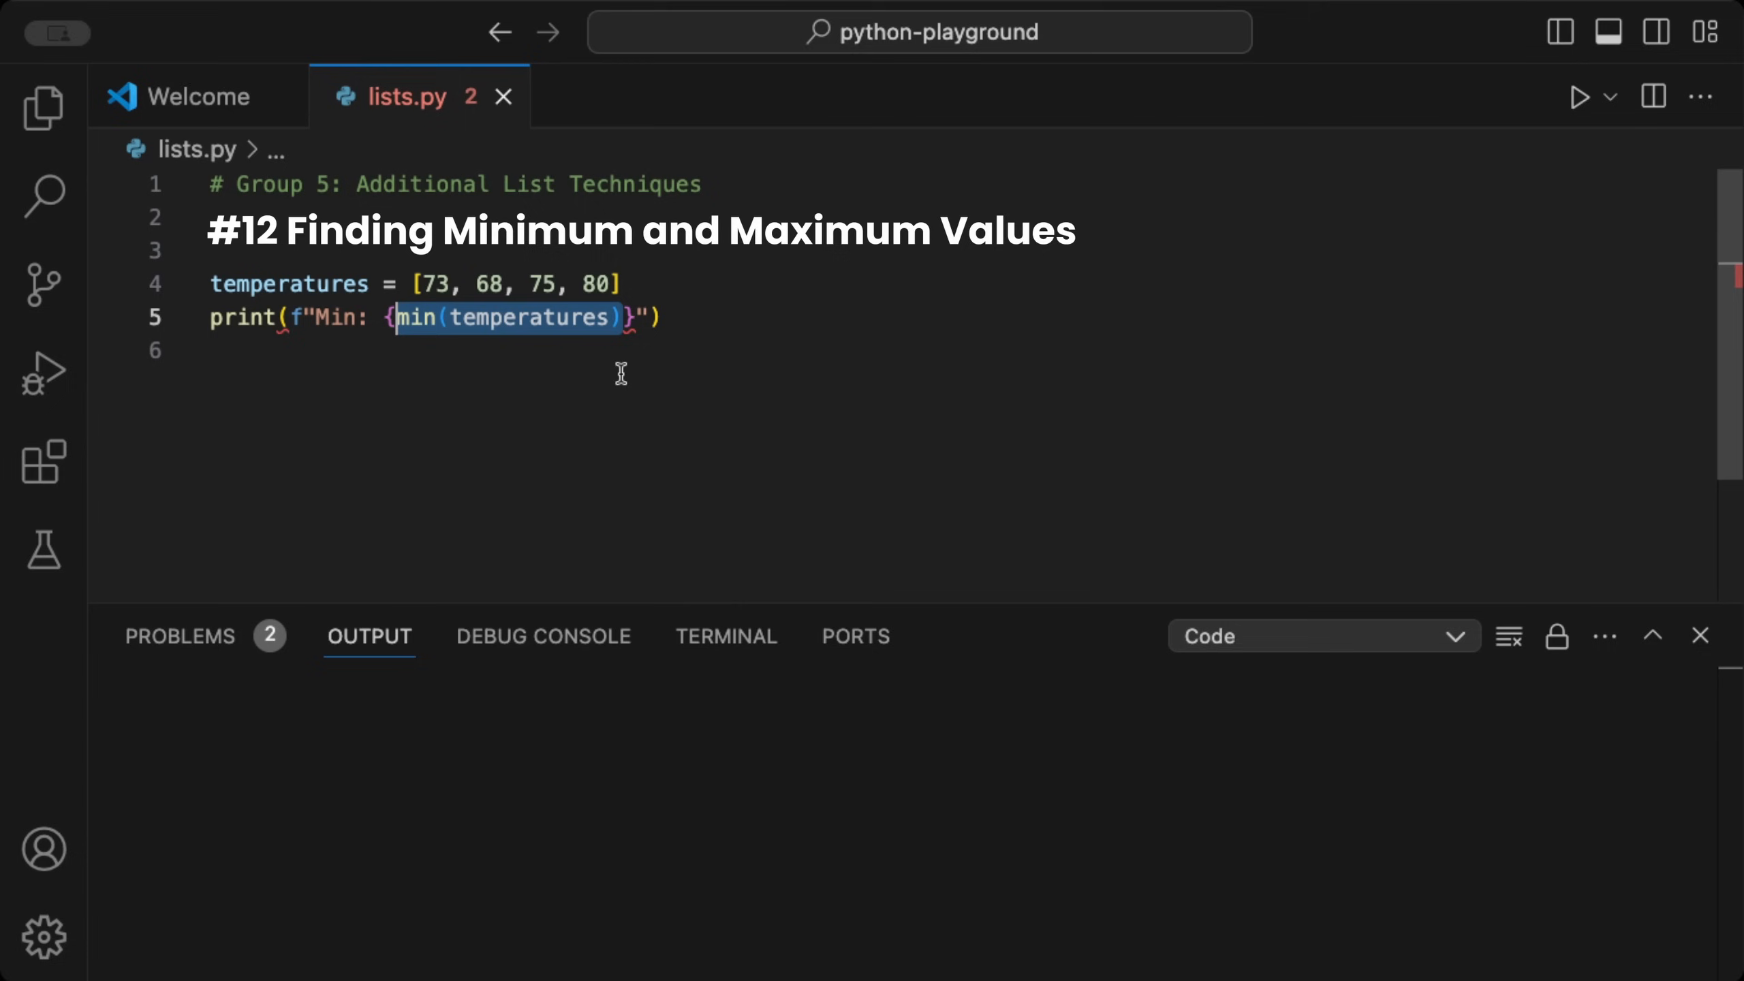
pyautogui.write('Max: {}')
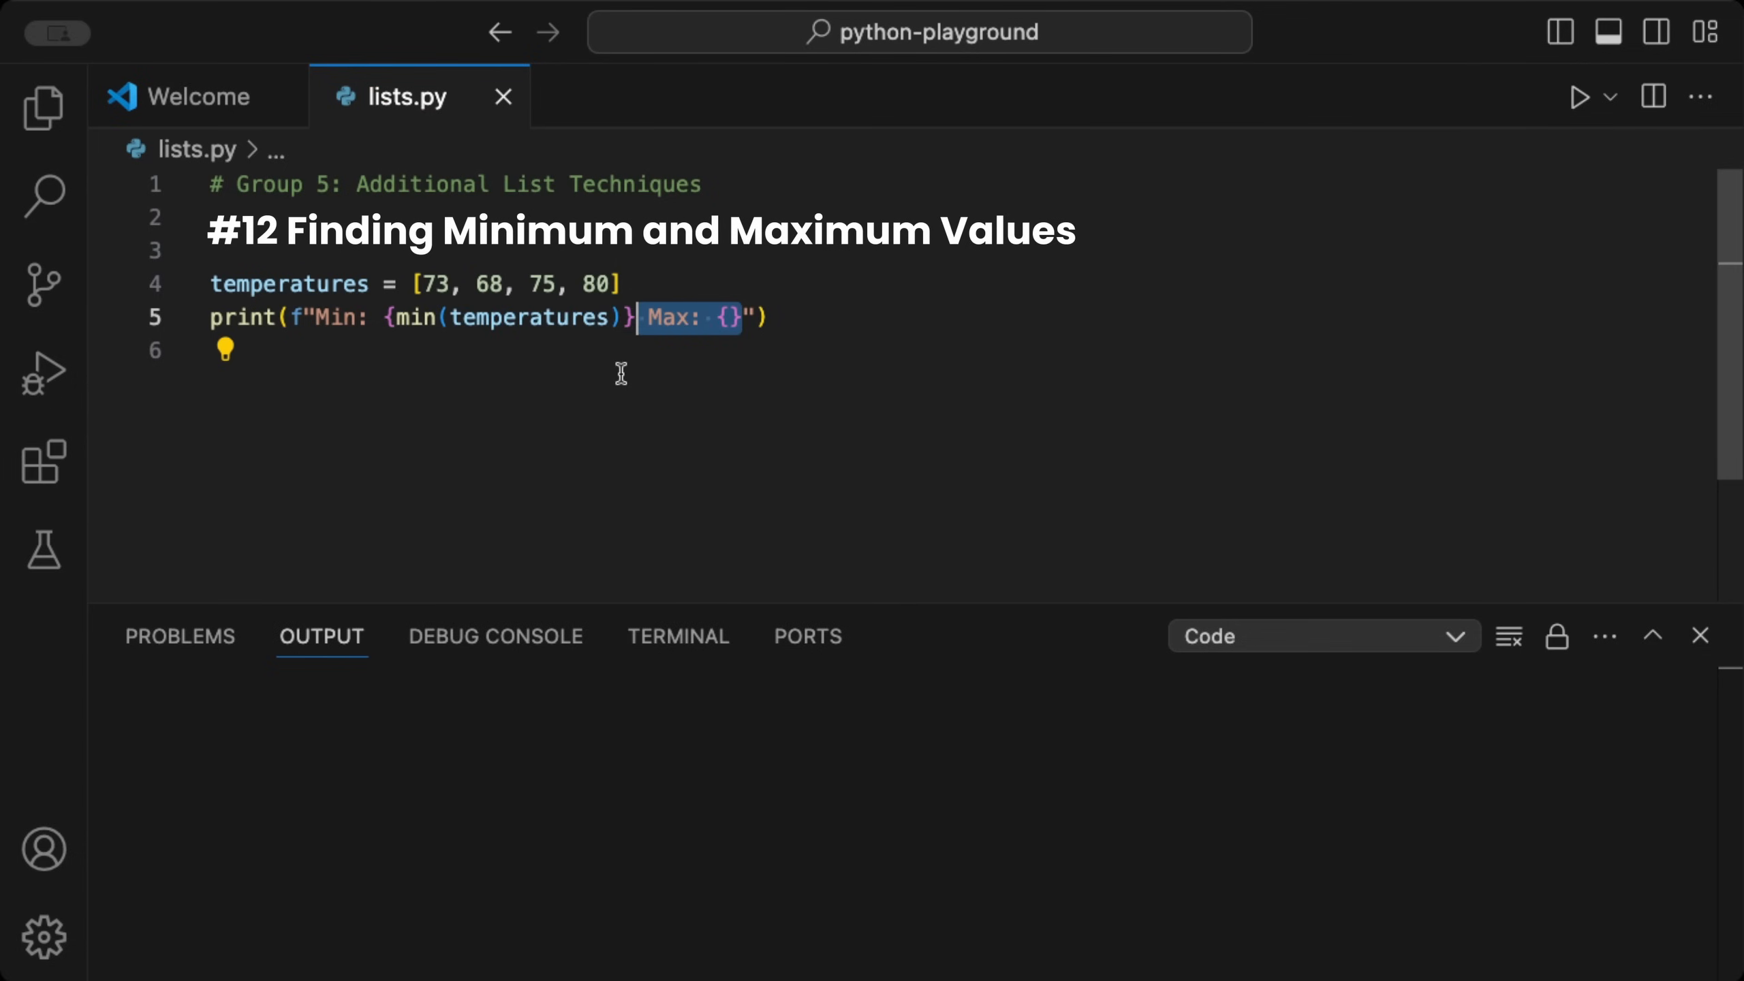
pyautogui.write('max(temperatures)')
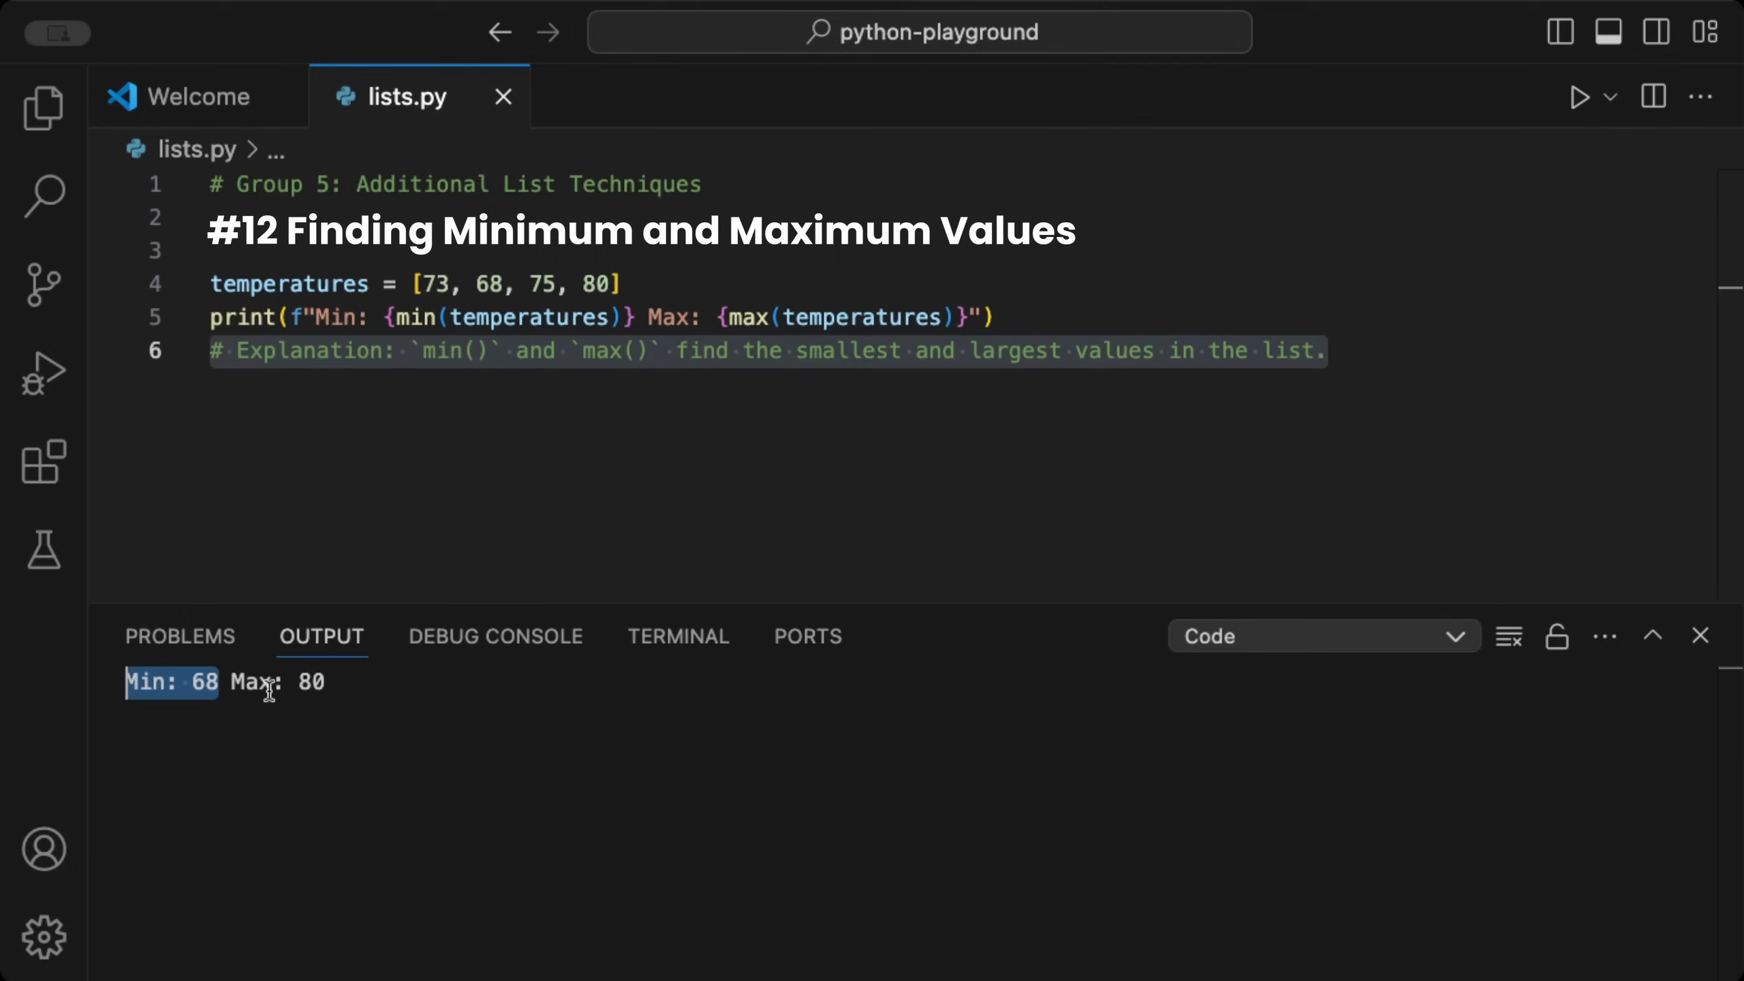
pyautogui.doubleClick(275, 681)
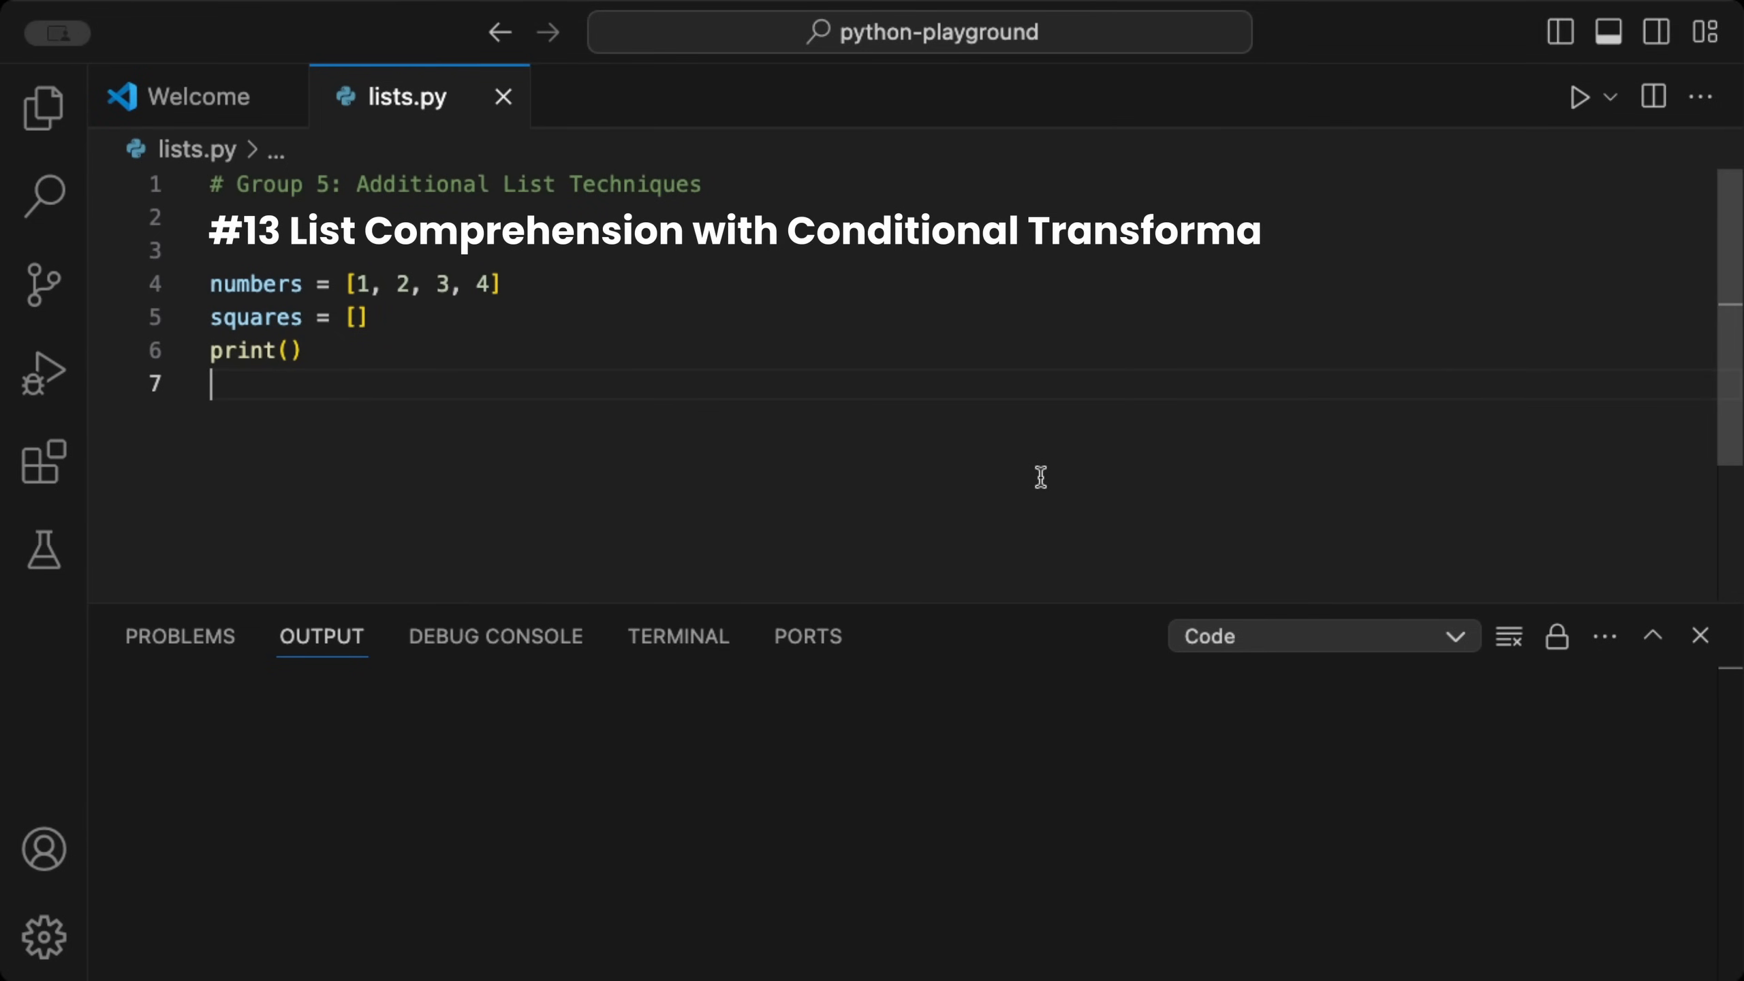
# Write the comprehension '[n**2 for n in numbers if n % 2 == 0]', run it, and show [4, 16]
pyautogui.write('tion')
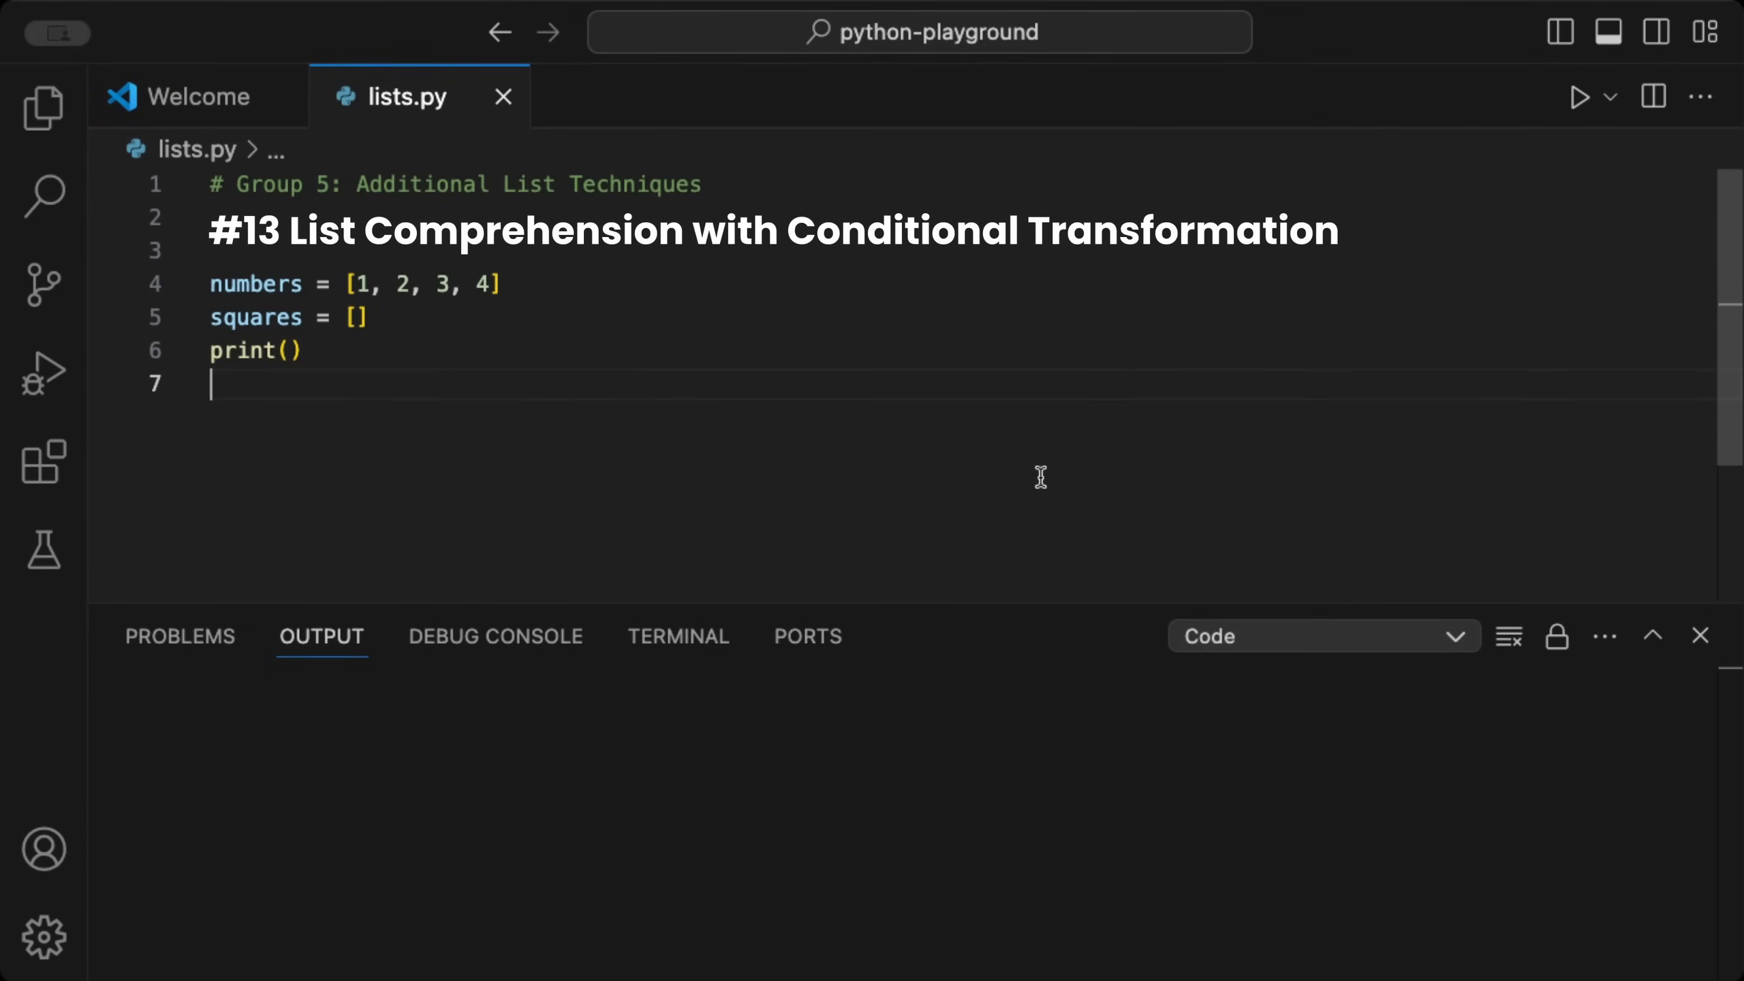
pyautogui.moveTo(513, 284)
pyautogui.write('n**2 ')
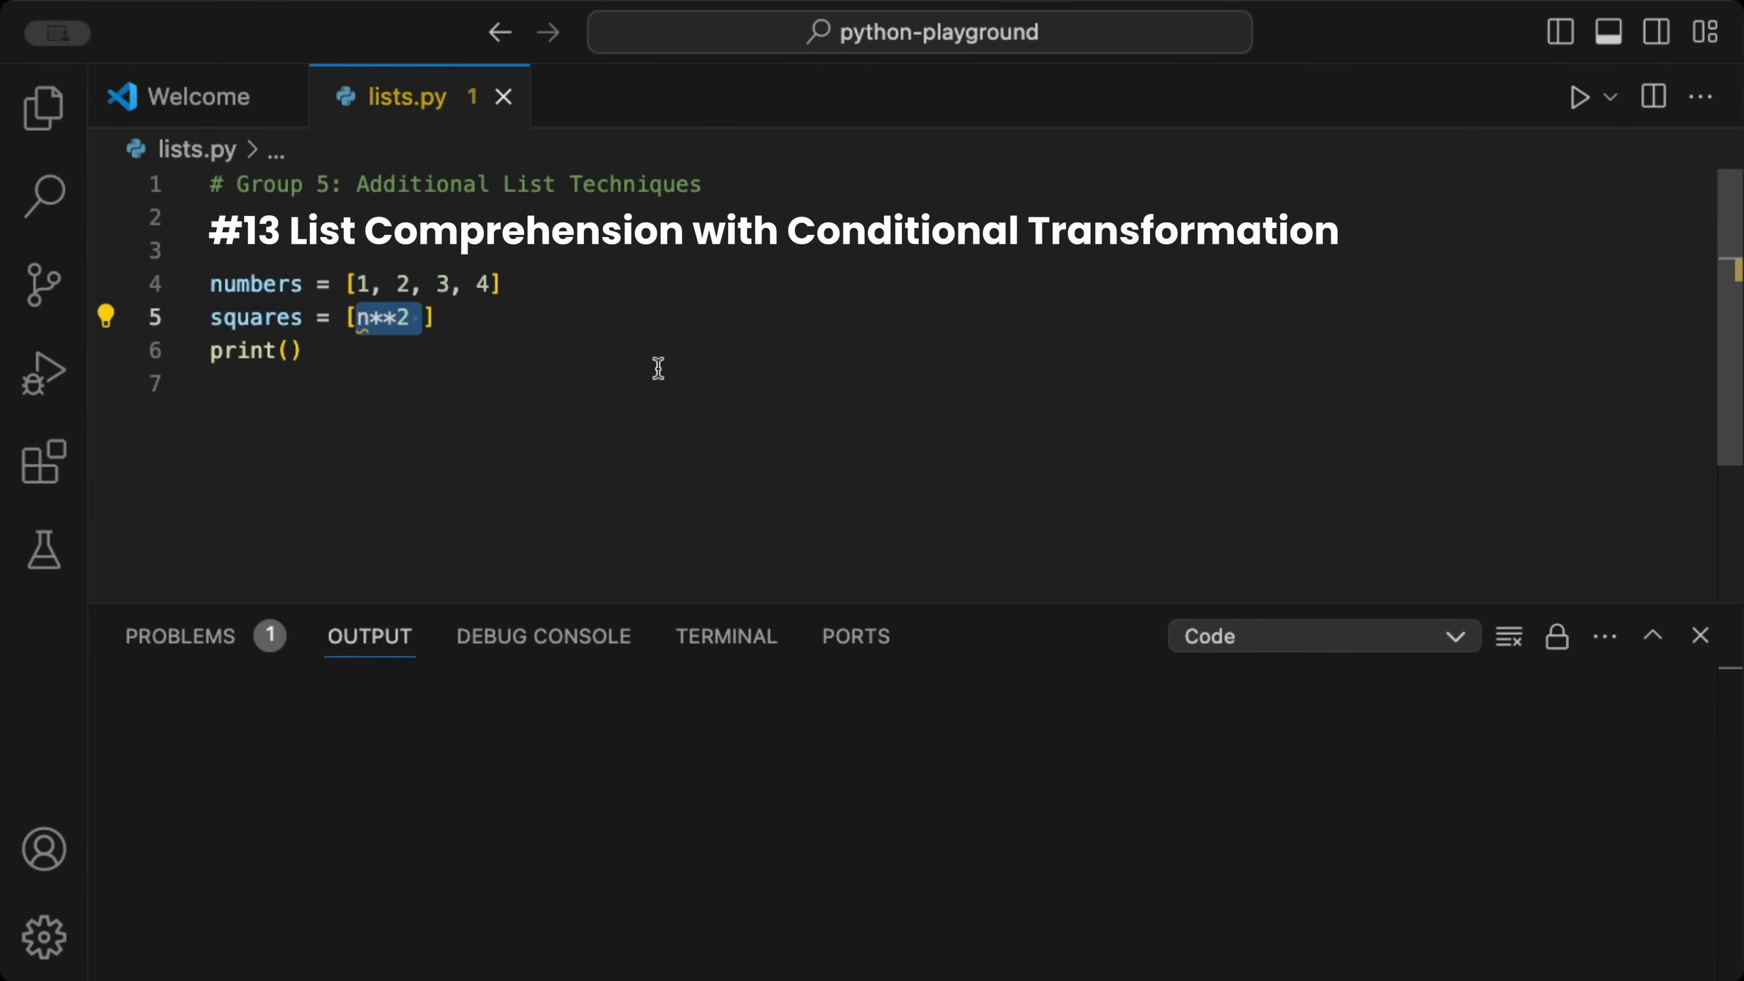
pyautogui.write('for')
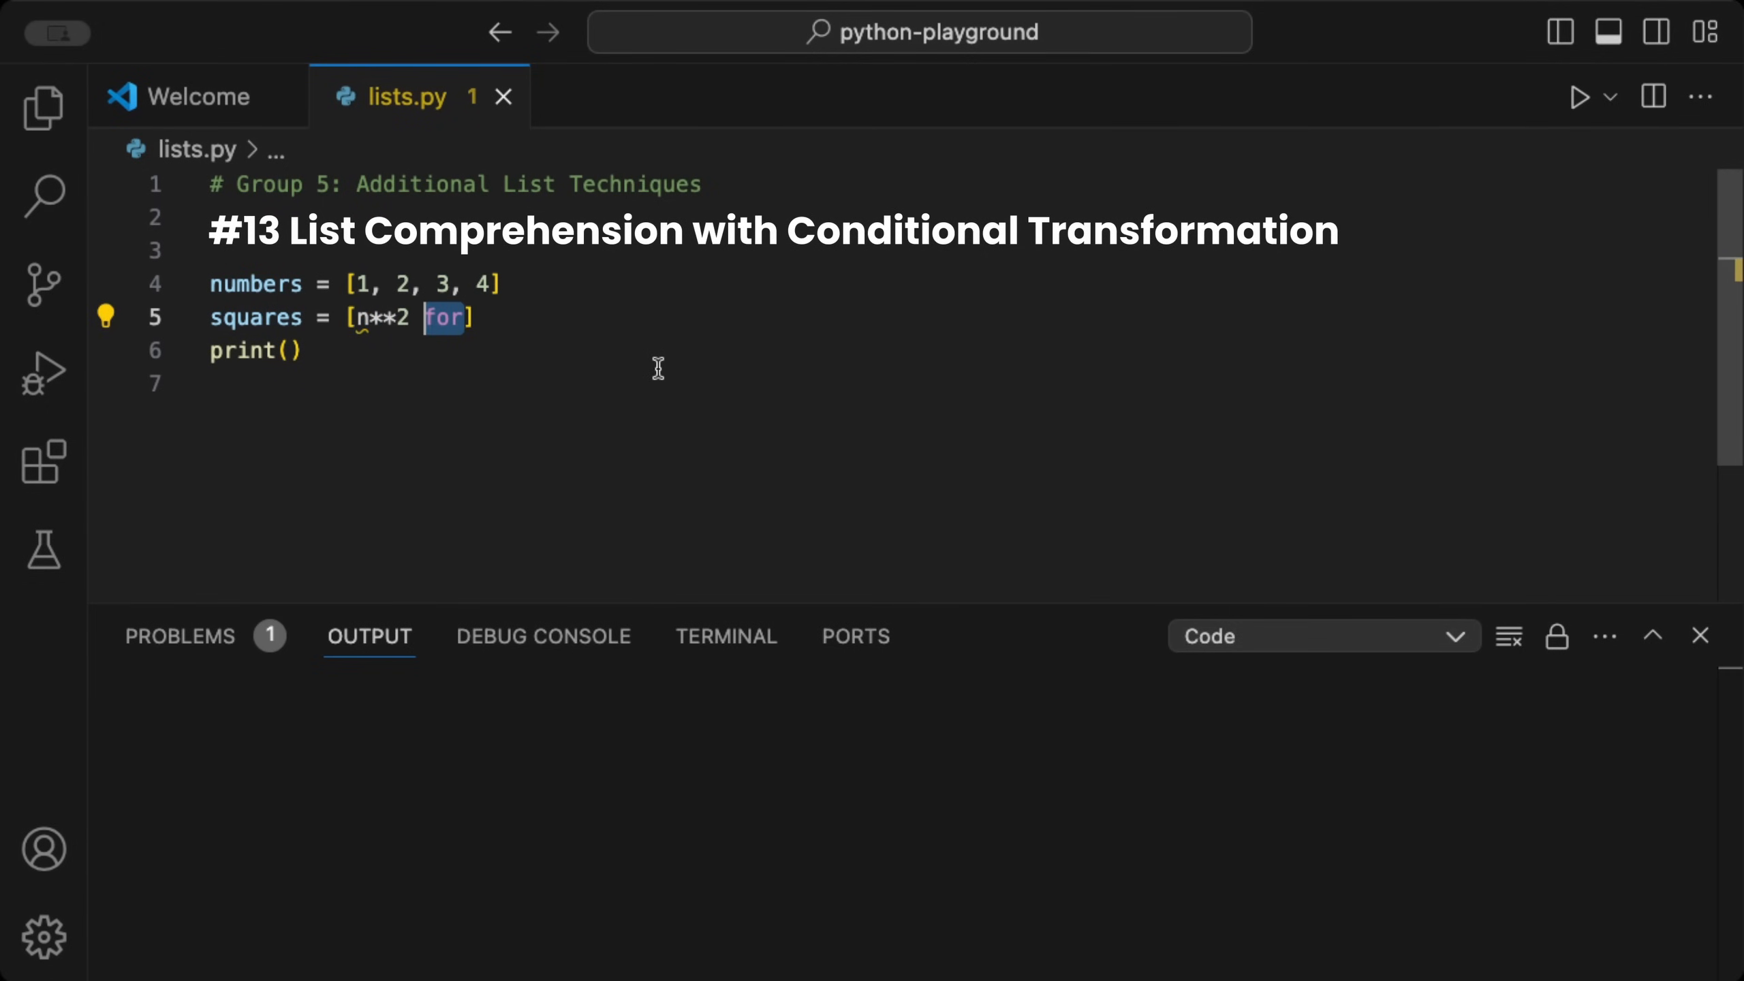
pyautogui.write('n in numbers')
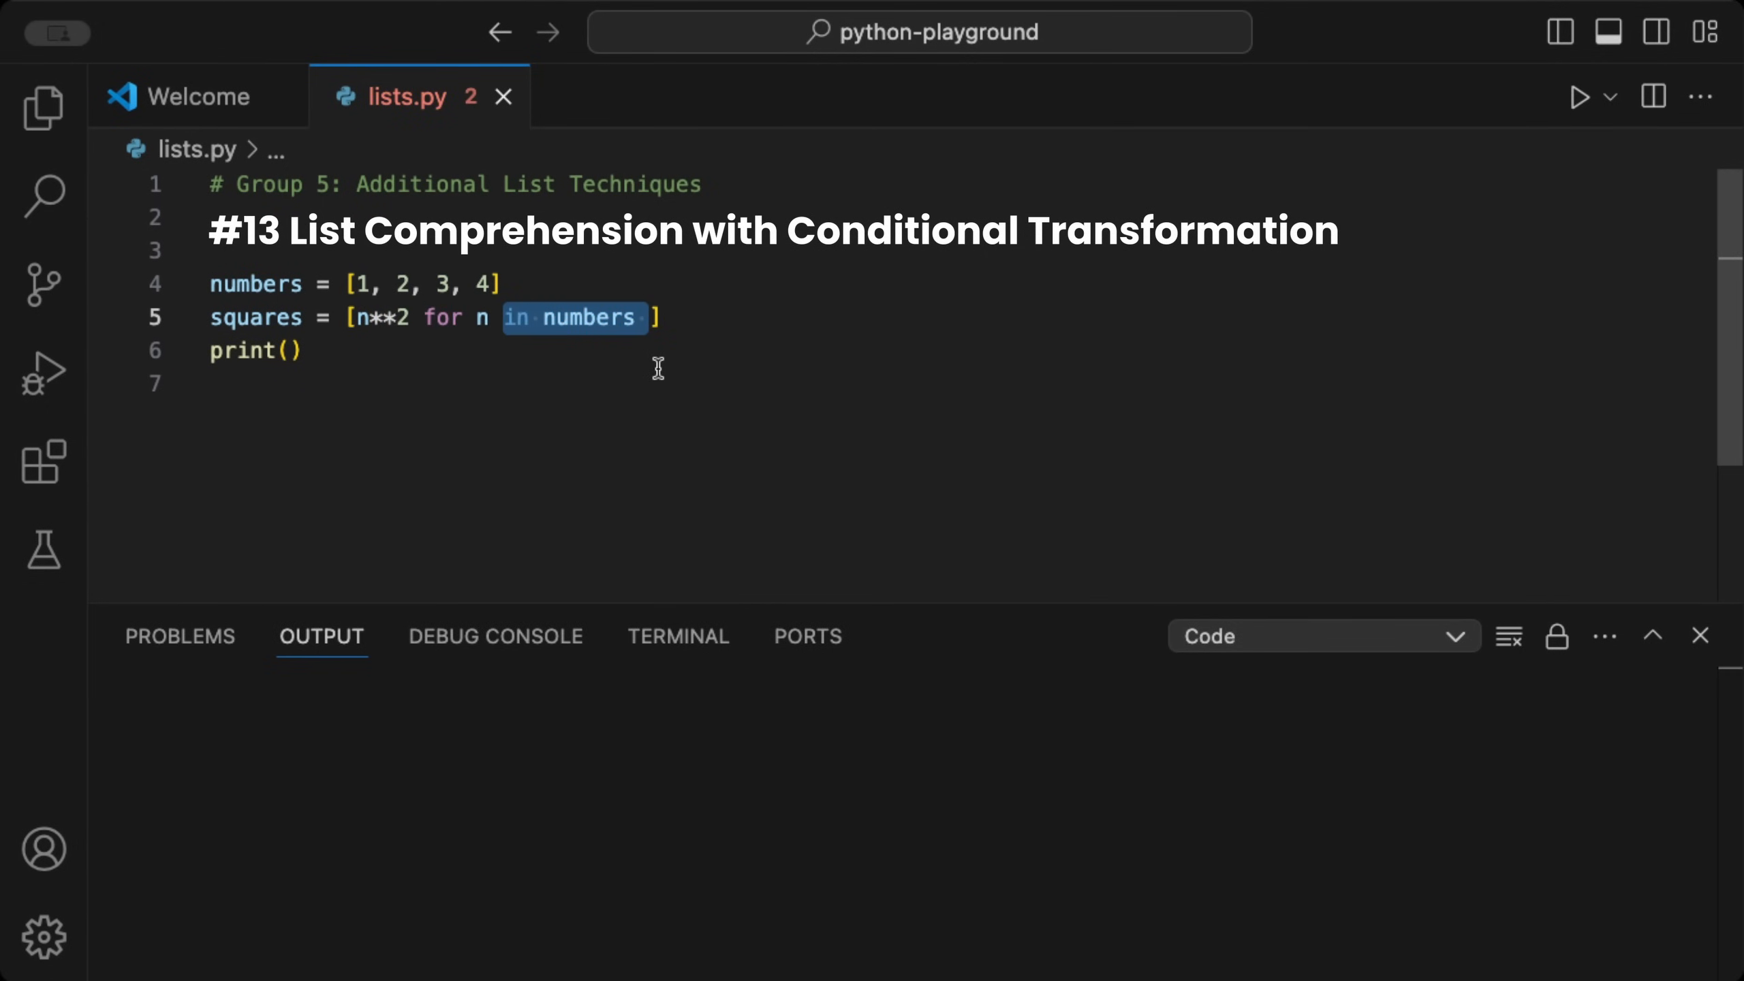
pyautogui.write('if n % 2 == 0')
pyautogui.click(259, 350)
pyautogui.write('squares')
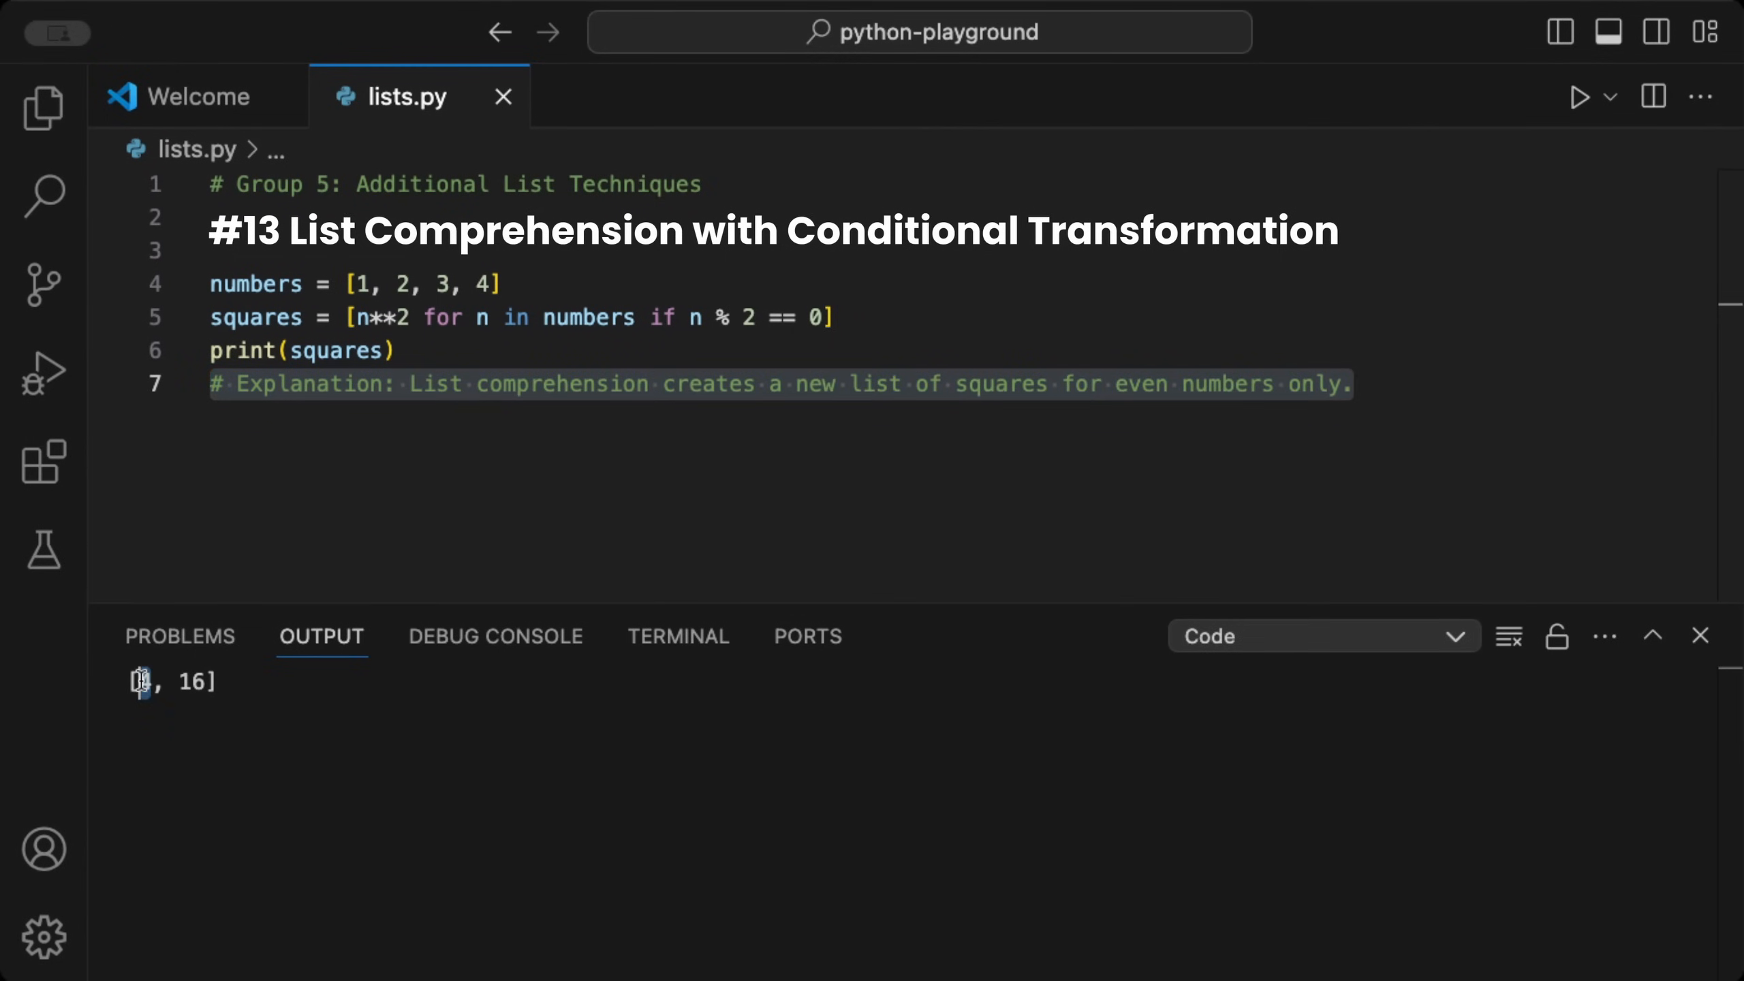
pyautogui.doubleClick(191, 681)
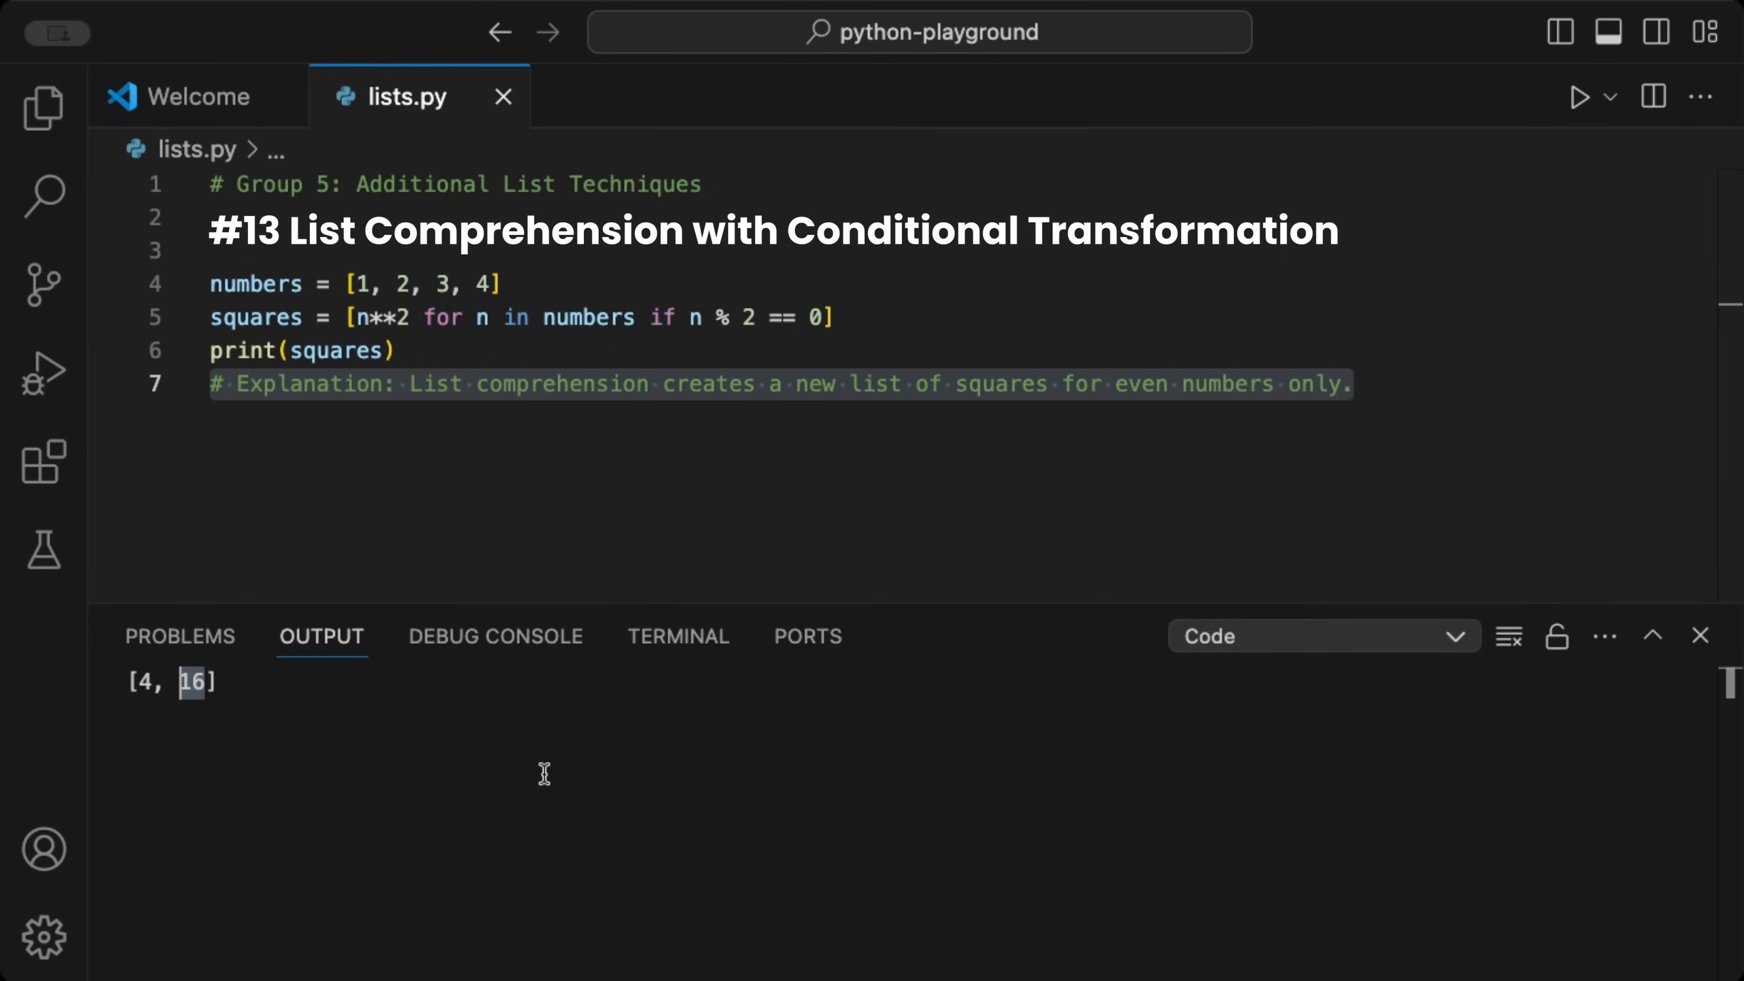